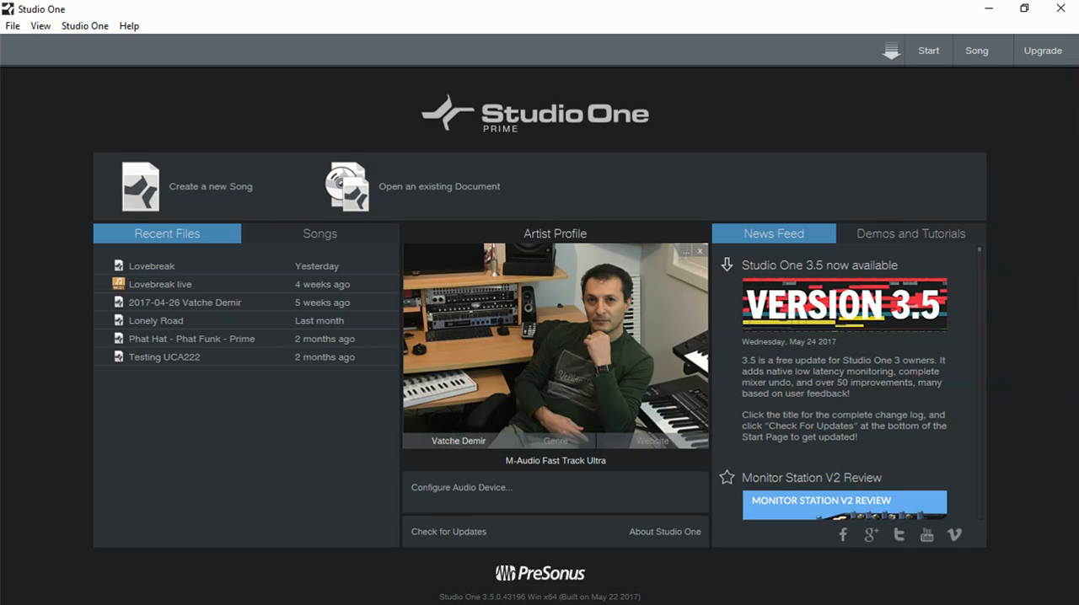
mouse_move(462, 487)
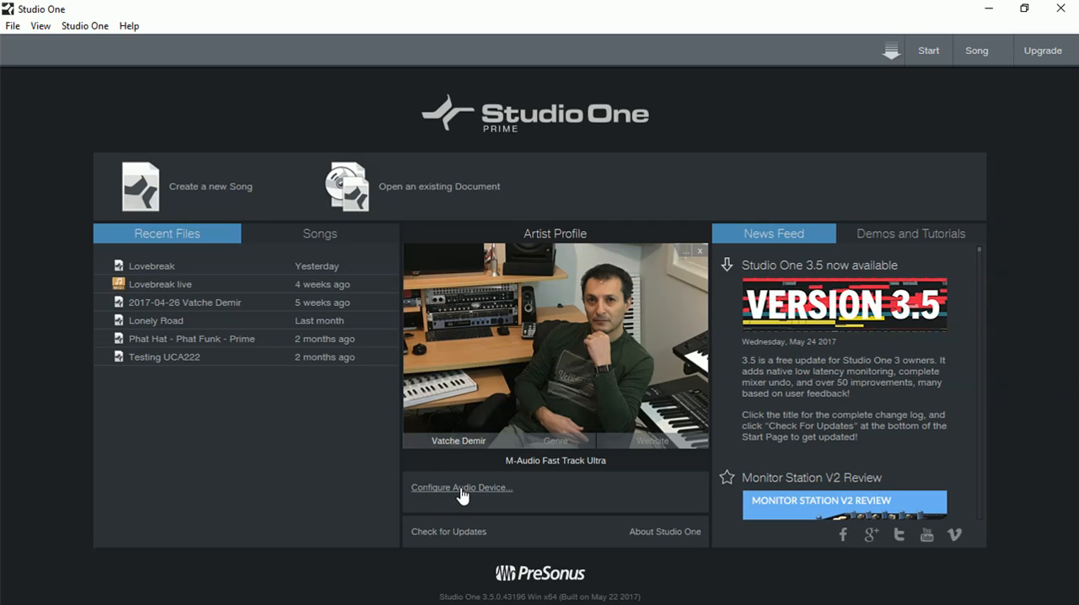
Bring up the audio device configuration for the M-Audio Fast Track Ultra from the Start page.
left_click(462, 487)
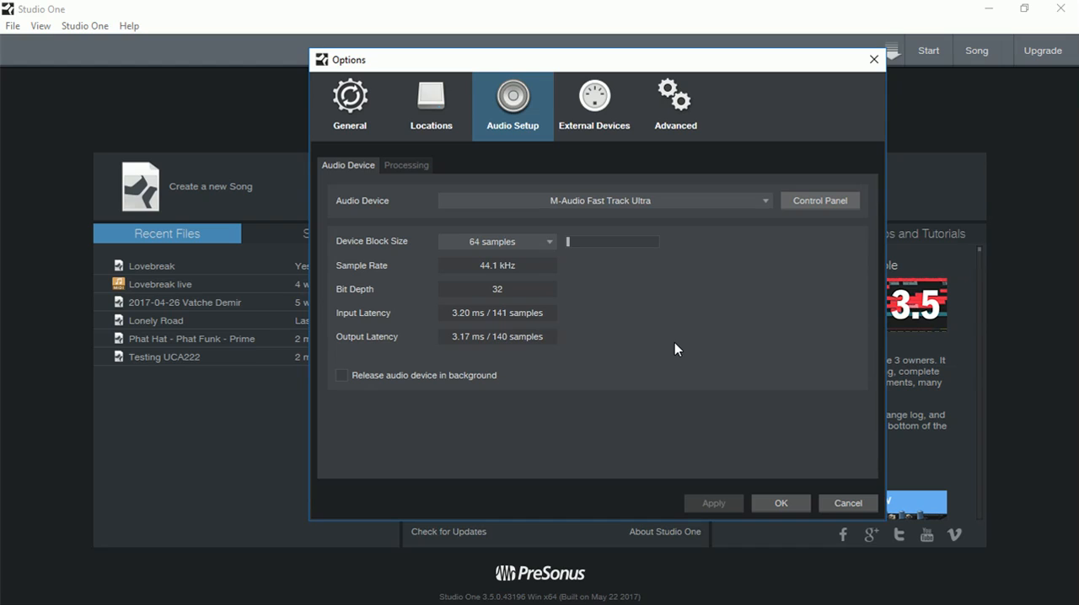
mouse_move(499, 209)
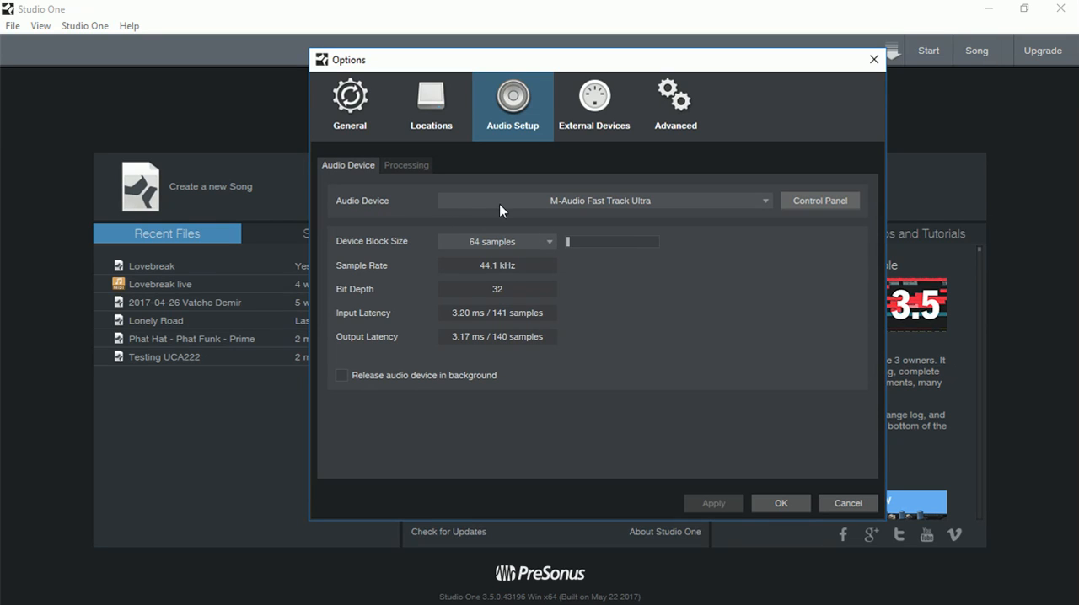
mouse_move(492, 209)
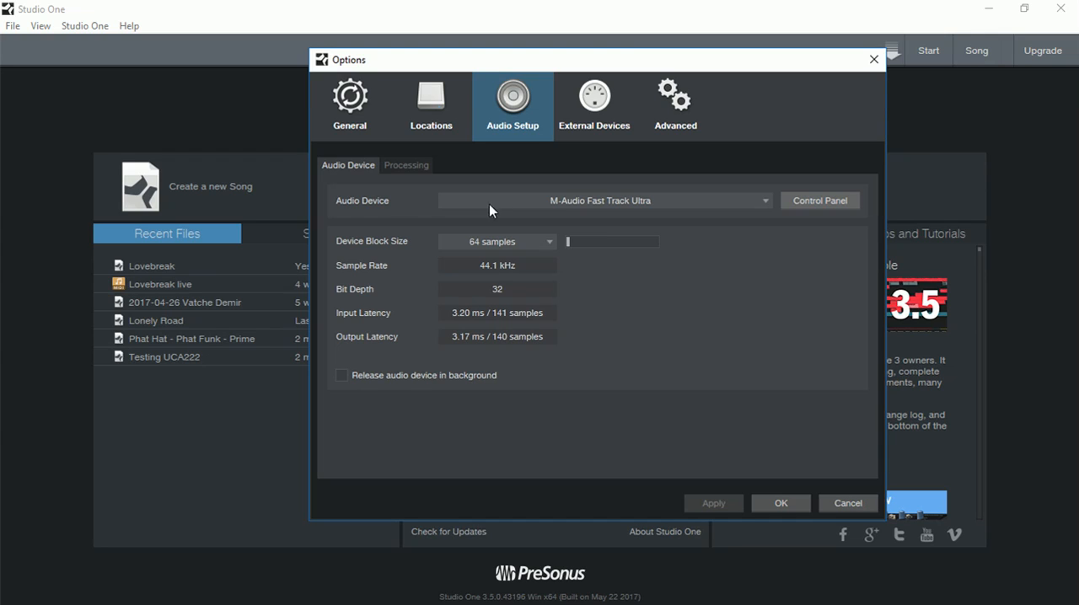
mouse_move(502, 228)
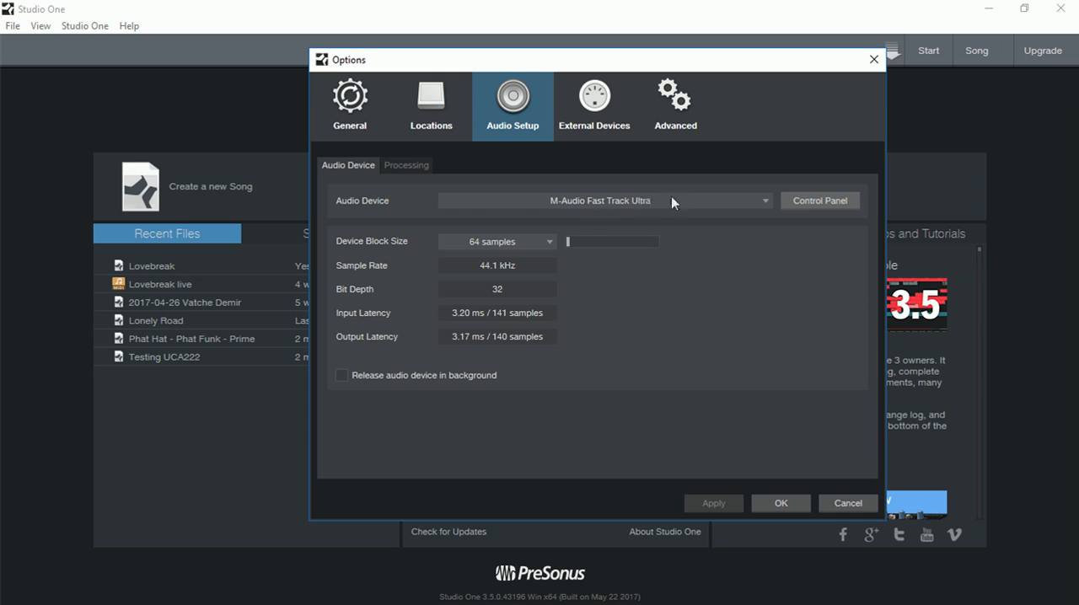
mouse_move(546, 206)
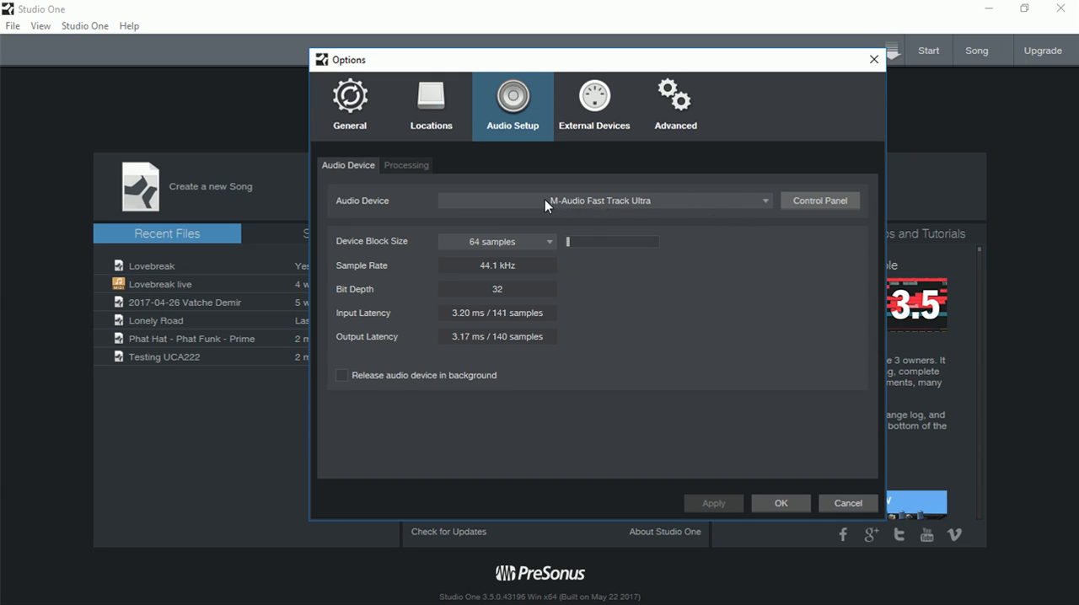
mouse_move(615, 319)
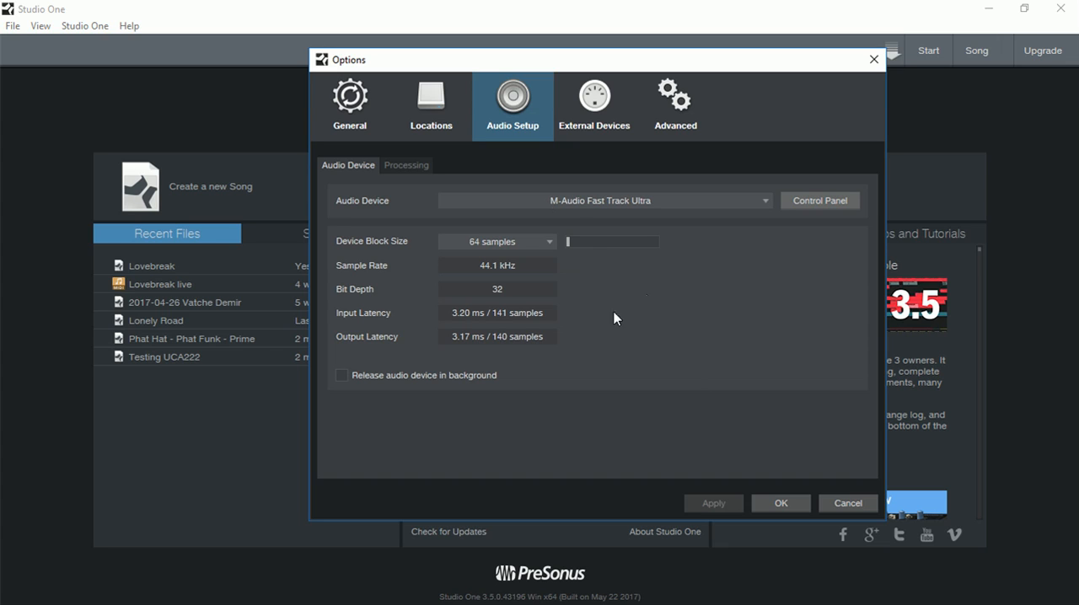
mouse_move(546, 251)
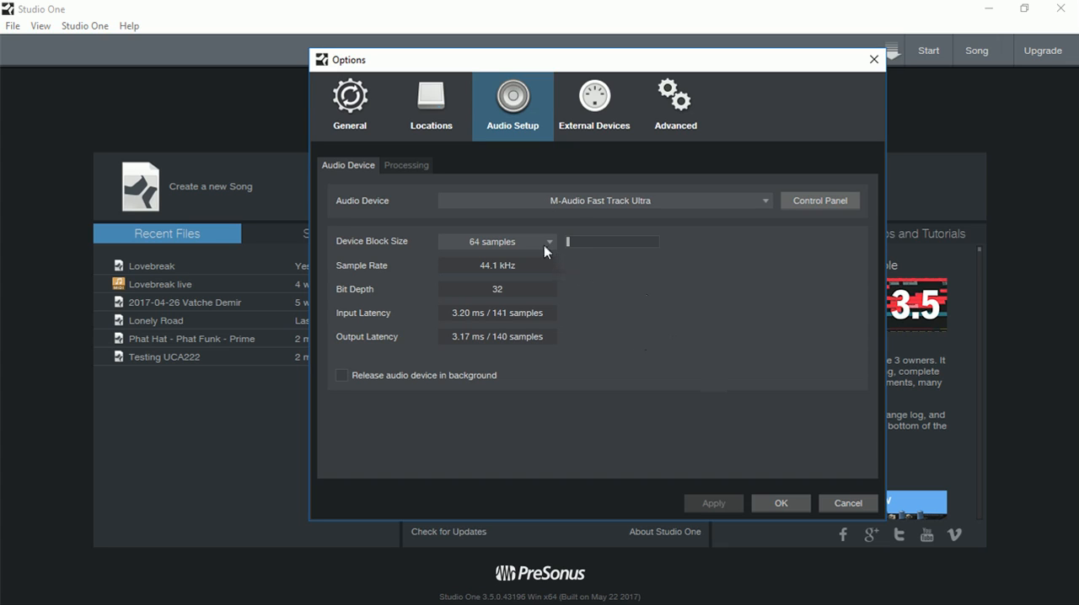
mouse_move(542, 248)
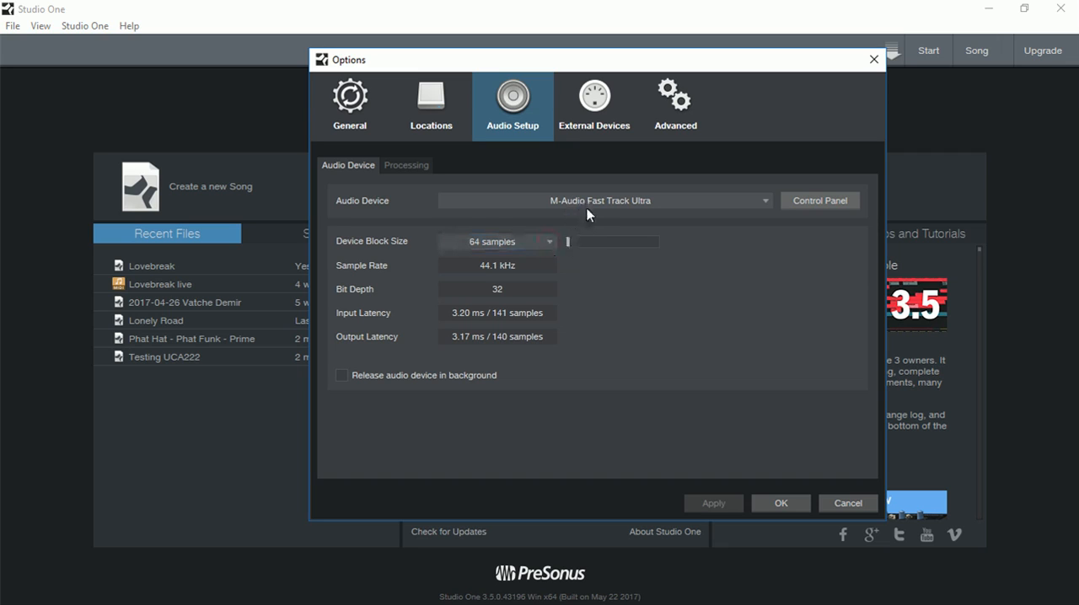
mouse_move(634, 214)
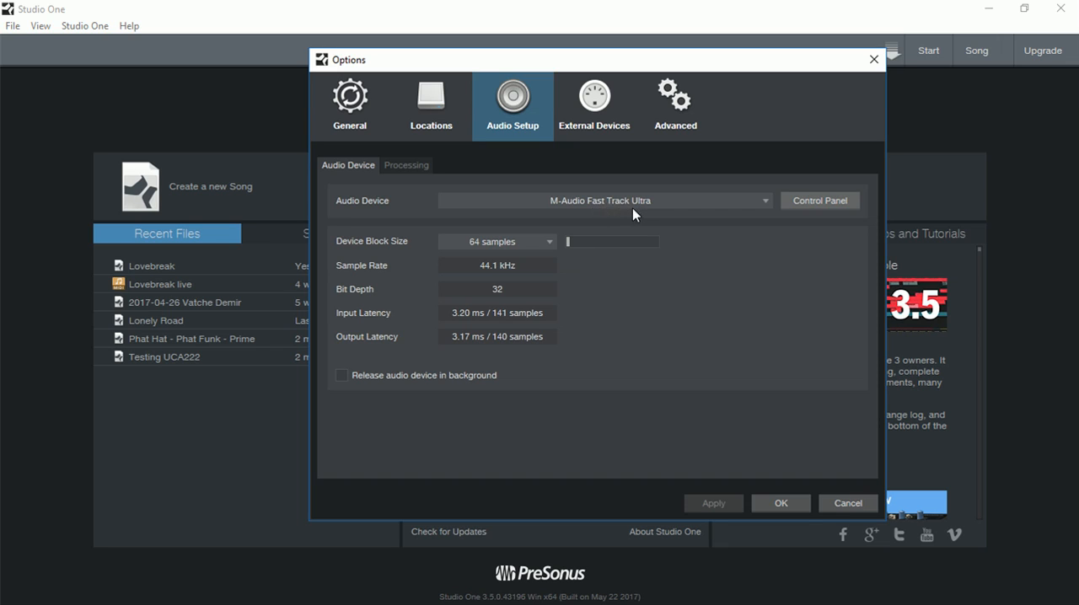
mouse_move(566, 249)
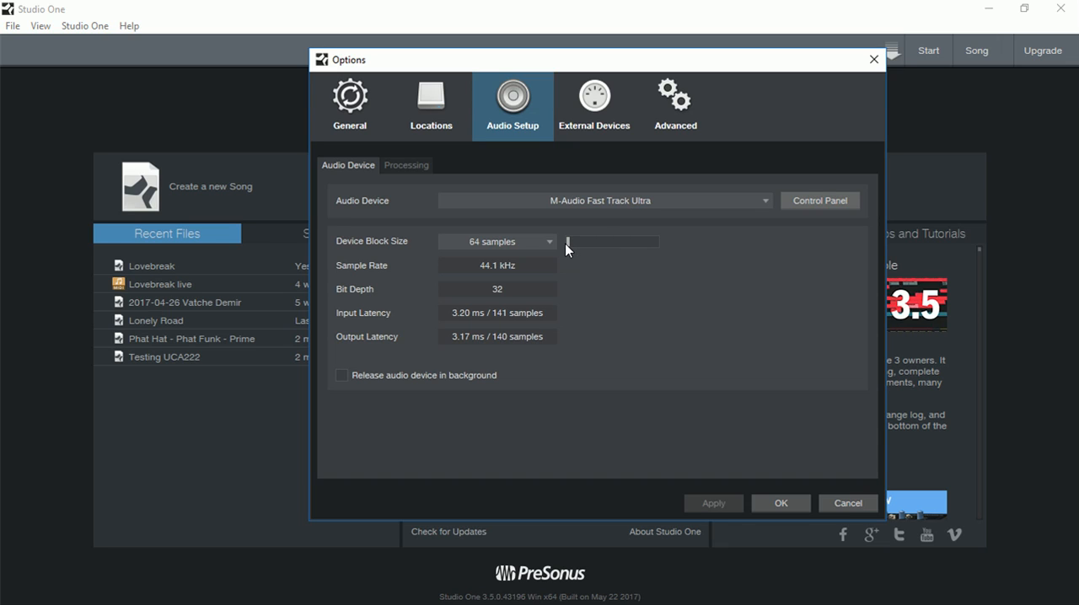
mouse_move(452, 322)
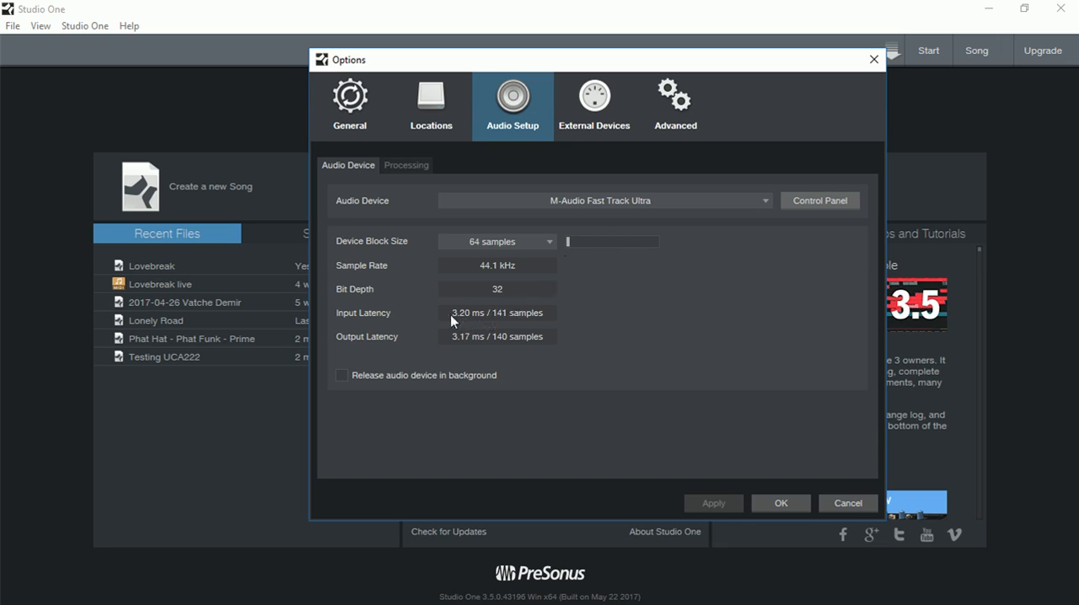
mouse_move(464, 324)
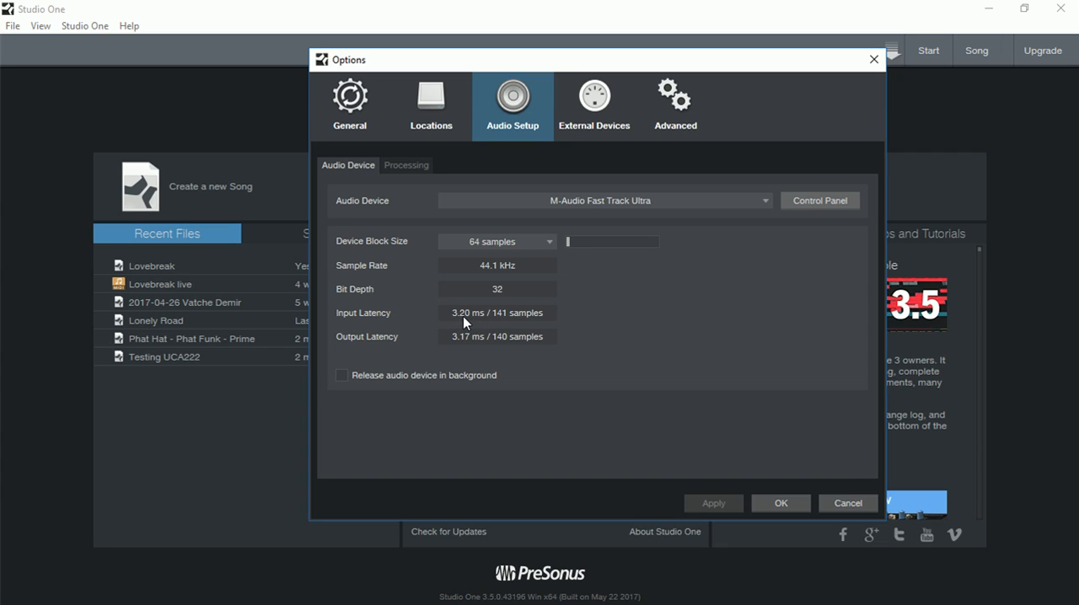
mouse_move(449, 324)
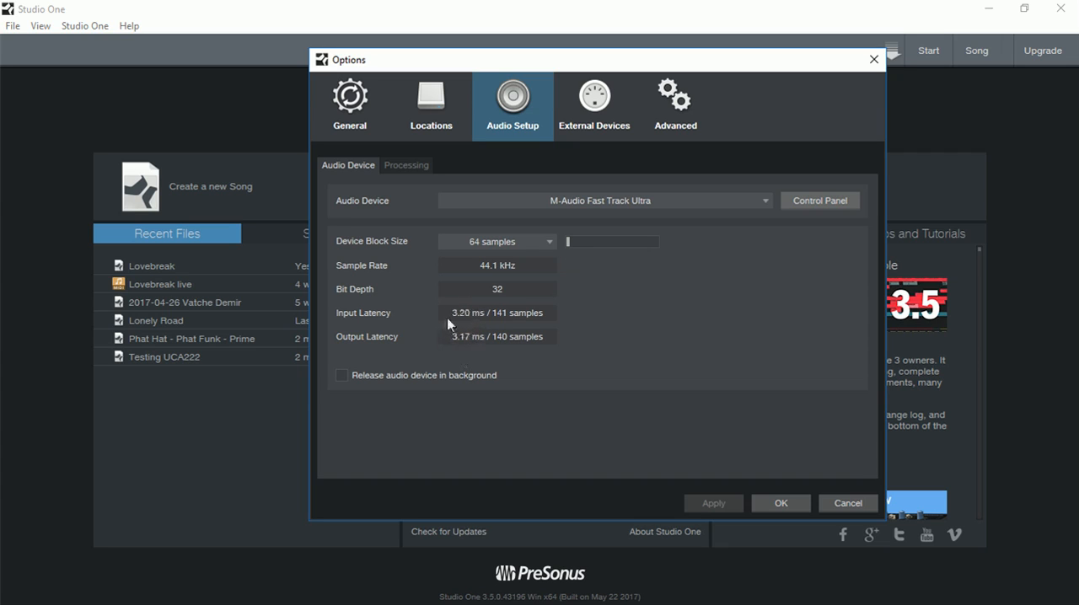
mouse_move(475, 350)
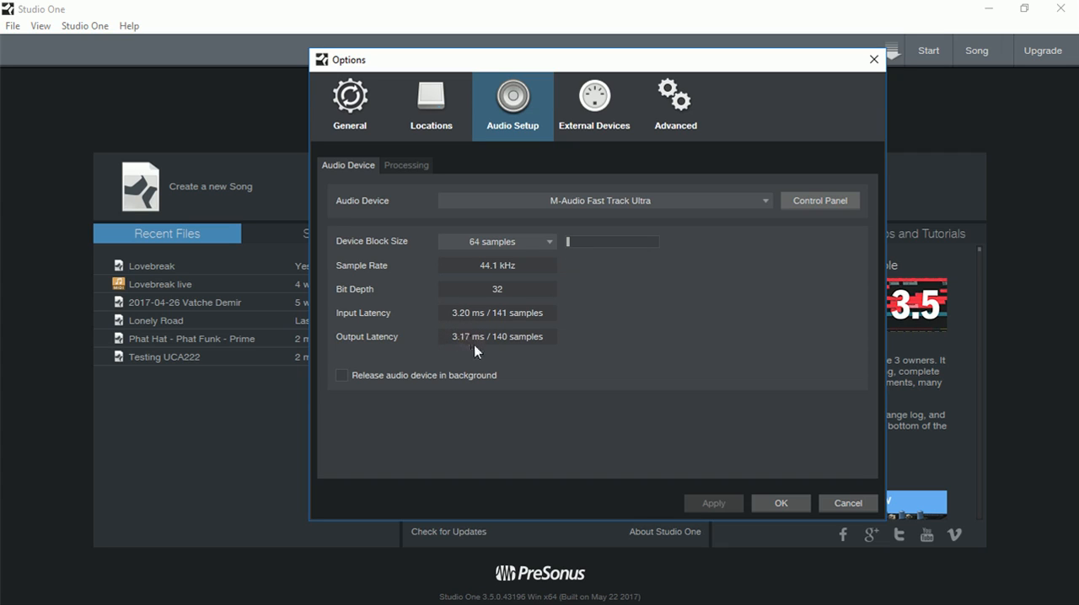
mouse_move(543, 330)
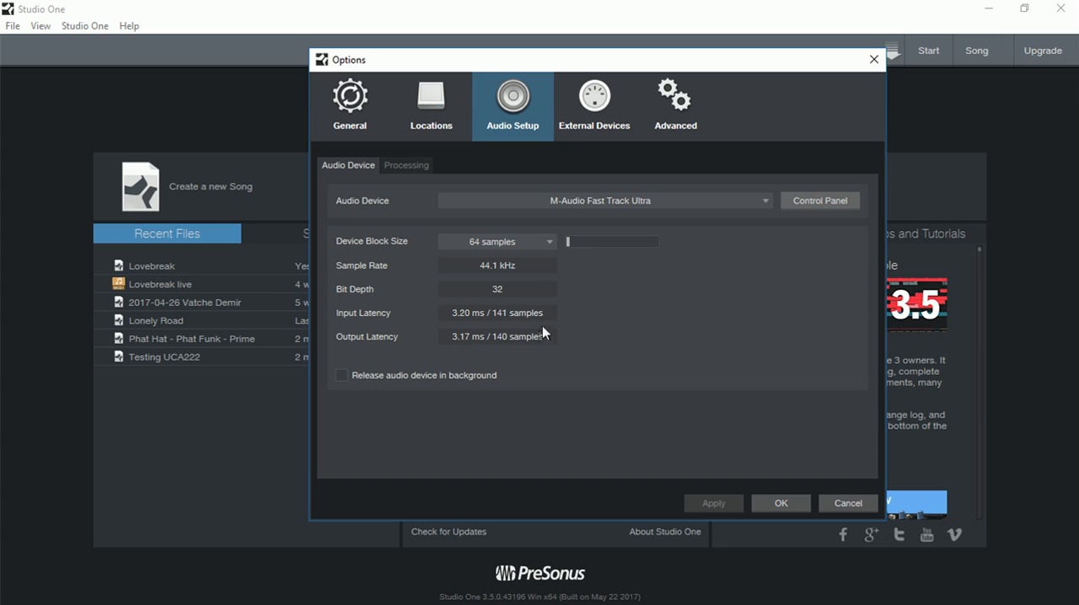
mouse_move(572, 248)
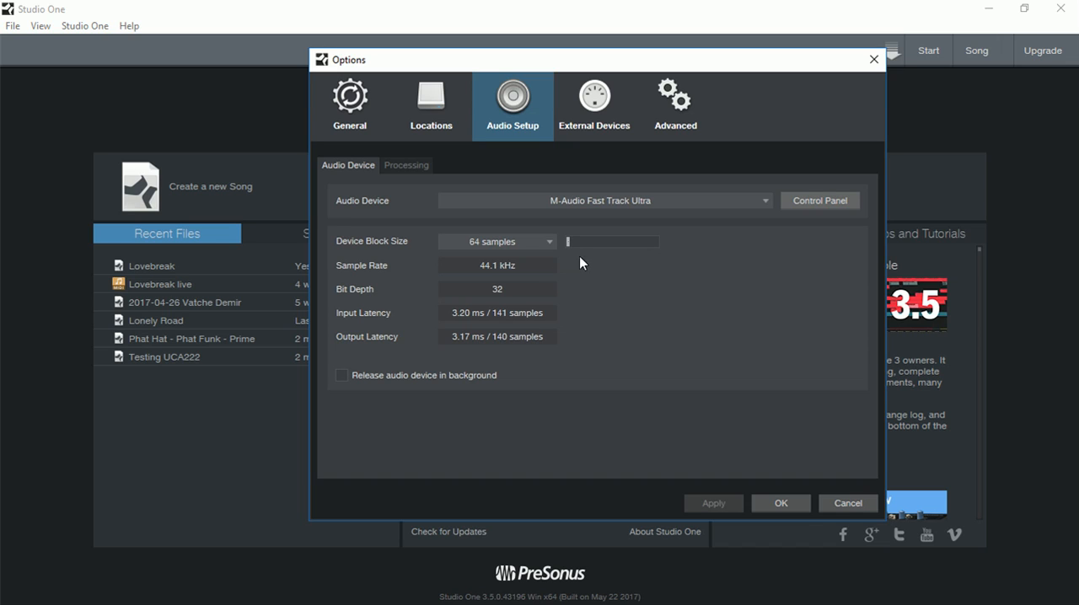
mouse_move(425, 165)
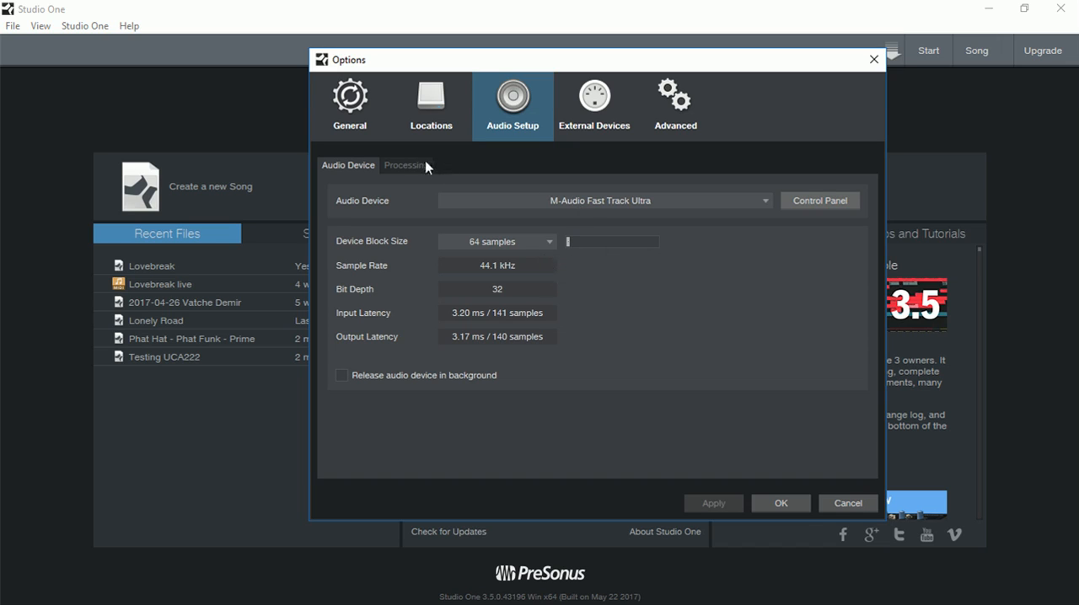
mouse_move(413, 168)
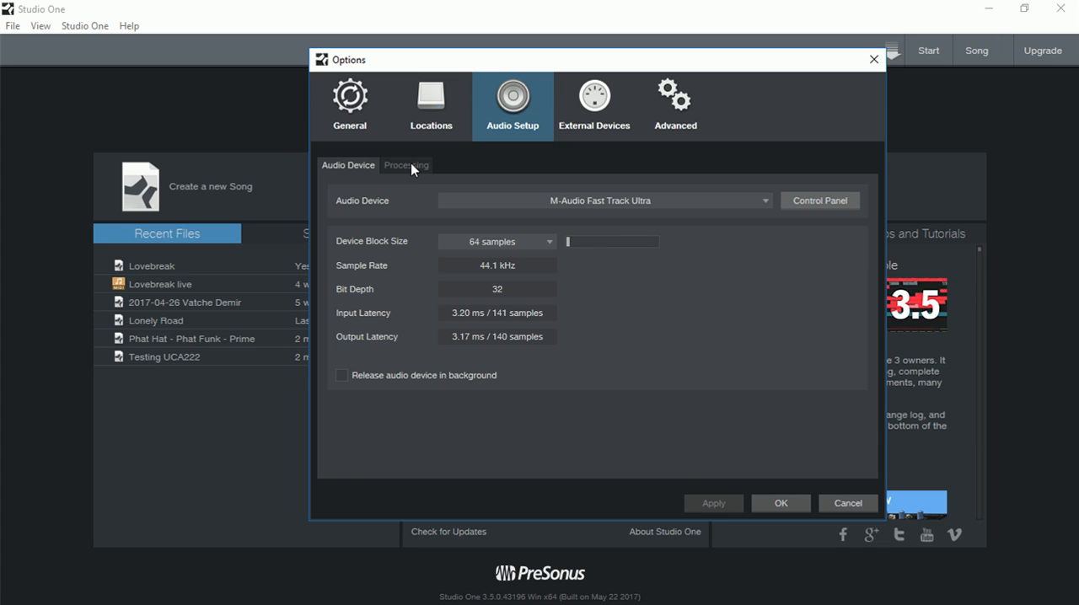
mouse_move(408, 177)
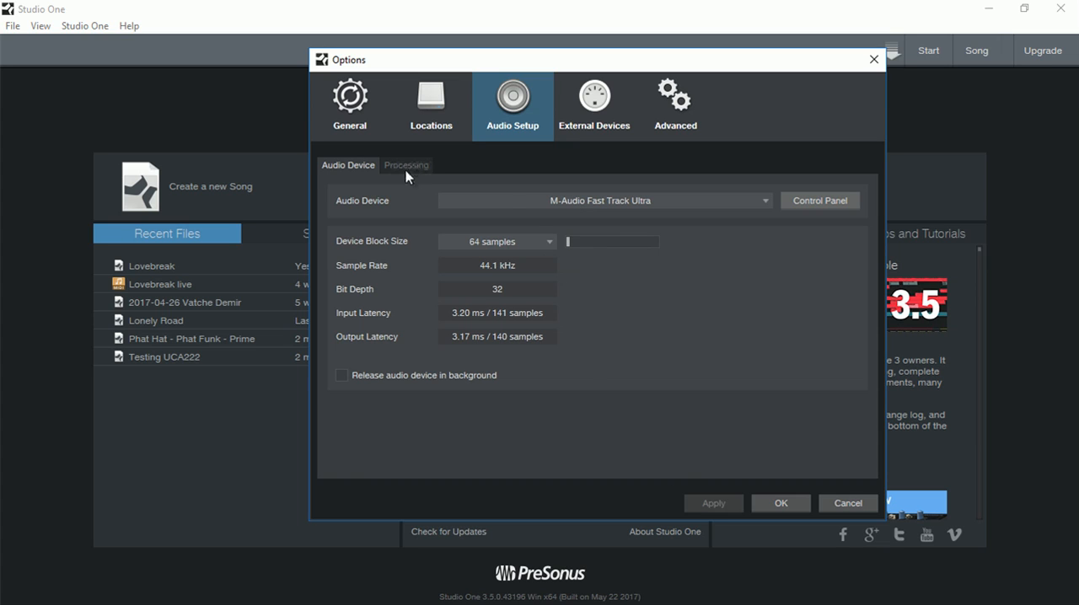
In Processing settings, toggle native low-latency monitoring off and back on, leaving it enabled.
left_click(407, 165)
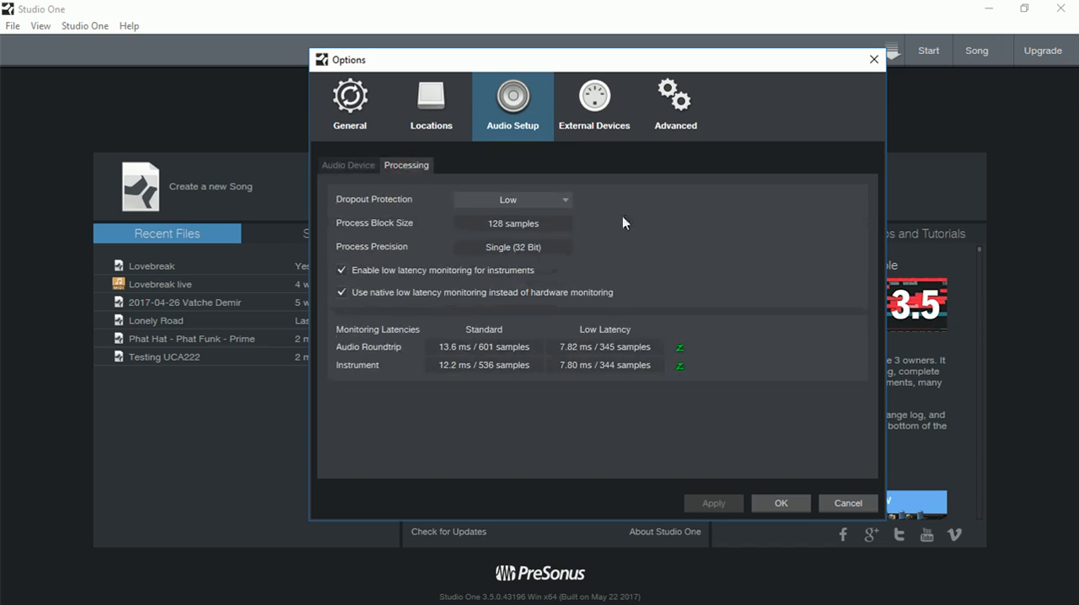
mouse_move(573, 256)
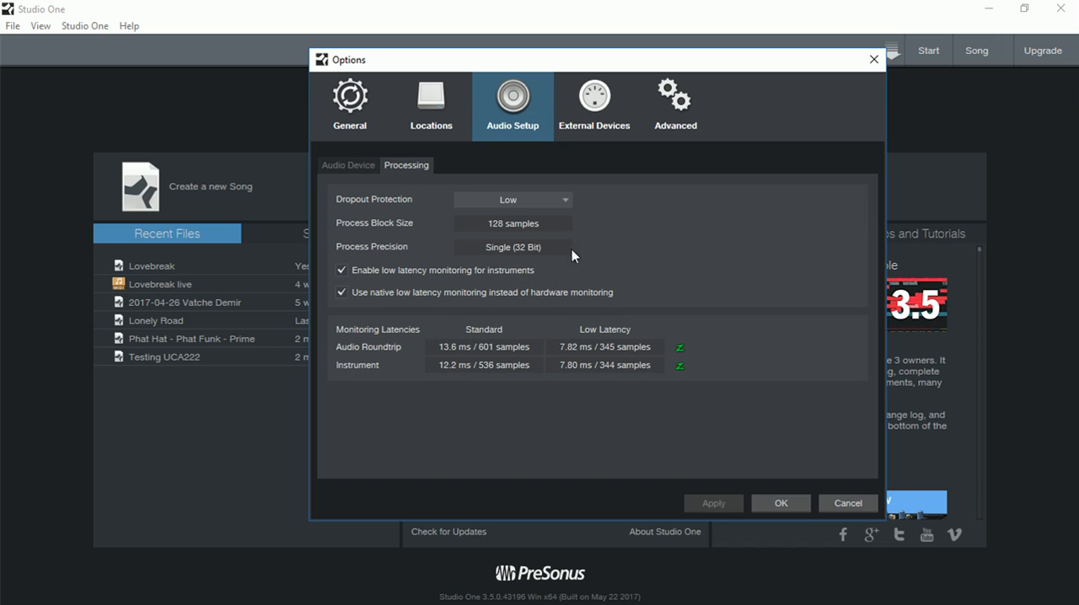
mouse_move(455, 273)
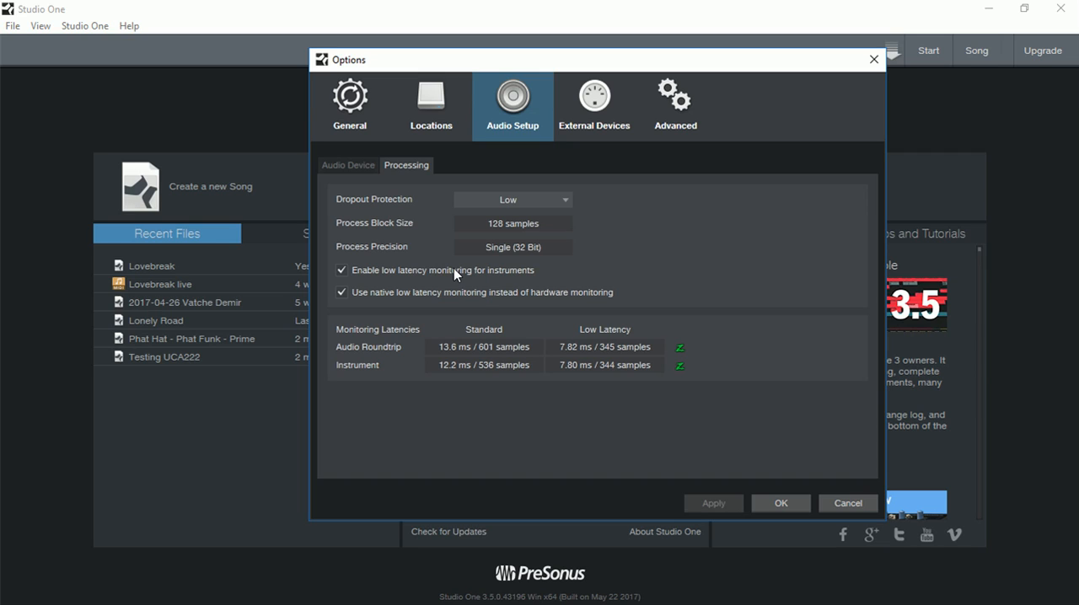
mouse_move(563, 247)
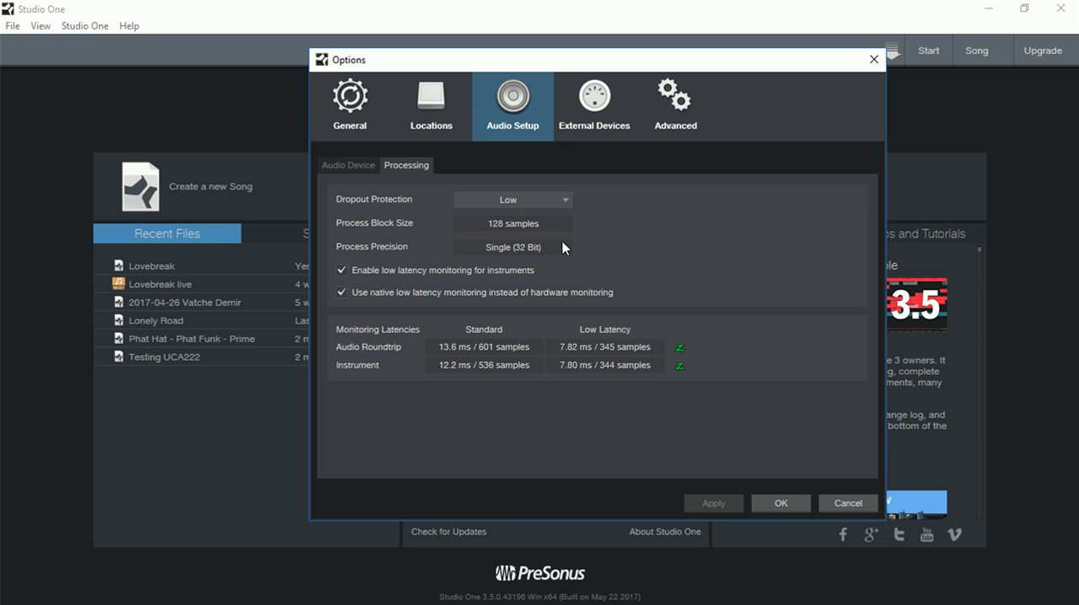
mouse_move(520, 205)
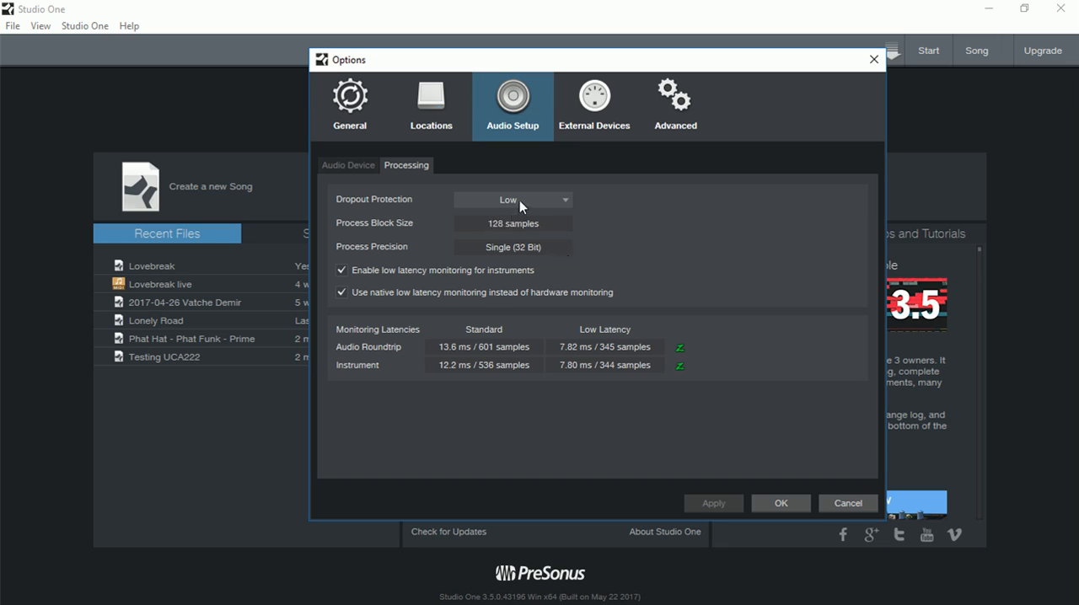
mouse_move(509, 283)
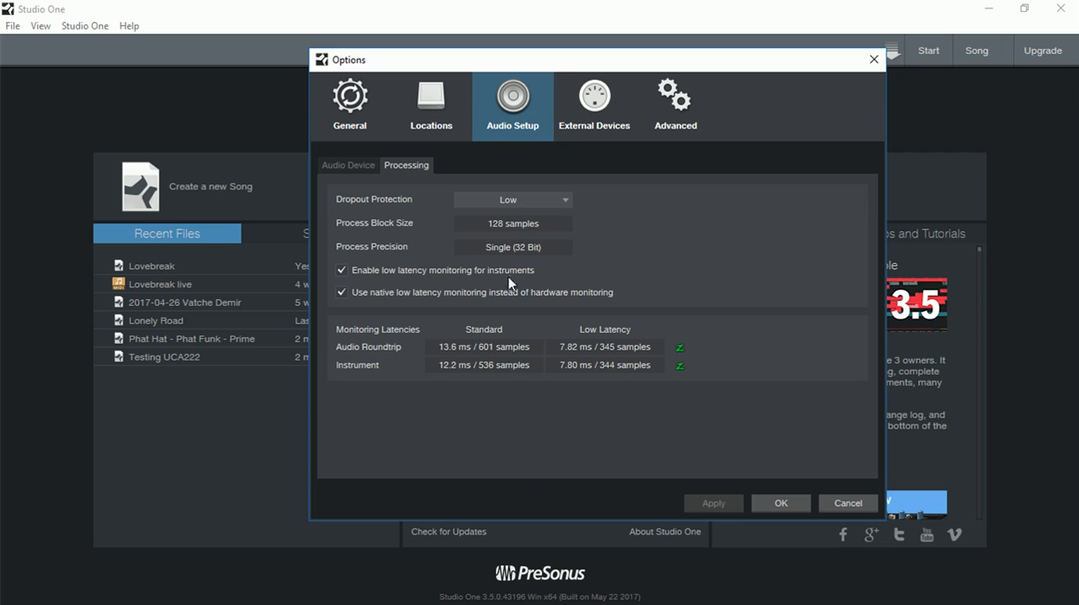
mouse_move(570, 359)
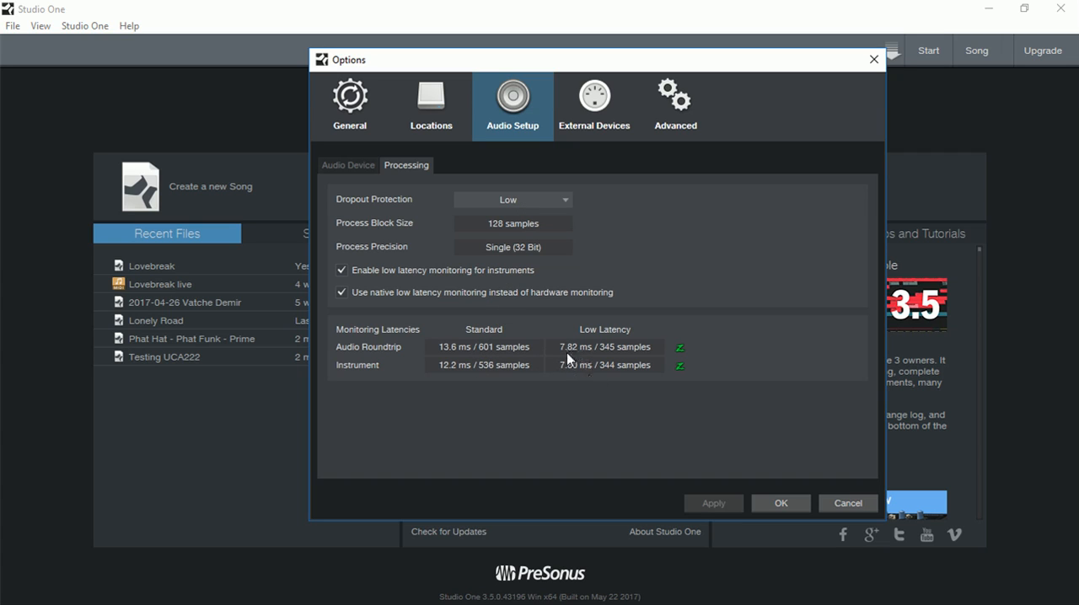
mouse_move(566, 389)
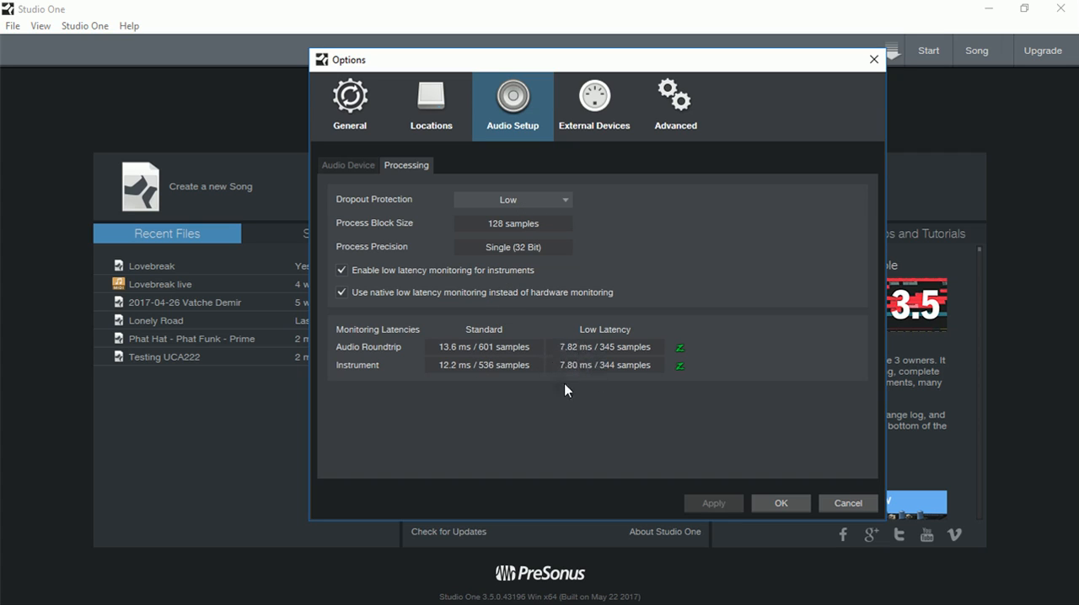
mouse_move(573, 373)
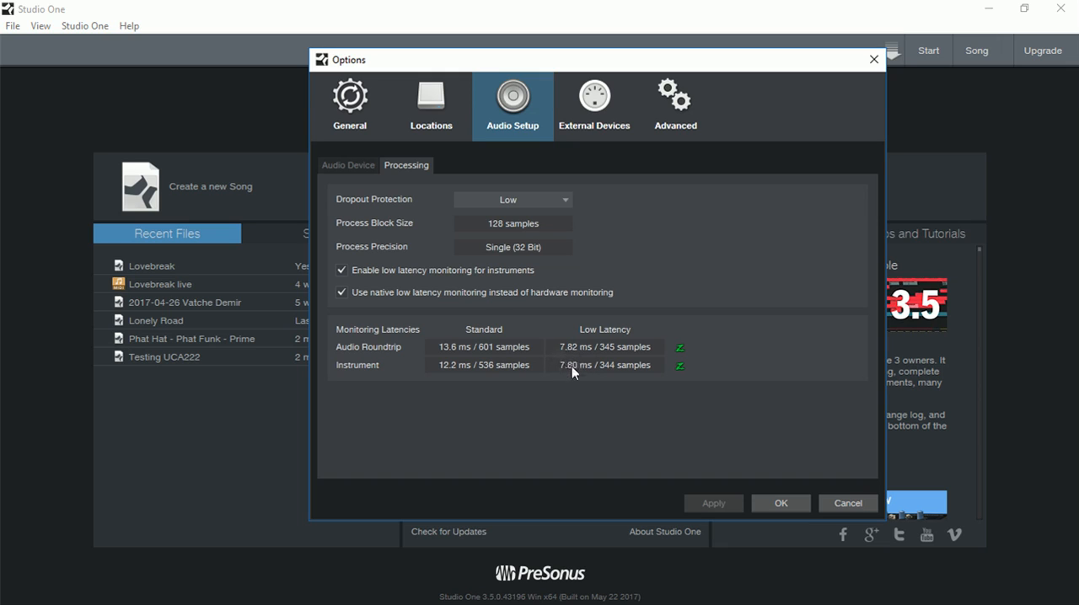
mouse_move(685, 374)
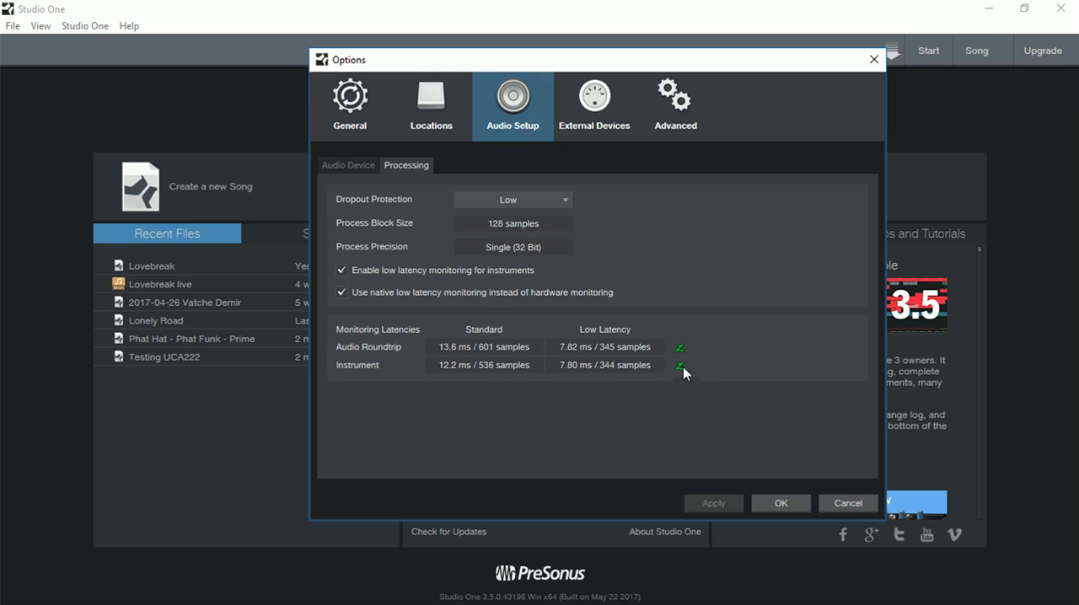
mouse_move(681, 368)
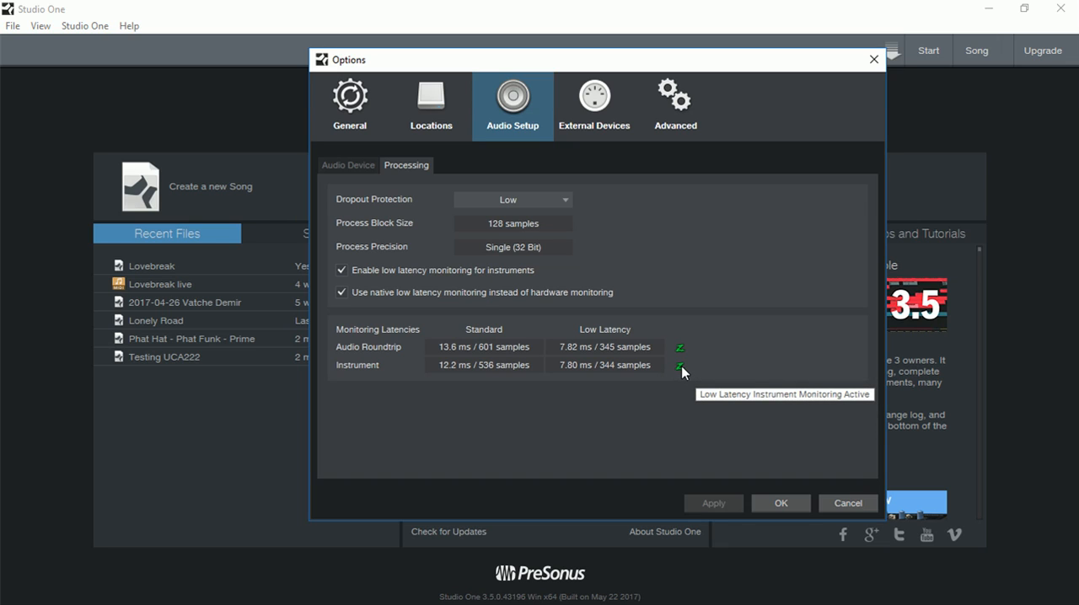
mouse_move(681, 347)
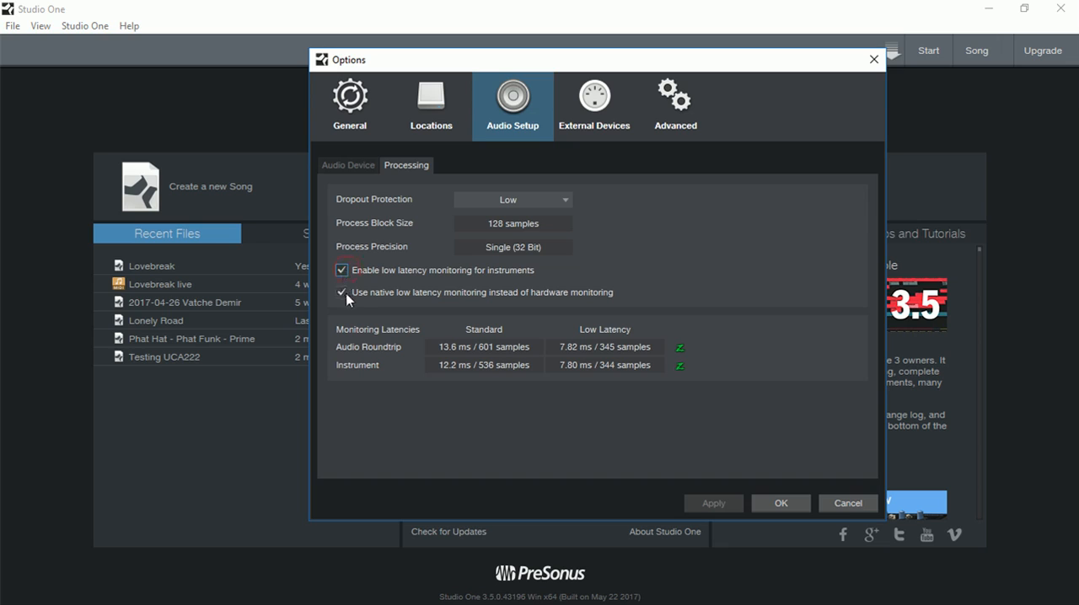
left_click(341, 293)
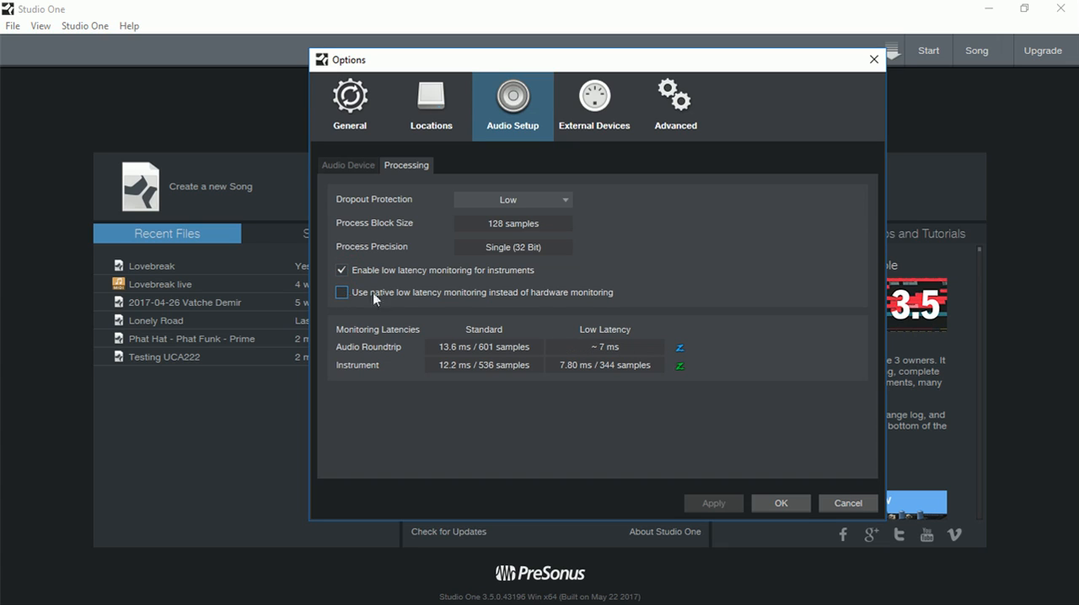
left_click(341, 293)
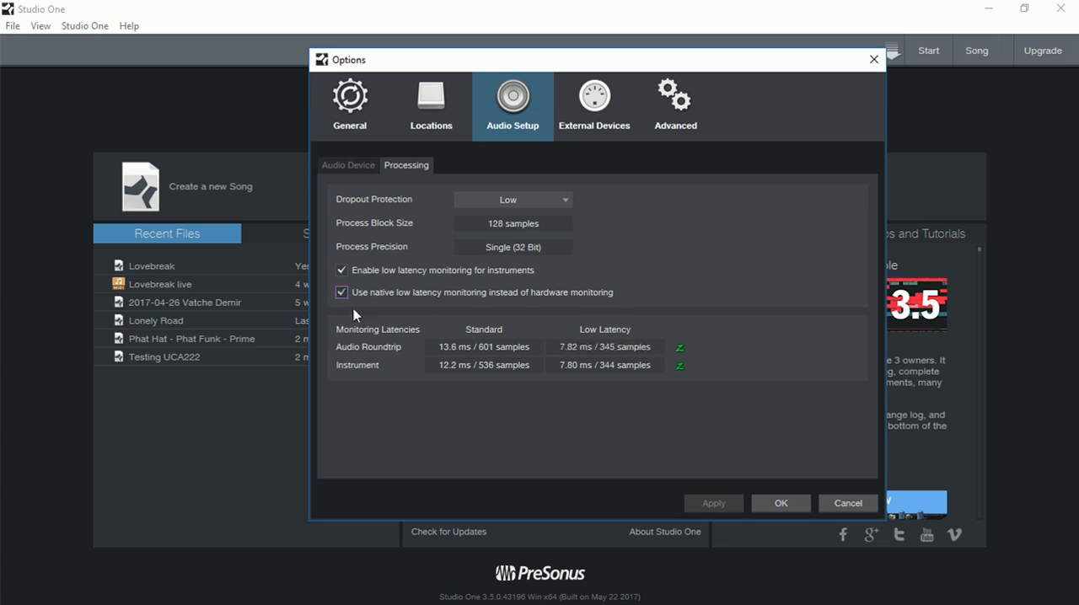
mouse_move(463, 264)
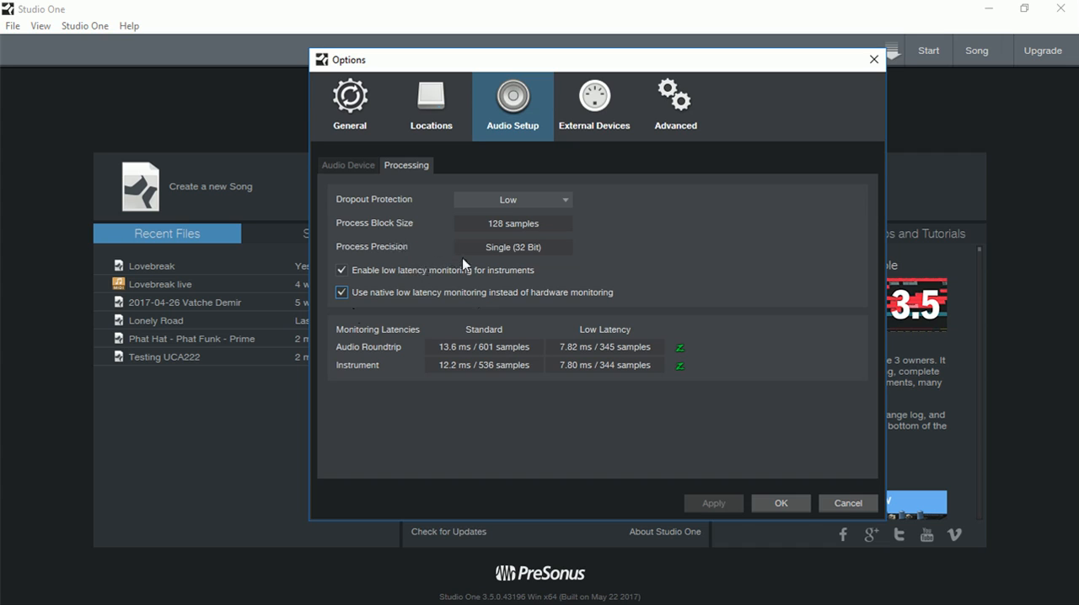
Set Dropout Protection to Medium, giving a 512-sample block size.
left_click(513, 199)
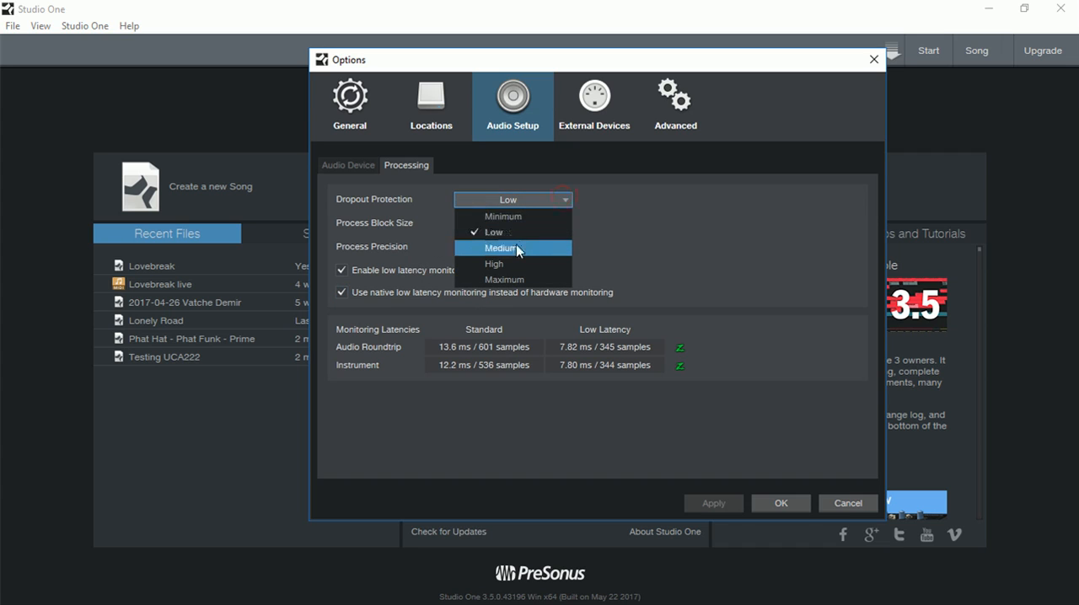
left_click(499, 246)
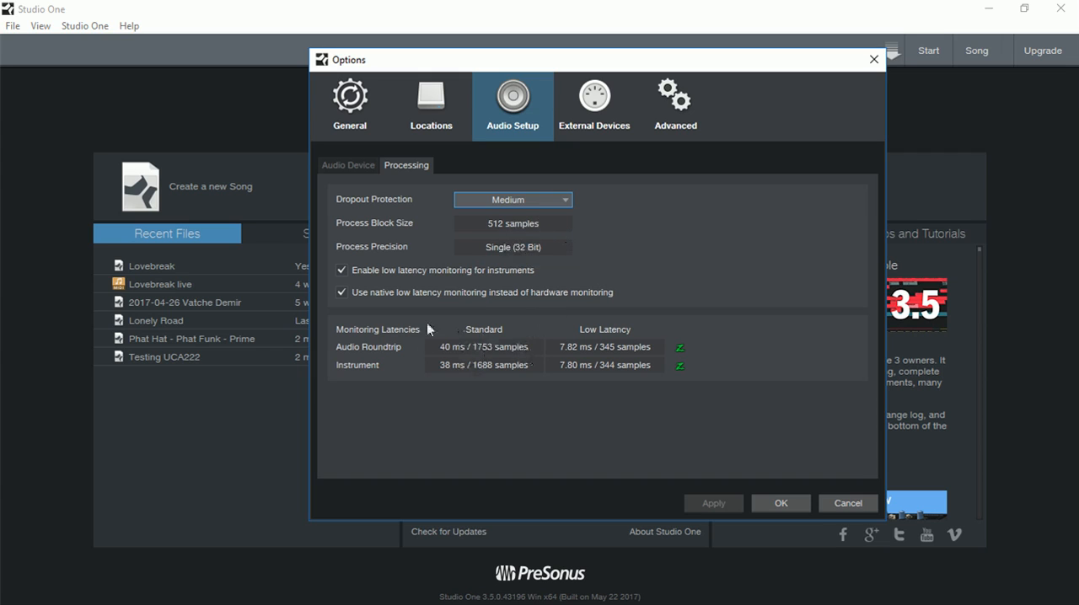
mouse_move(455, 364)
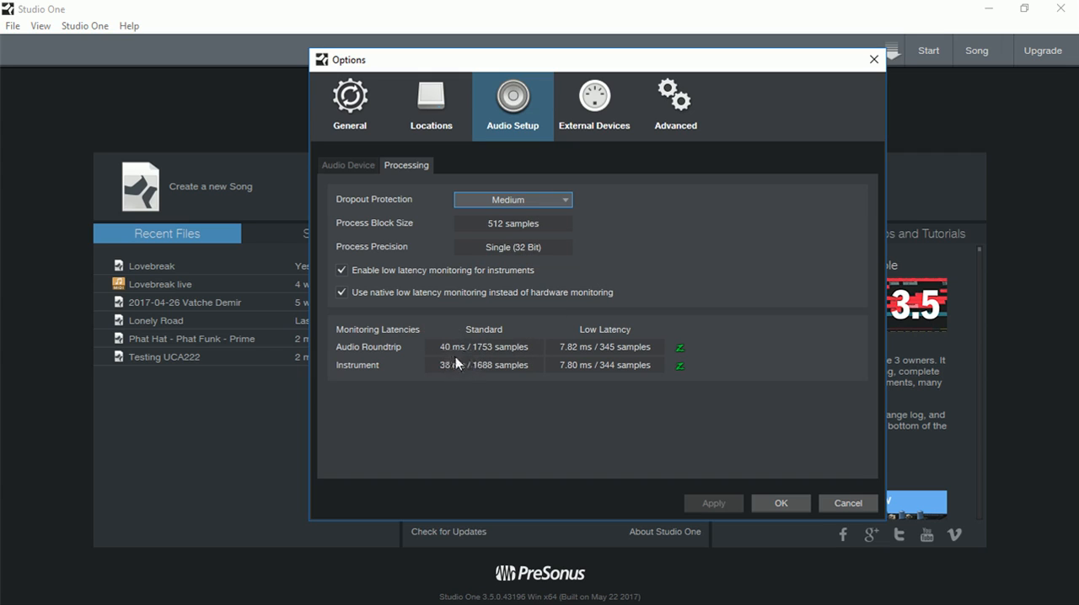
mouse_move(449, 374)
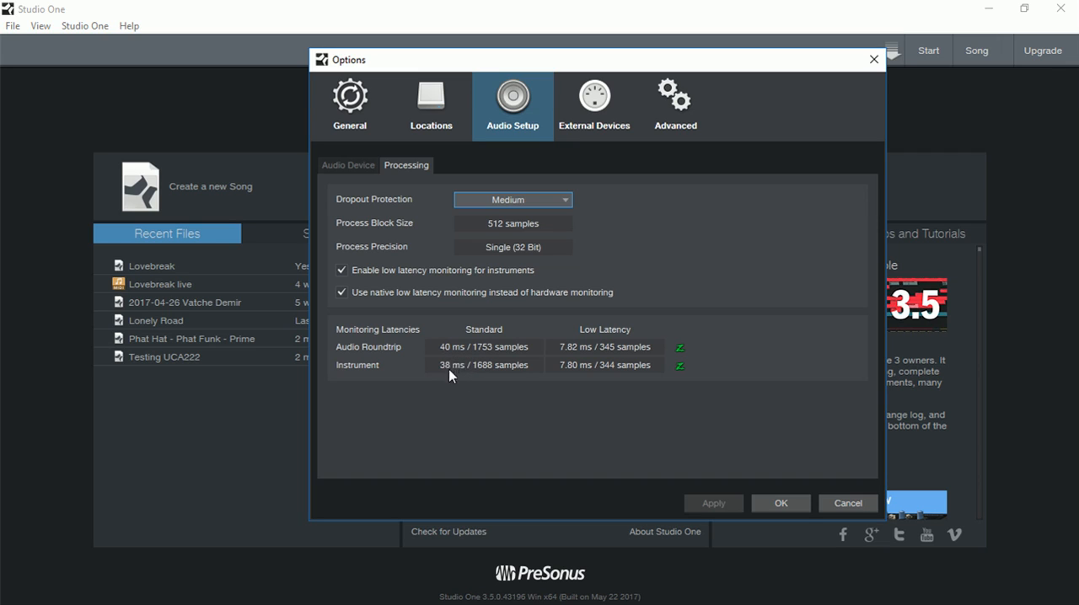
mouse_move(468, 344)
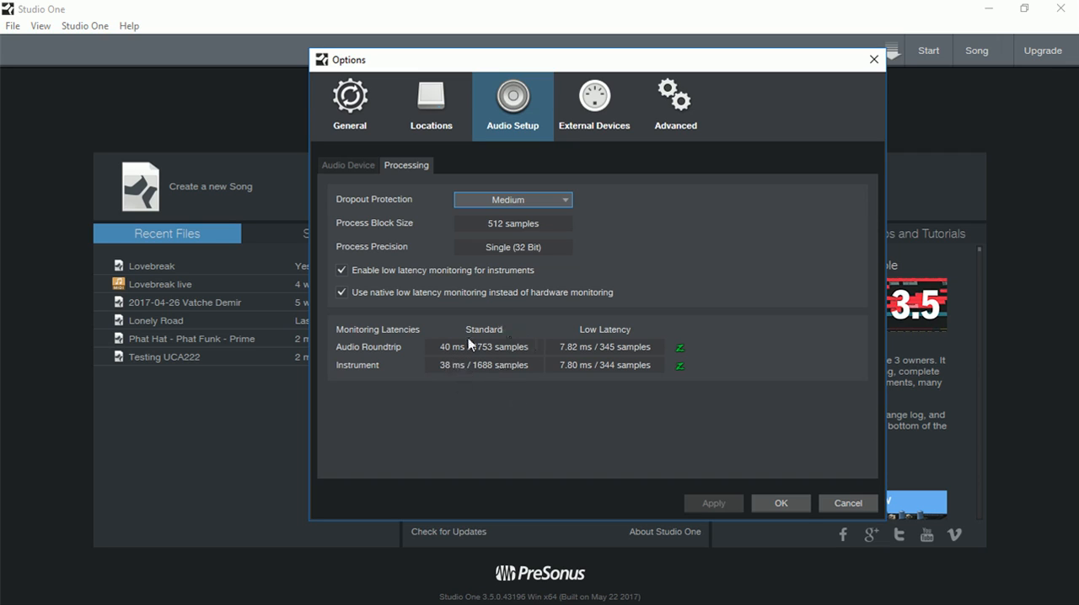
mouse_move(584, 379)
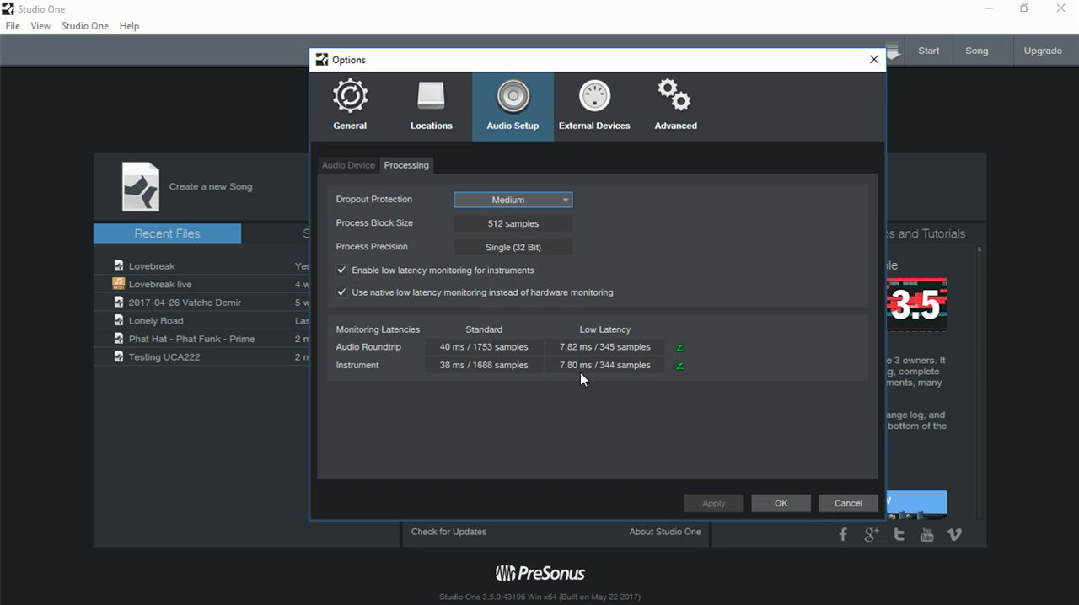
Review the External Devices list, then confirm the options with OK.
left_click(593, 101)
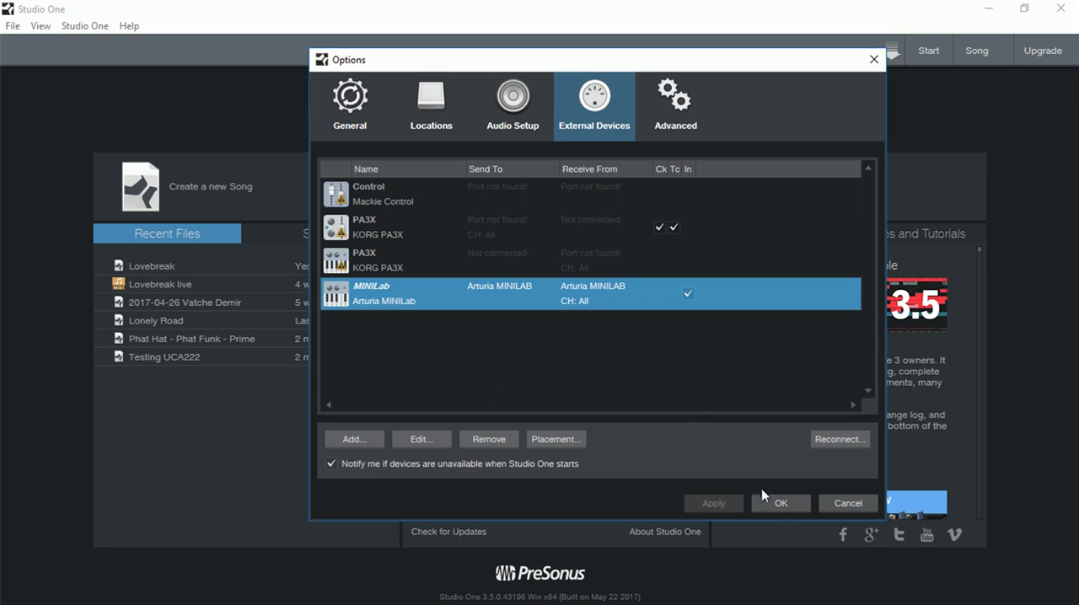
mouse_move(786, 510)
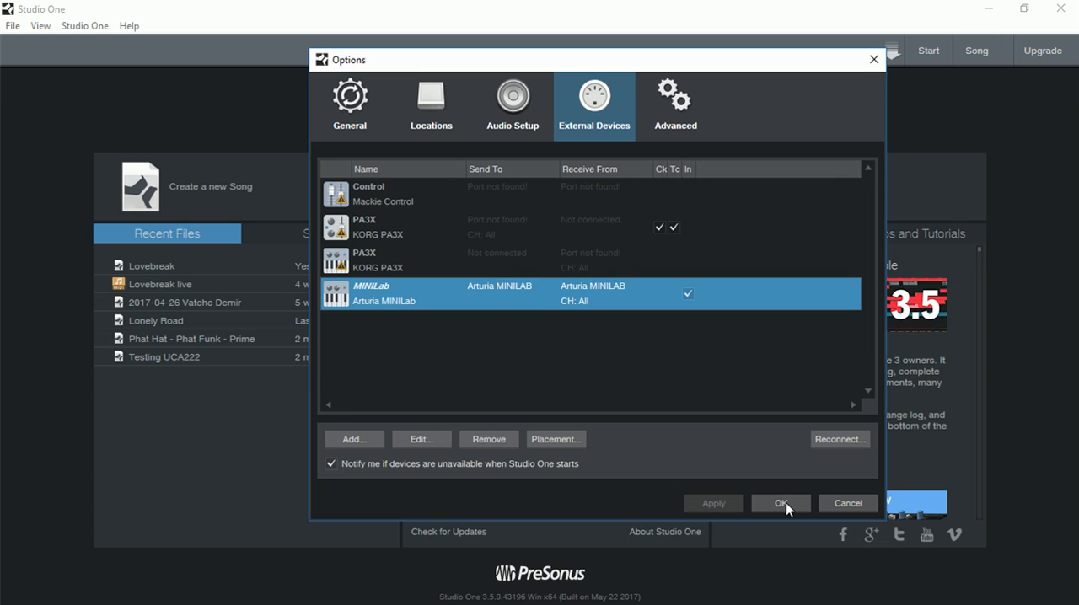
left_click(779, 502)
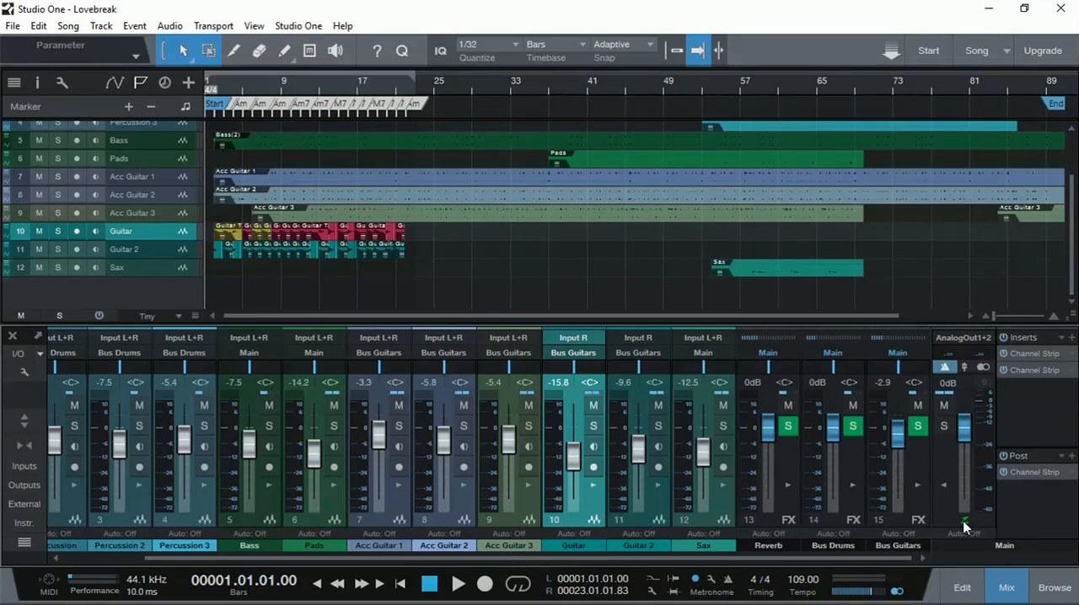
Scroll the Lovebreak track list back toward the start.
scroll("left", 3)
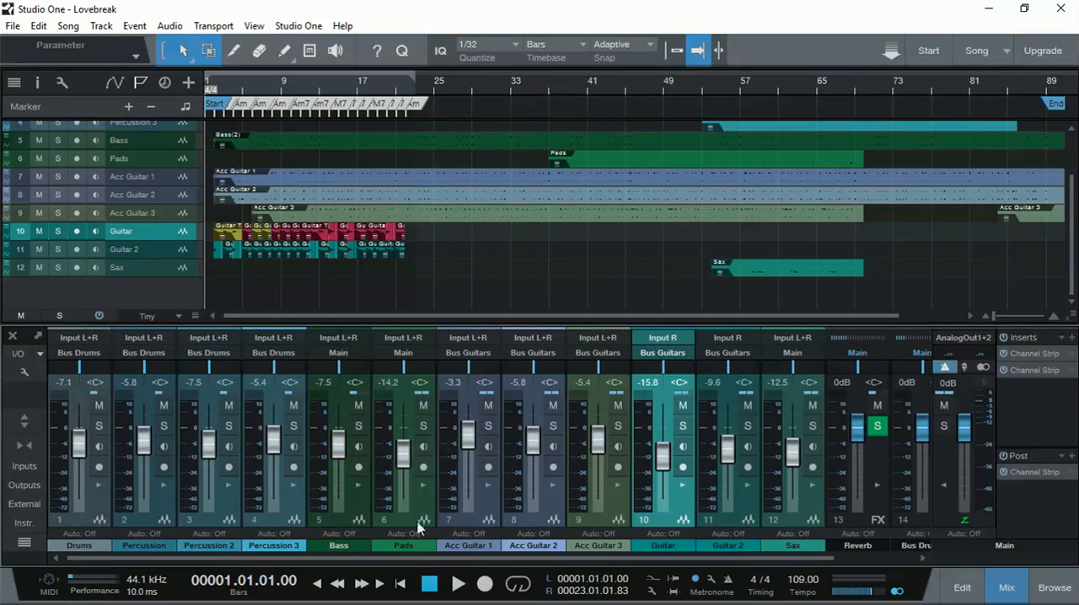
mouse_move(459, 583)
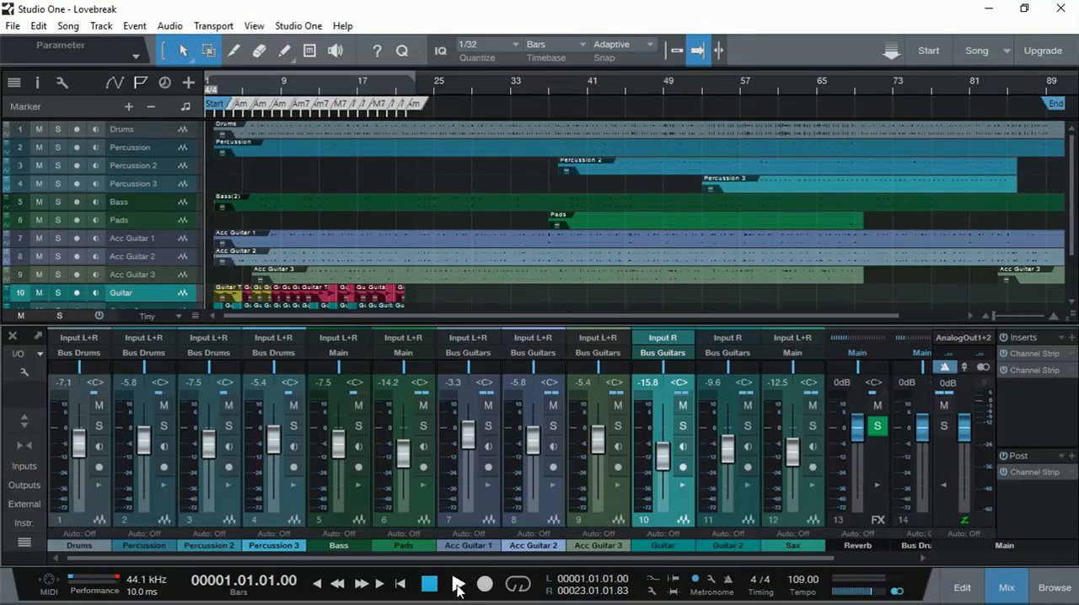
Start playback of Lovebreak and zoom the timeline in on the tracks.
left_click(429, 584)
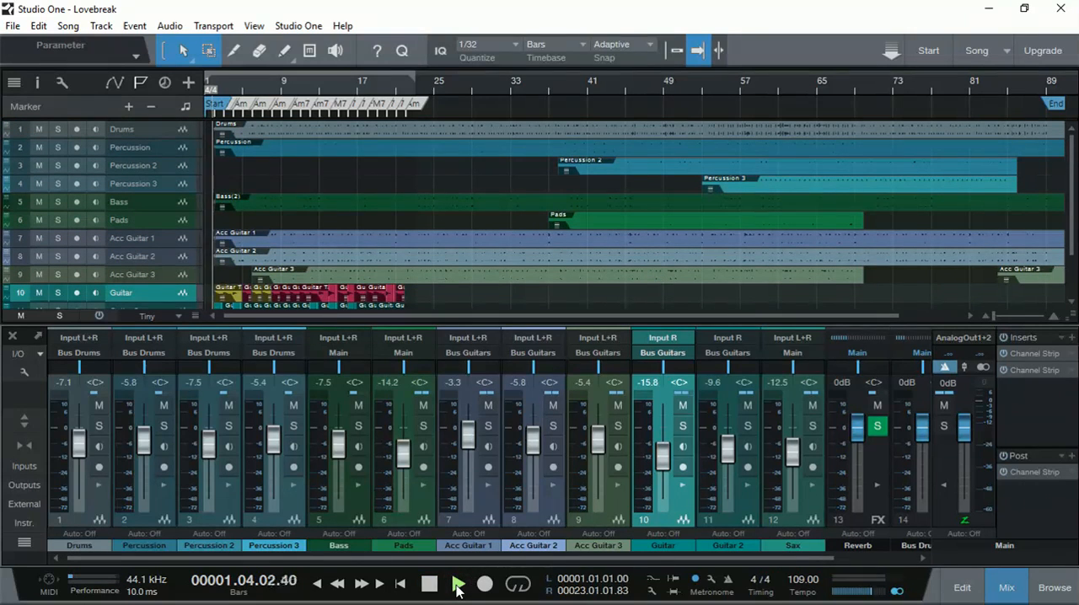
left_click(458, 584)
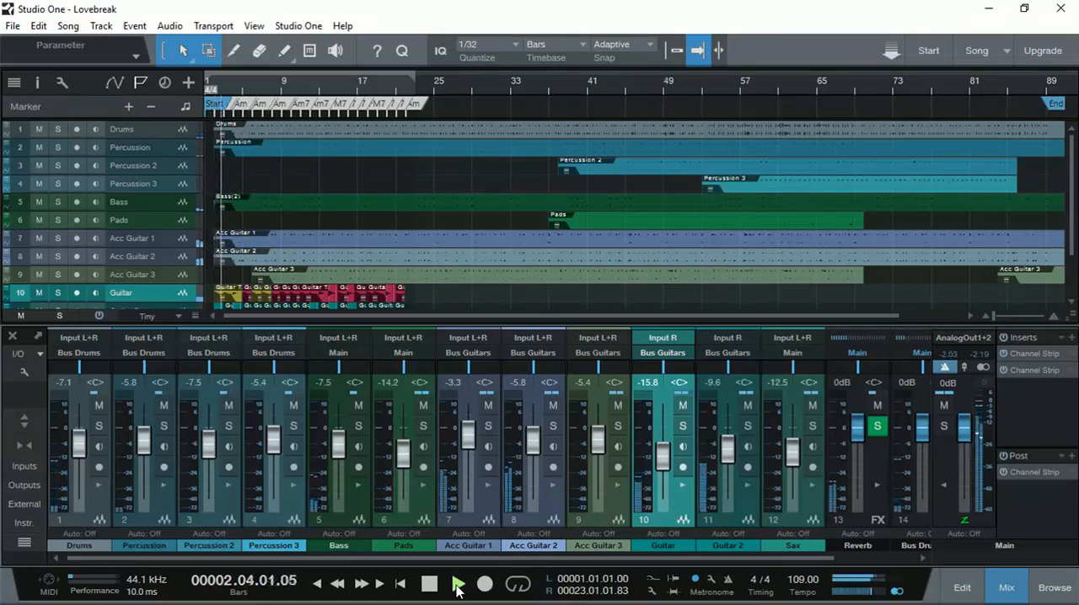
left_click(459, 583)
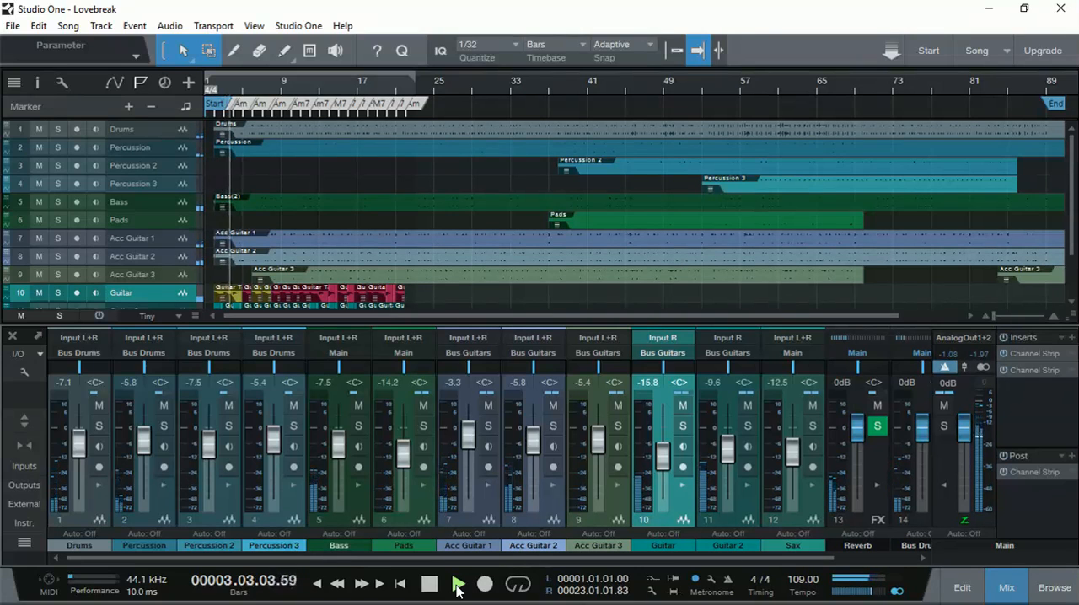
left_click(458, 584)
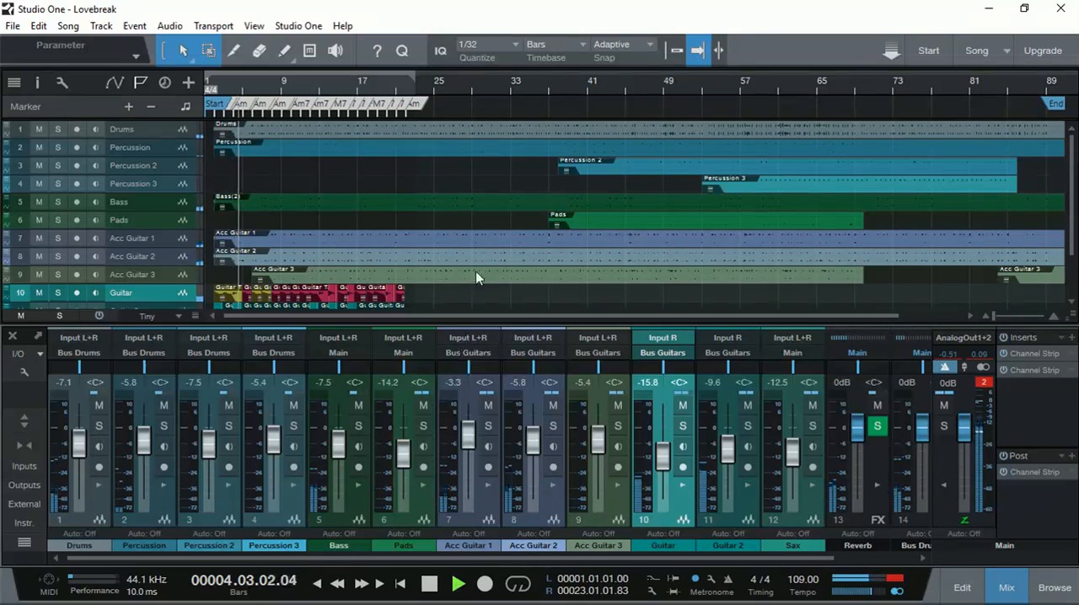
scroll("down", 3)
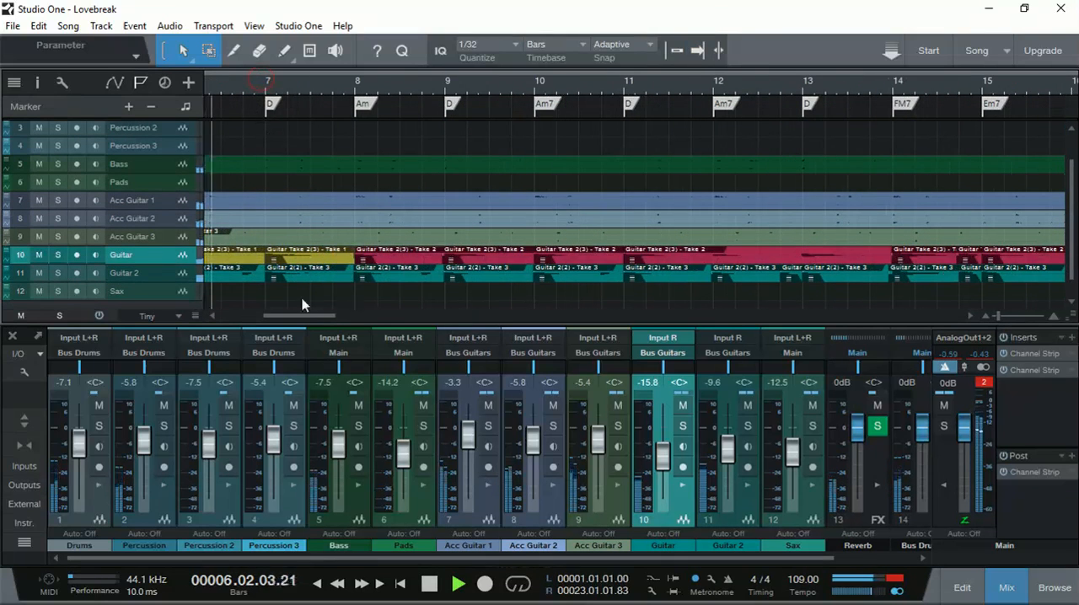
Set track height to Normal so each track's input assignment is visible.
left_click(159, 317)
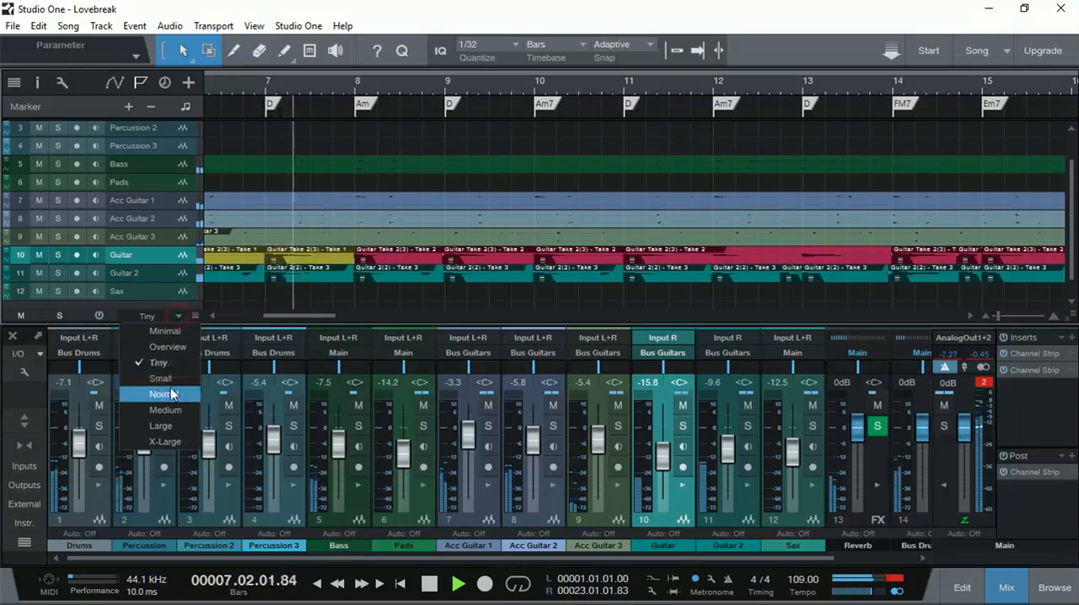
left_click(160, 393)
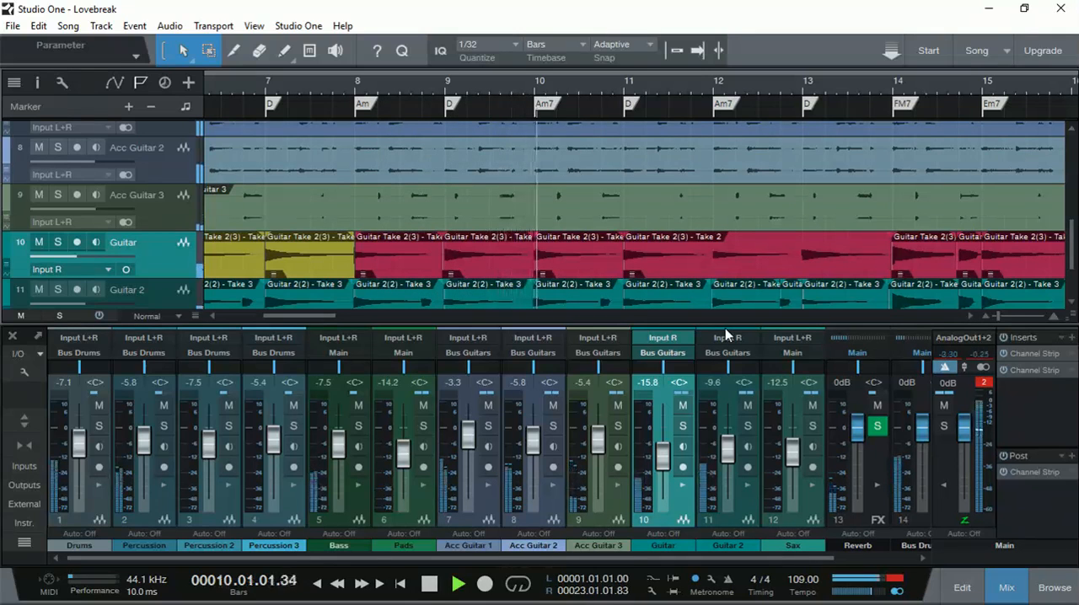
left_click(458, 584)
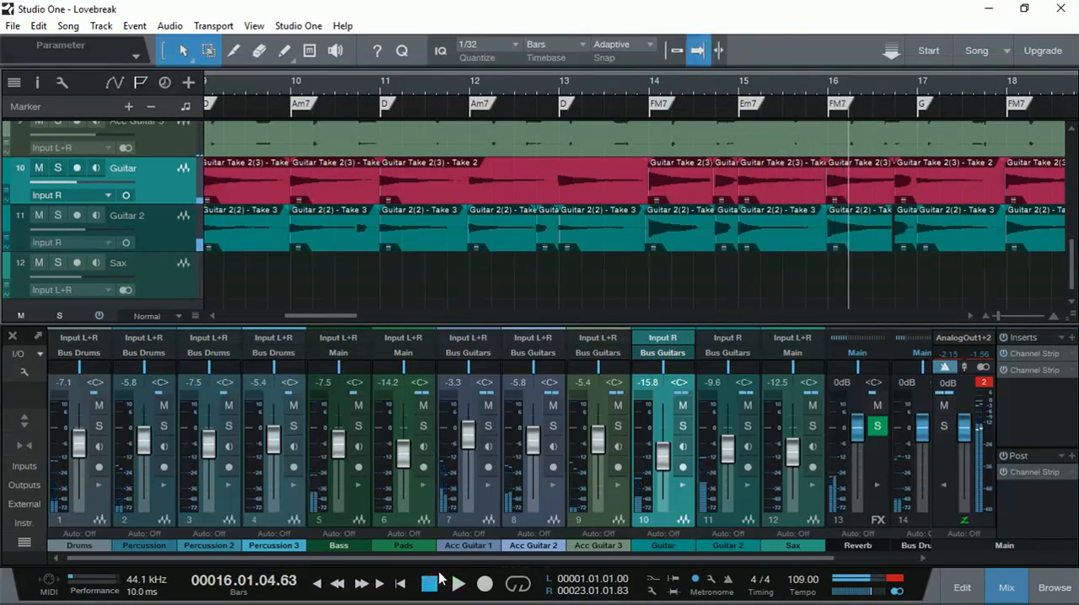
left_click_drag(345, 315, 278, 315)
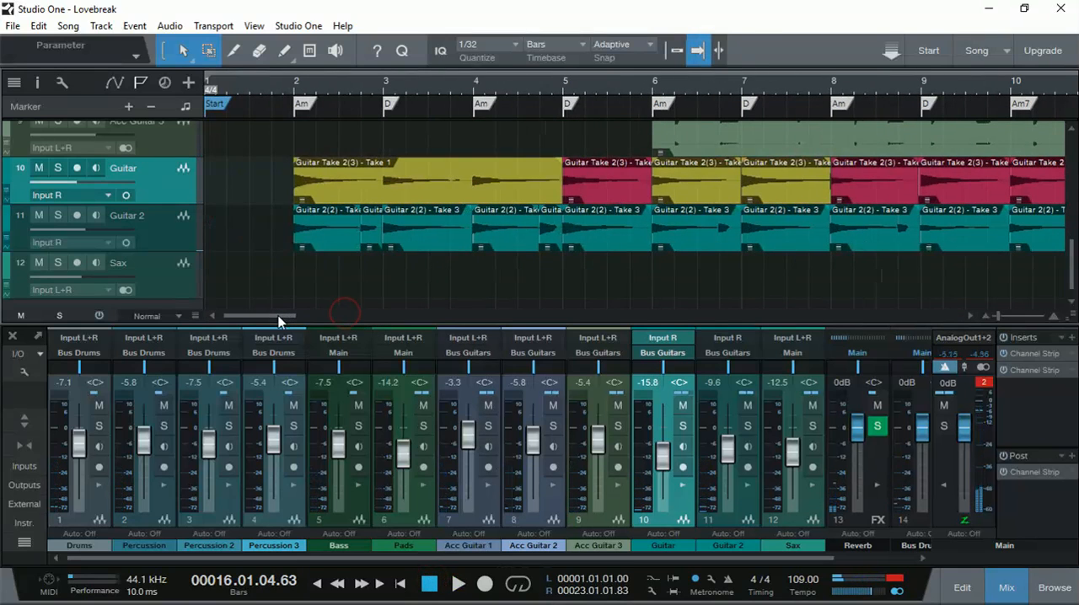
mouse_move(305, 112)
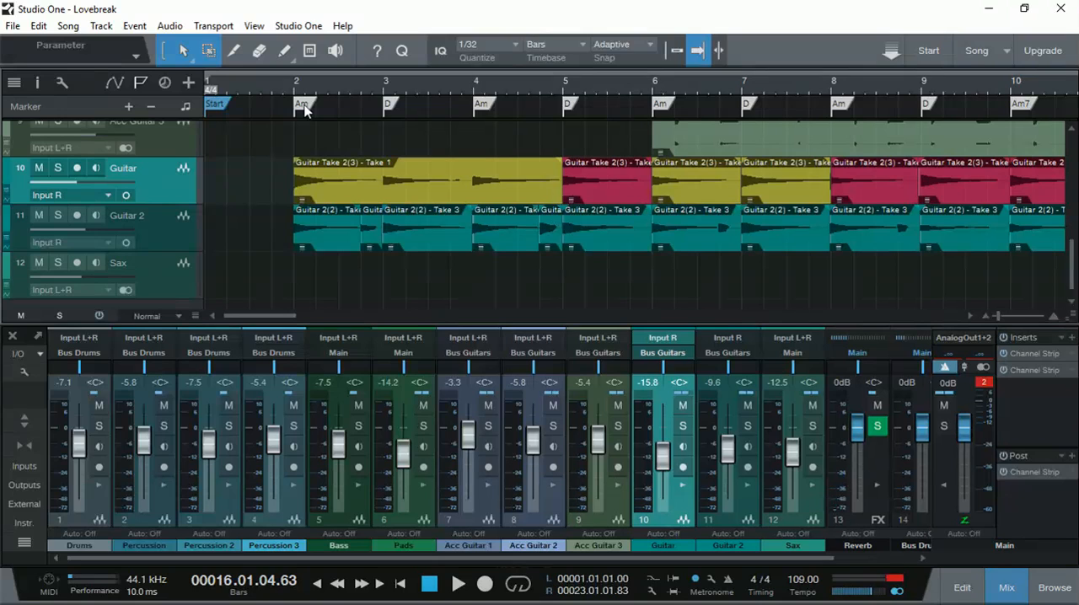
mouse_move(306, 123)
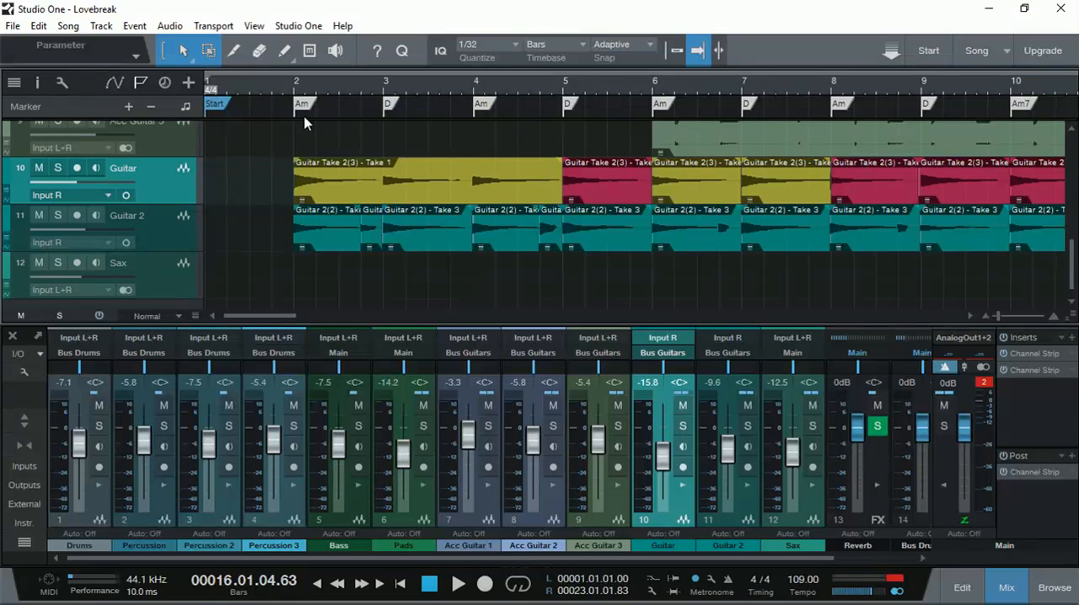
mouse_move(304, 111)
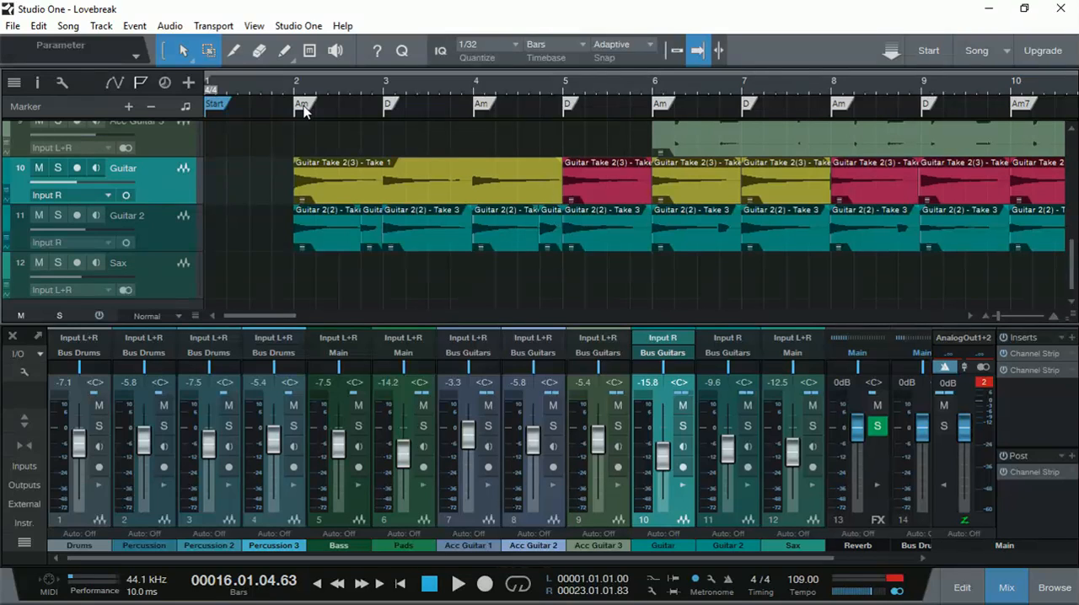
mouse_move(489, 116)
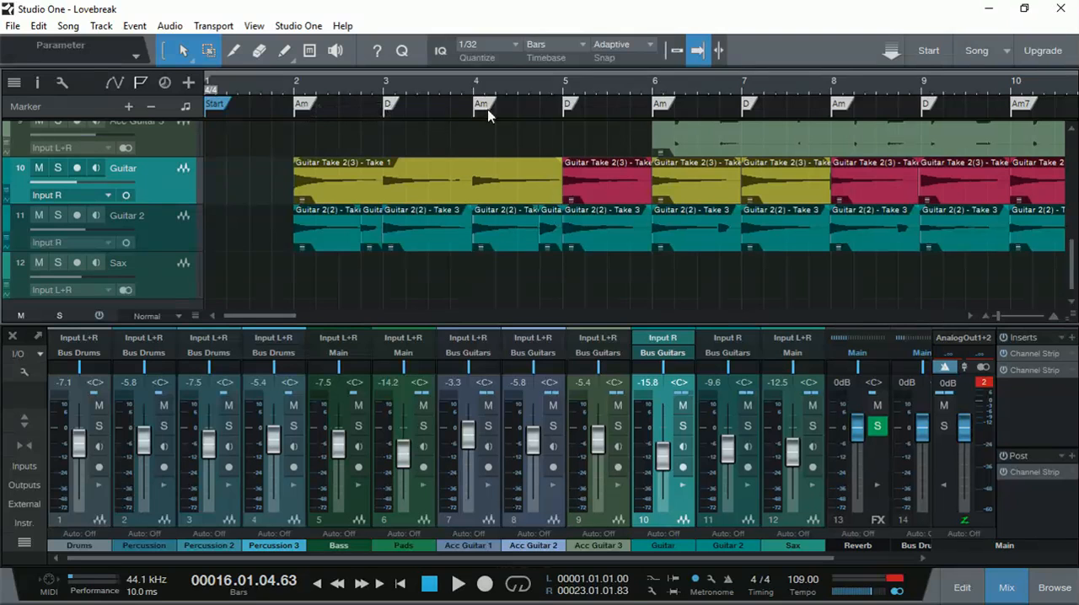
mouse_move(801, 111)
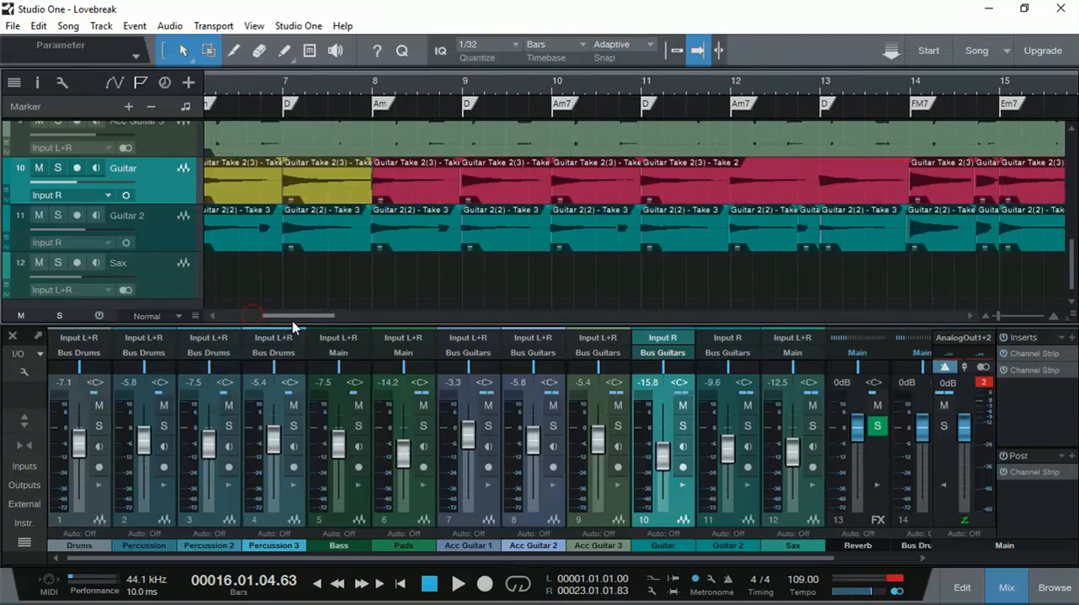
scroll("right", 3)
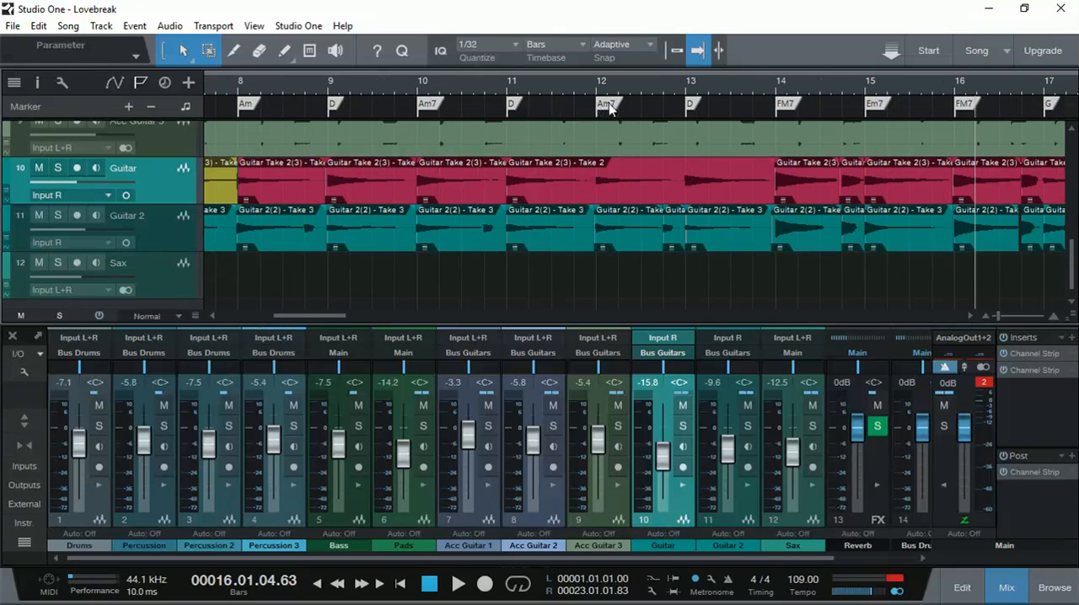
mouse_move(610, 110)
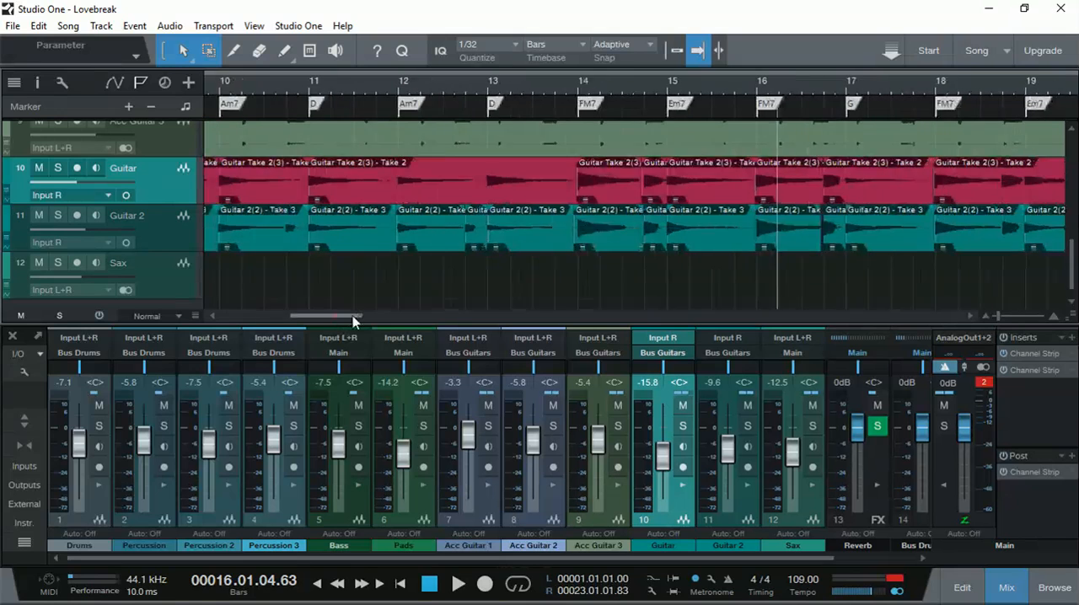
left_click_drag(328, 317, 384, 317)
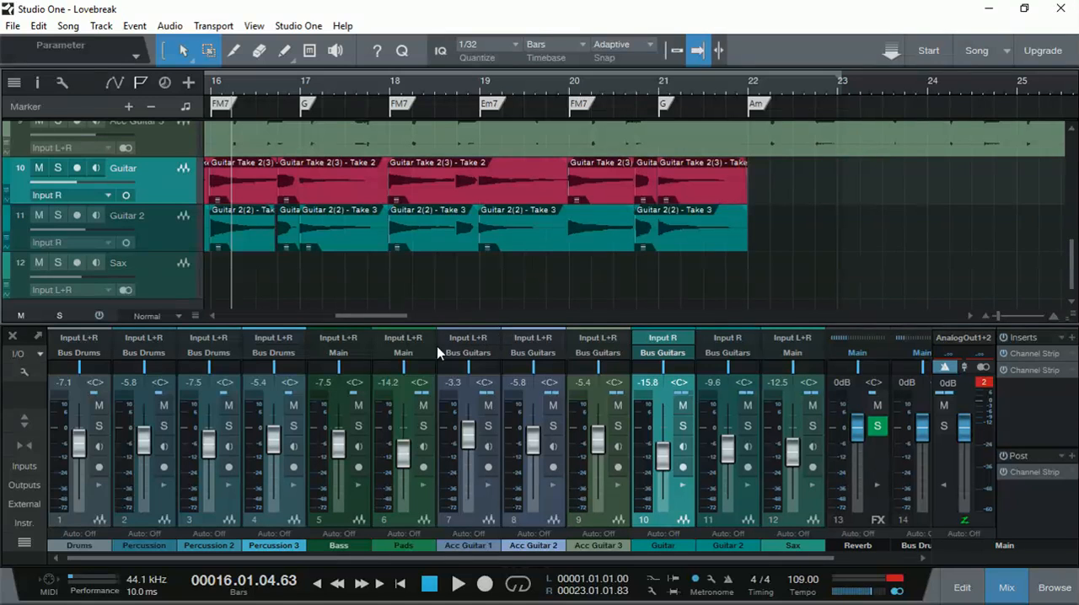
scroll("left", 3)
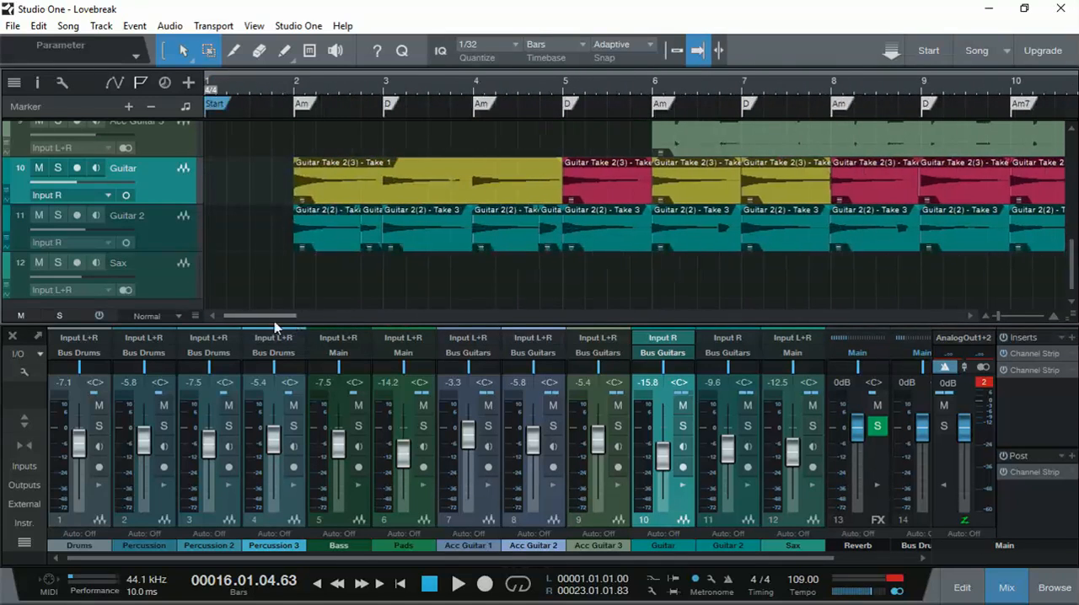
mouse_move(256, 287)
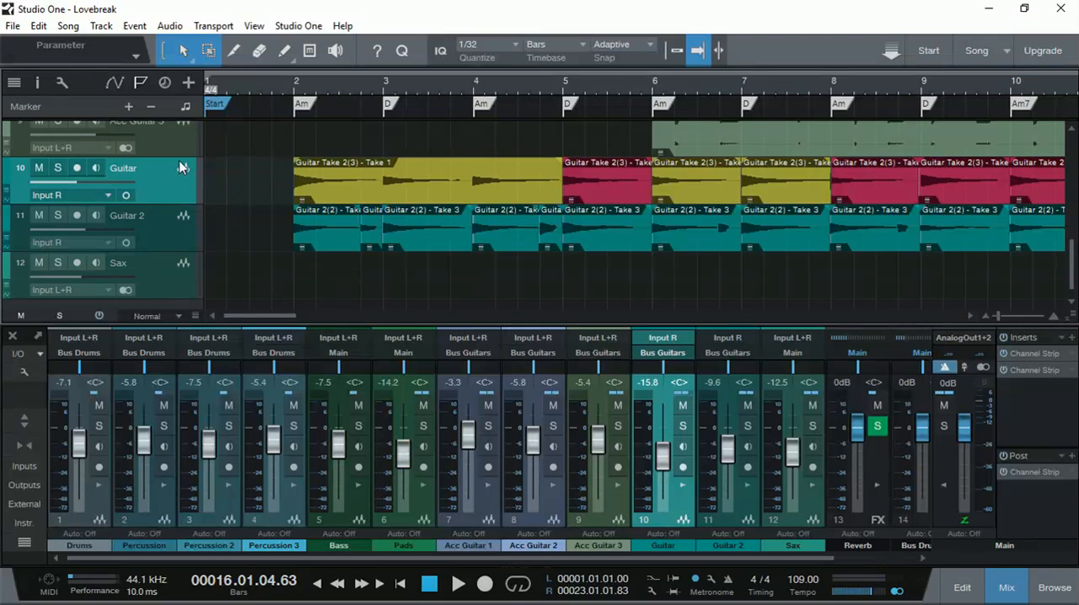
Browse Instruments to PreSonus > Presence > Artist Instruments > Keyboards and pick Electric Piano.
left_click(1056, 587)
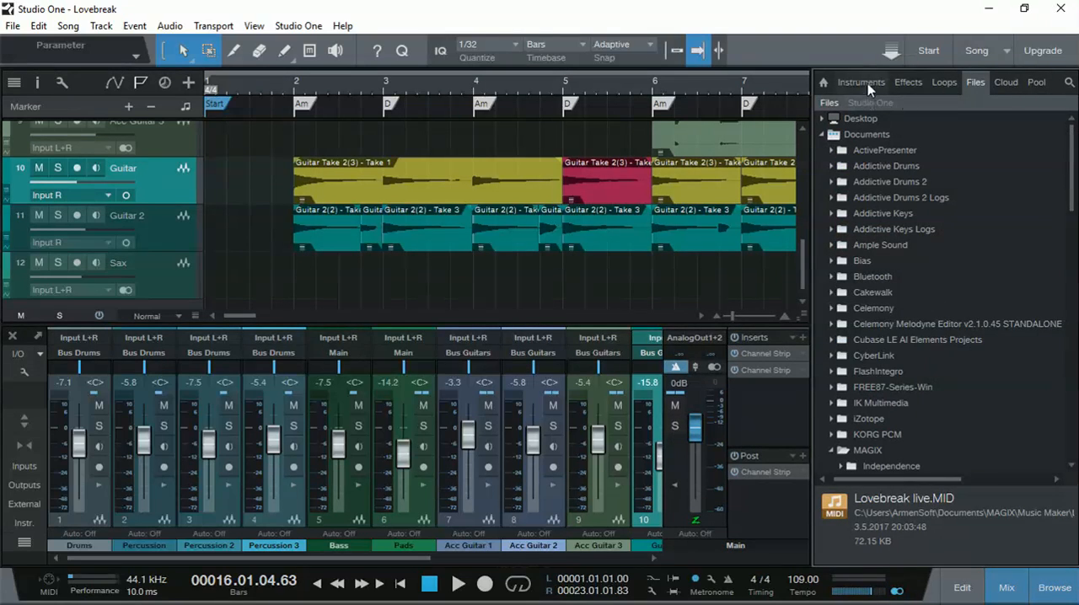
left_click(860, 81)
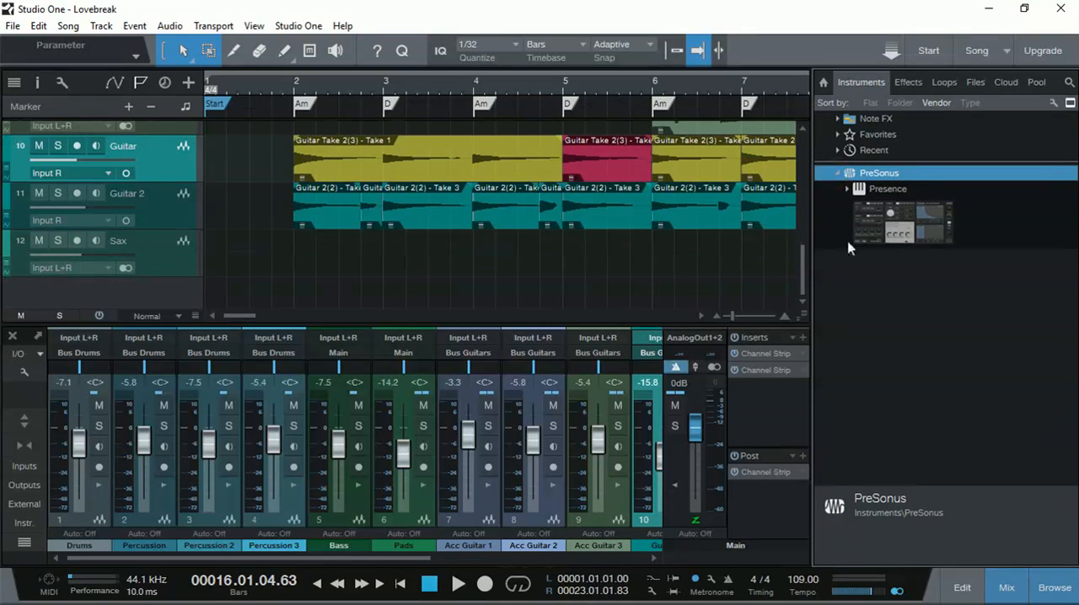
left_click(887, 187)
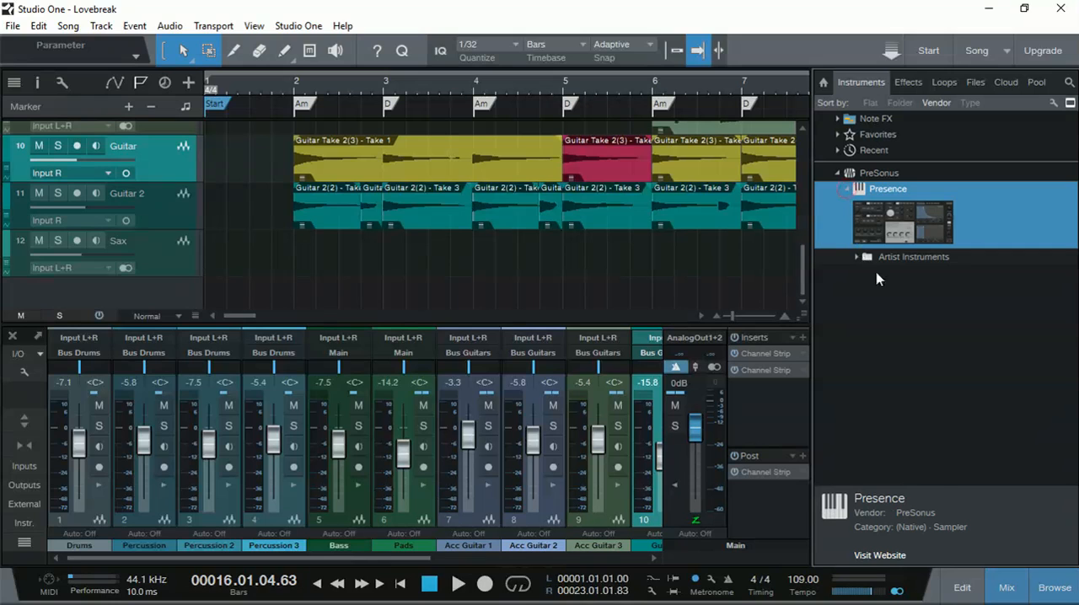
left_click(857, 256)
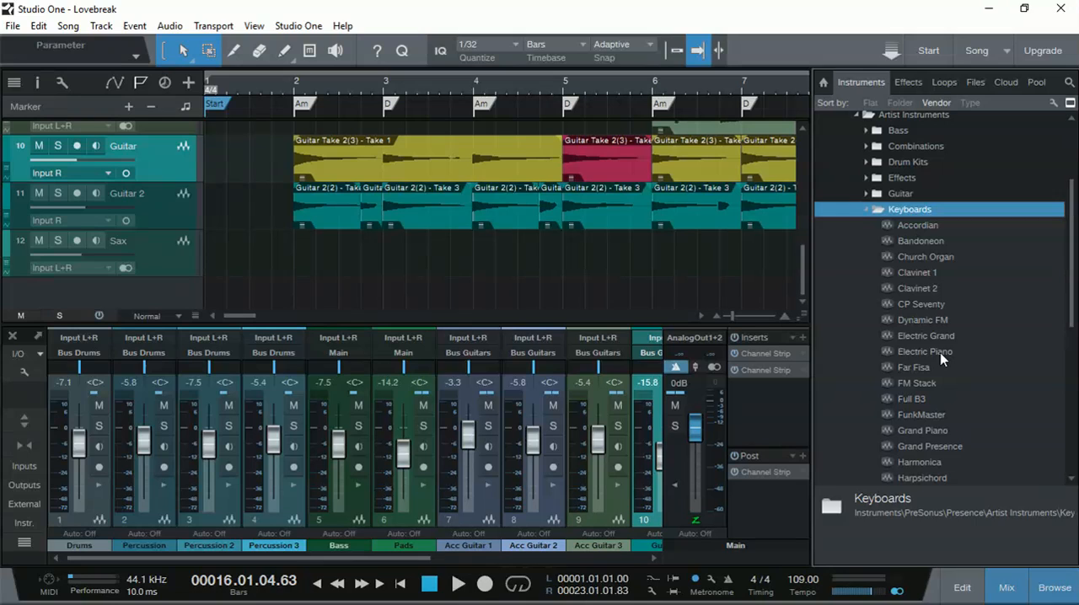
left_click(924, 350)
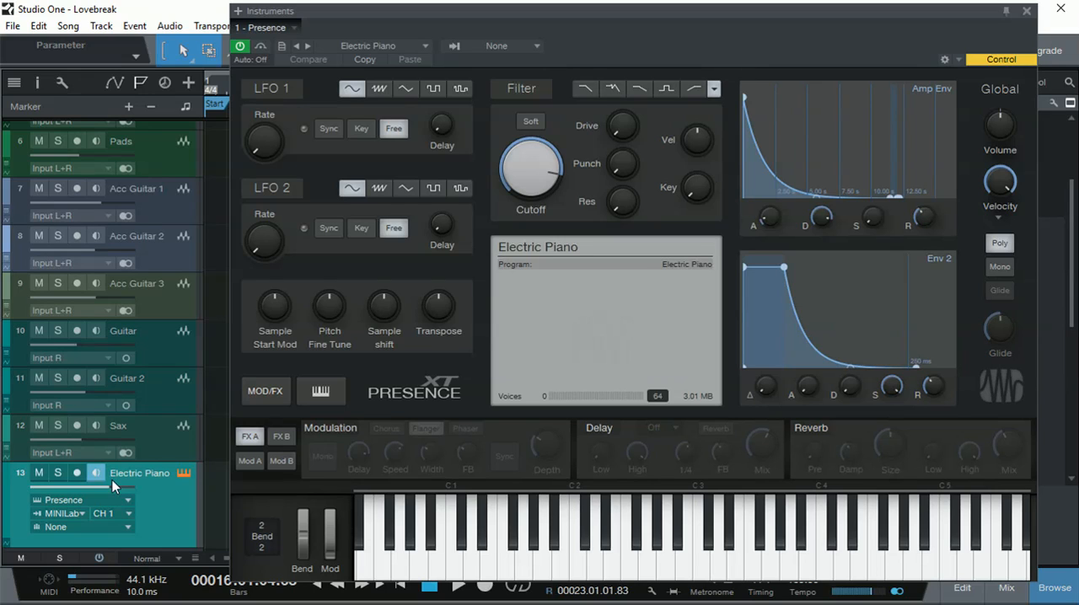
mouse_move(125, 187)
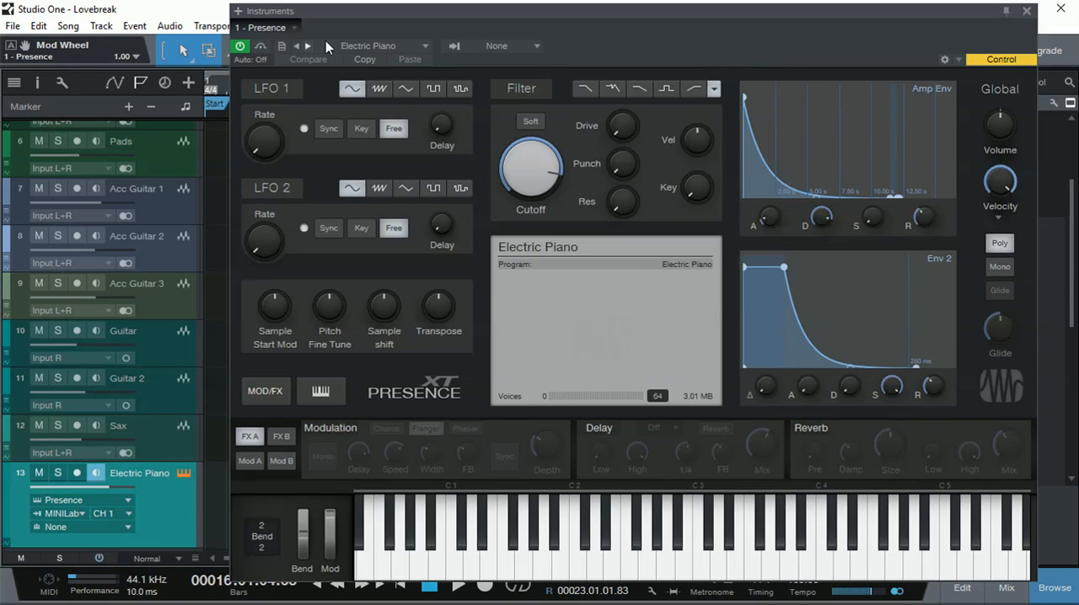
mouse_move(240, 48)
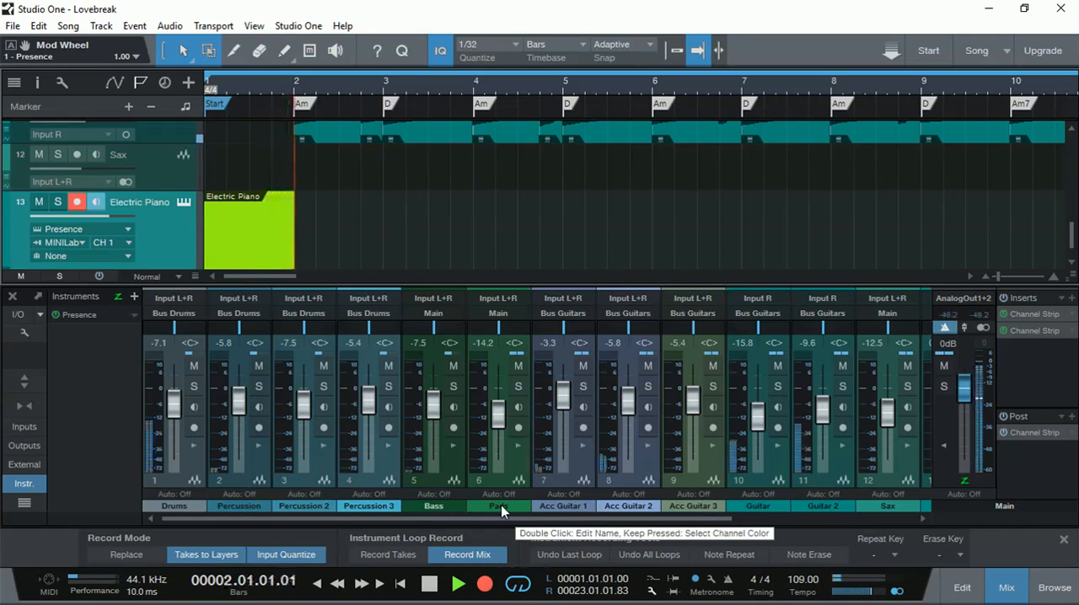
Record a live Electric Piano take through bar 22 on the new instrument track, then stop.
left_click(459, 583)
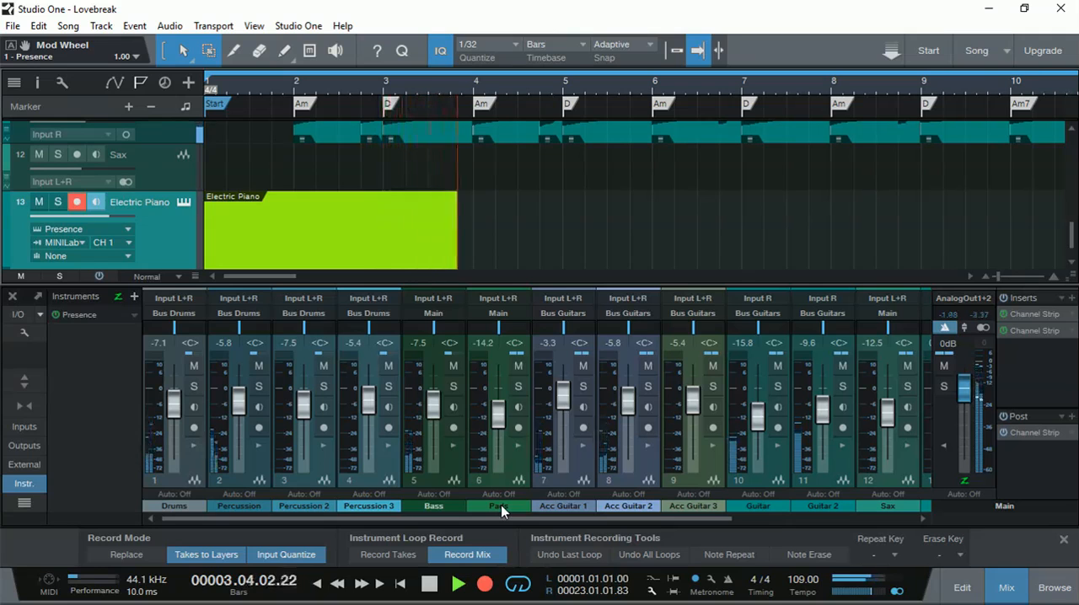
left_click(459, 584)
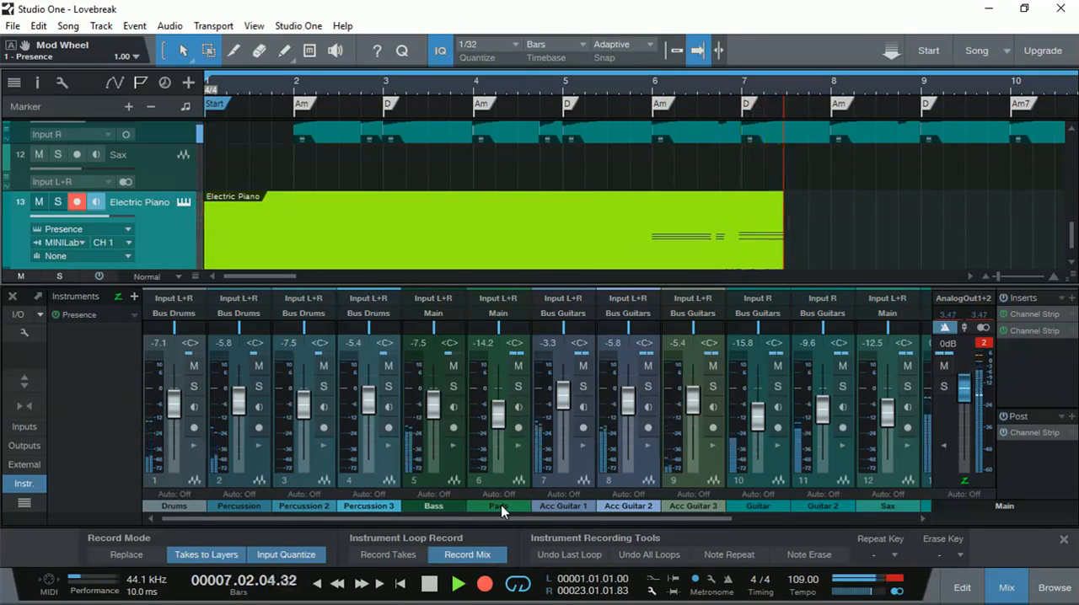
left_click(459, 584)
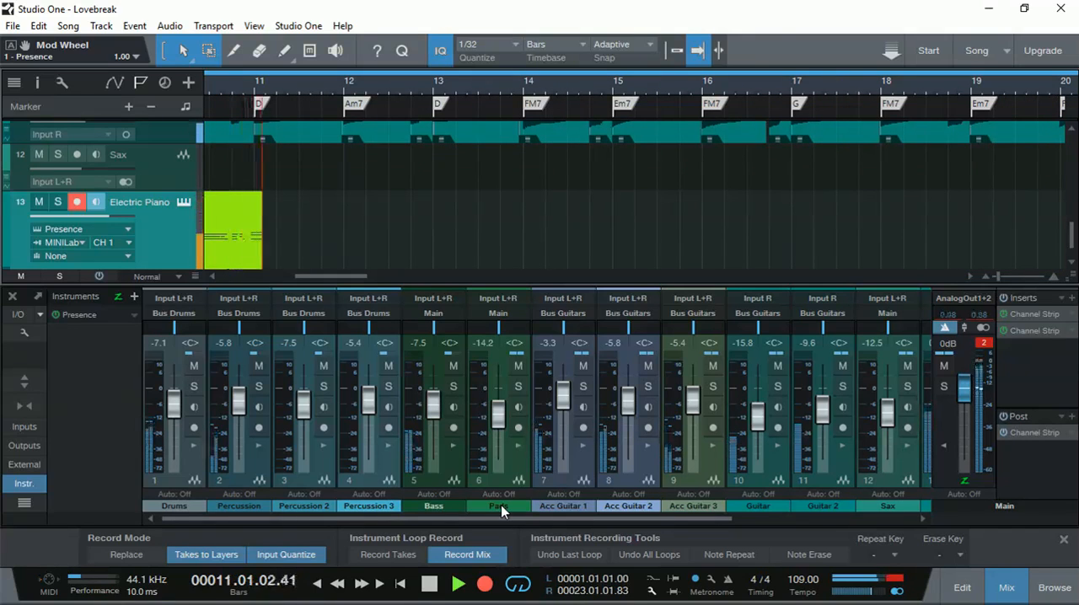
left_click(486, 583)
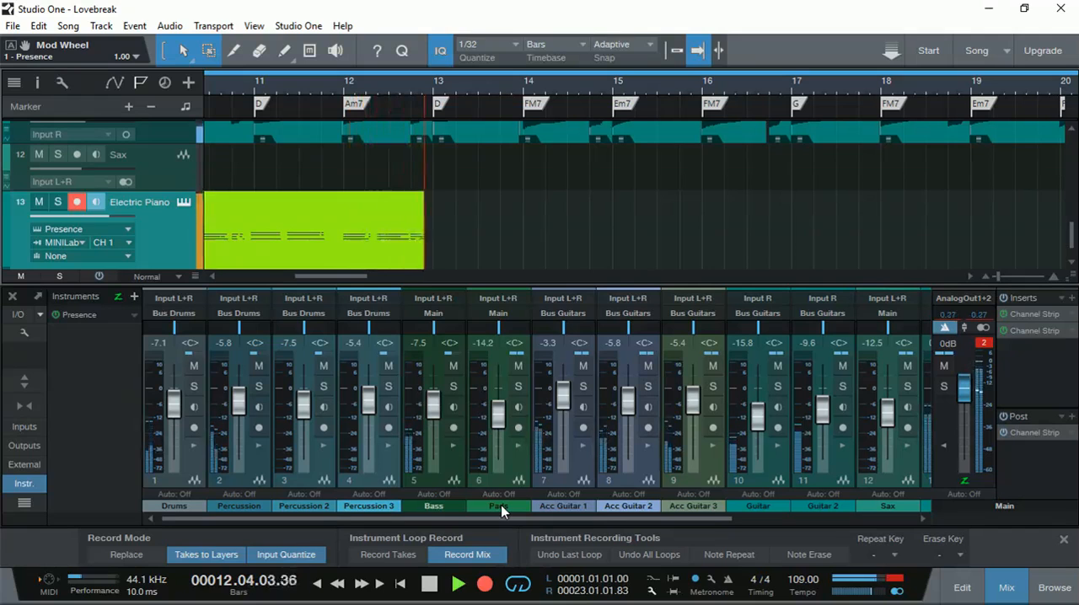
left_click(459, 584)
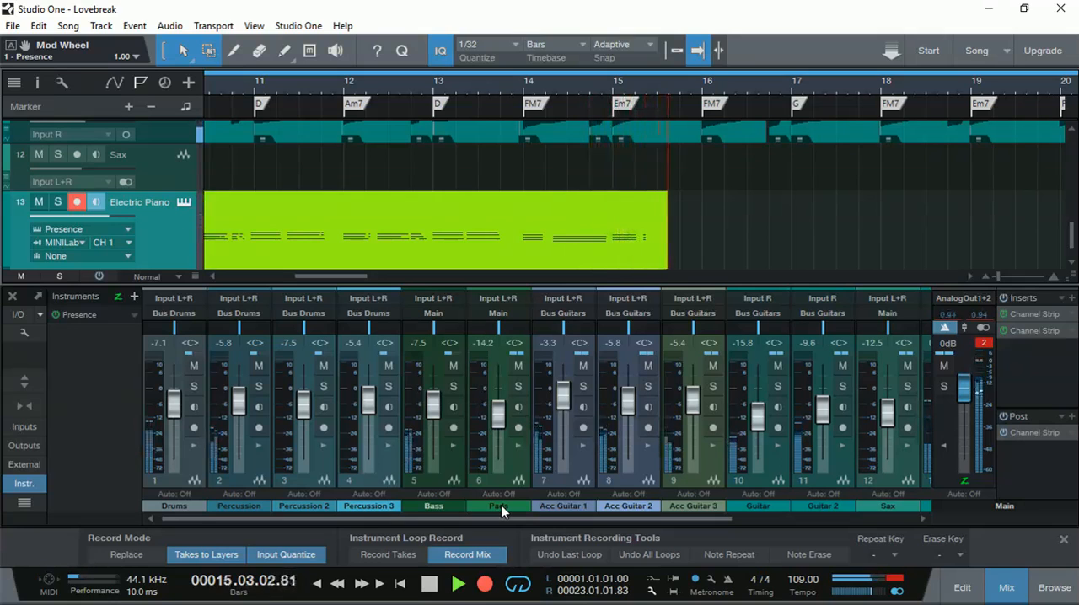
left_click(459, 583)
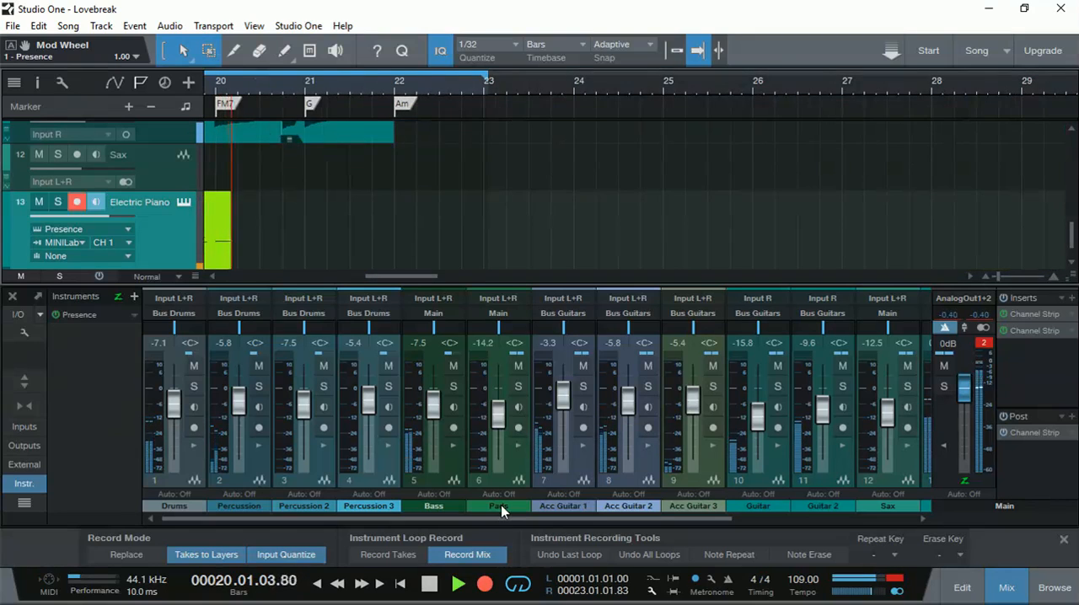
left_click(458, 584)
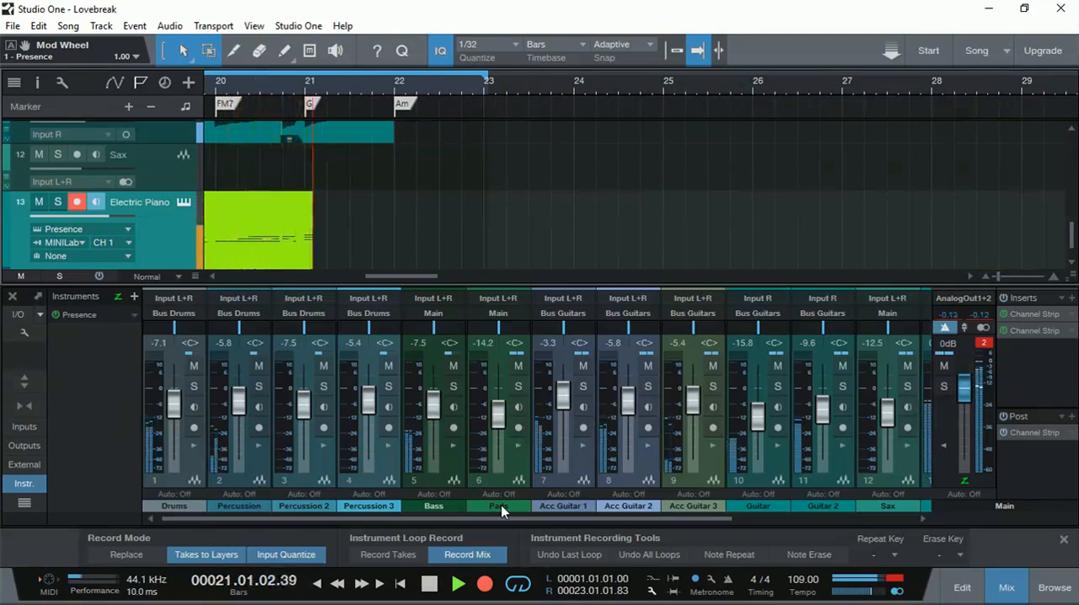
left_click(459, 583)
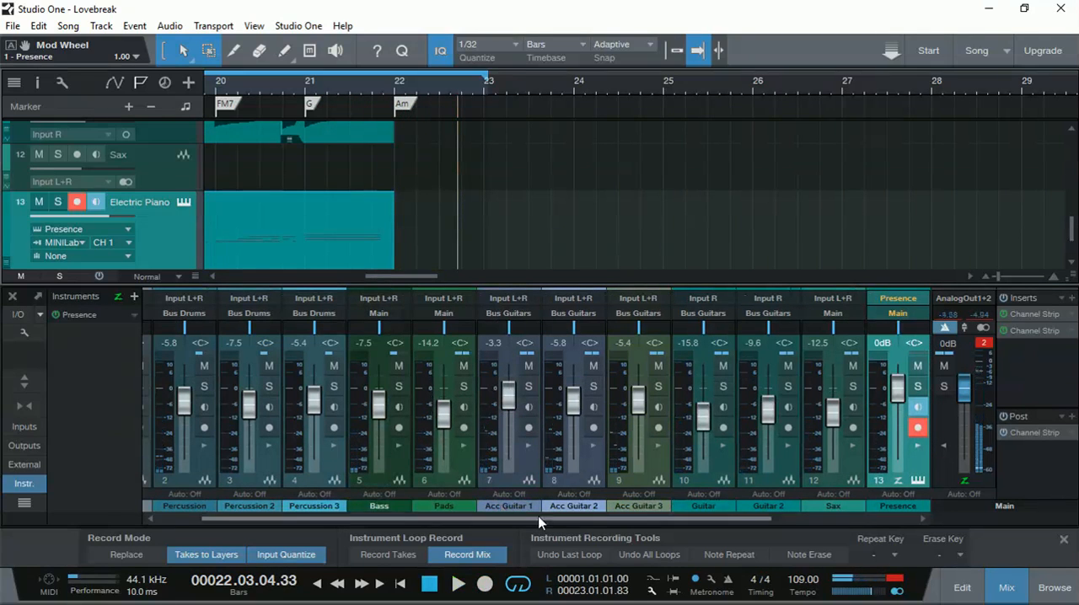
Scroll back to the song start and show the track's take layers.
scroll("left", 3)
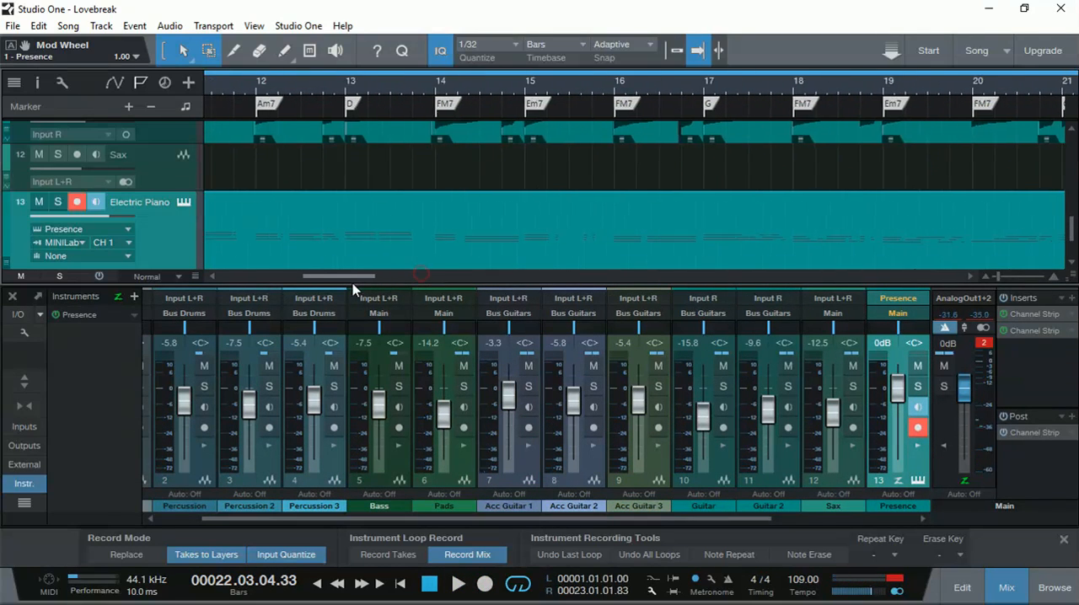
scroll("left", 3)
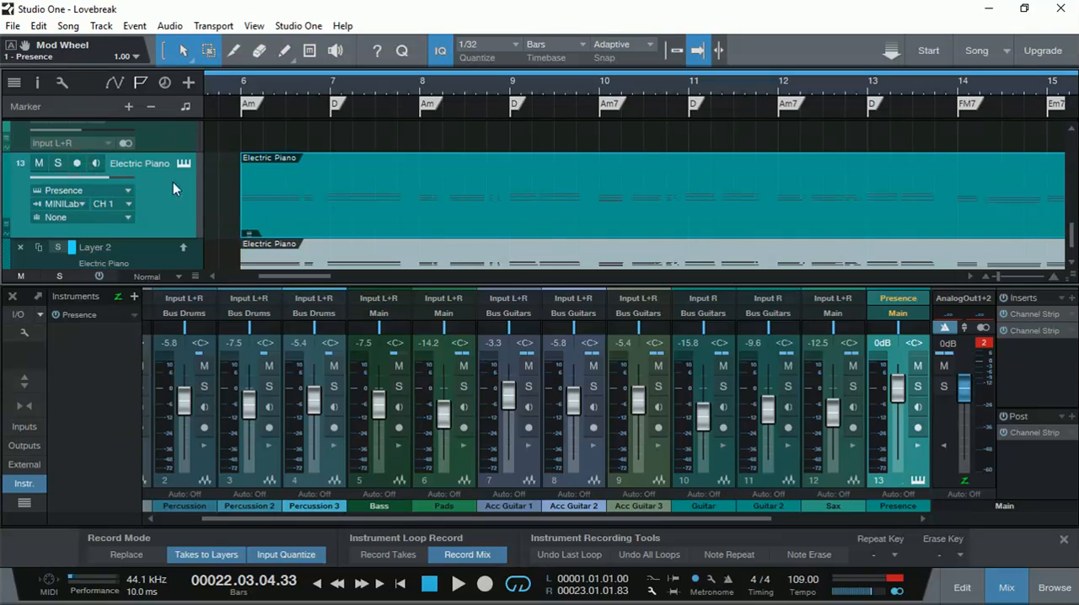
left_click(233, 85)
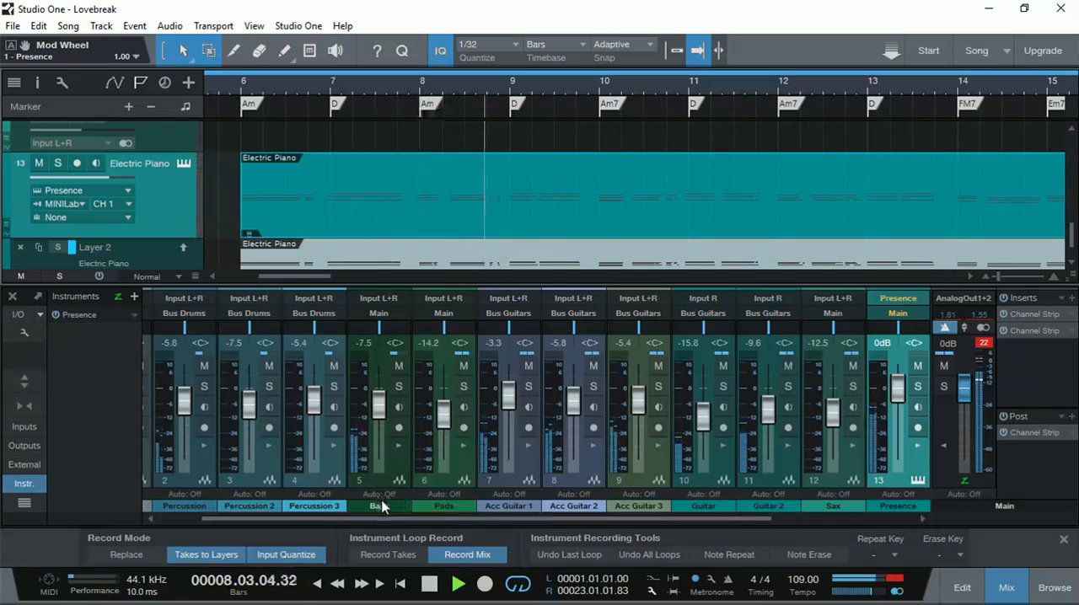
Set the Presence channel fader to about -5.4 dB, close Presence, and bring up the Performance monitor.
left_click_drag(897, 388, 897, 413)
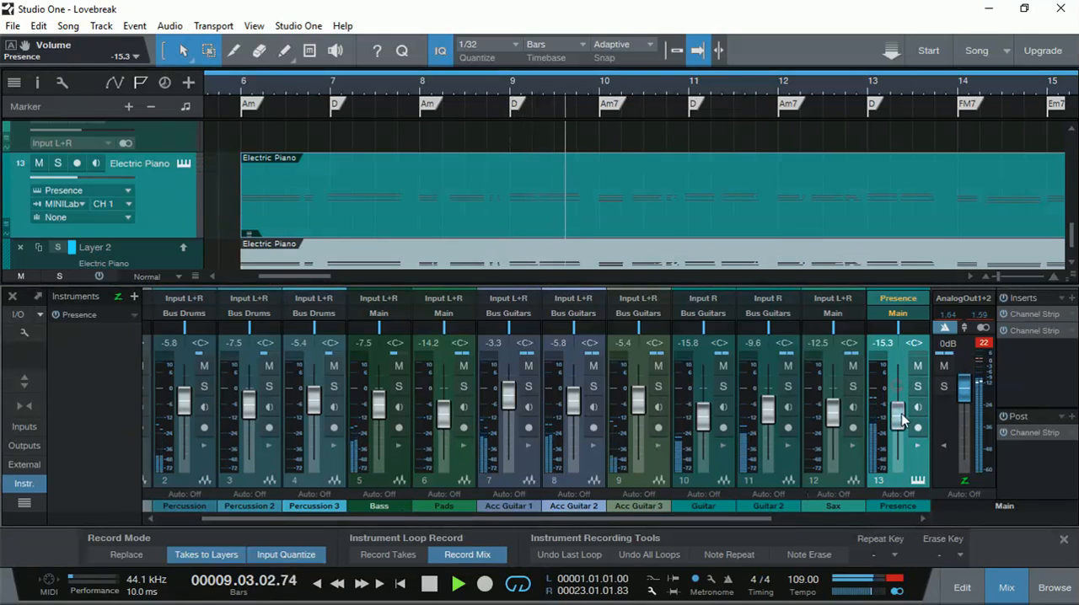
left_click_drag(897, 420, 897, 403)
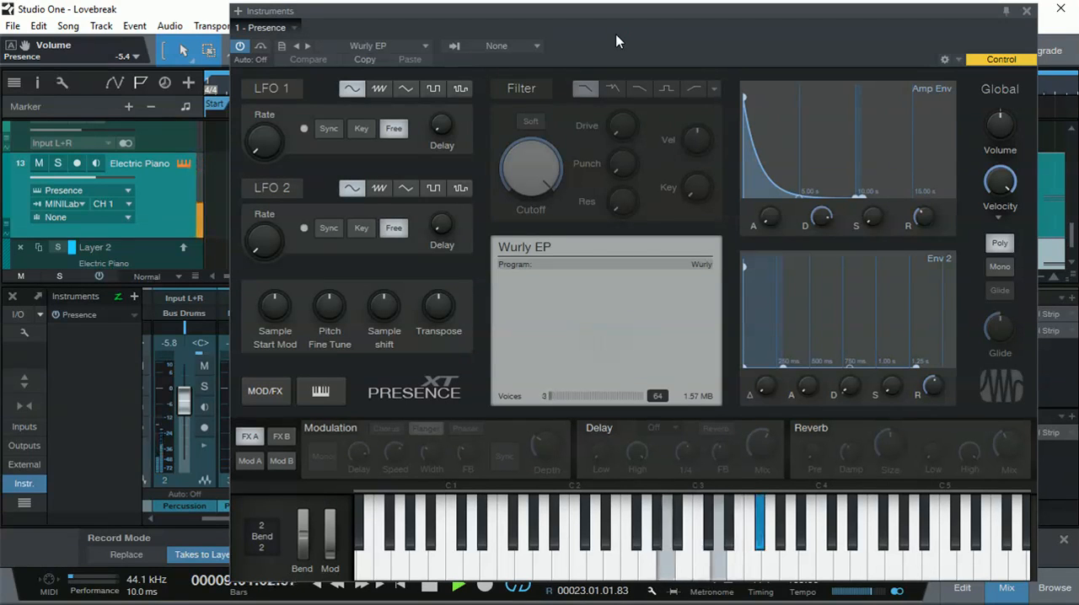
left_click(1025, 10)
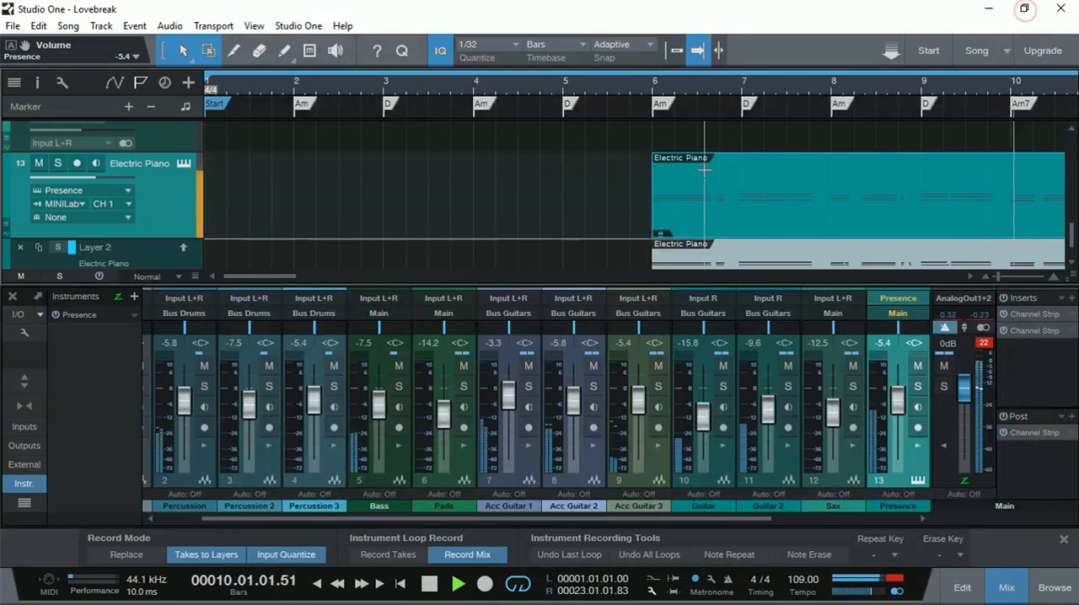
left_click(94, 586)
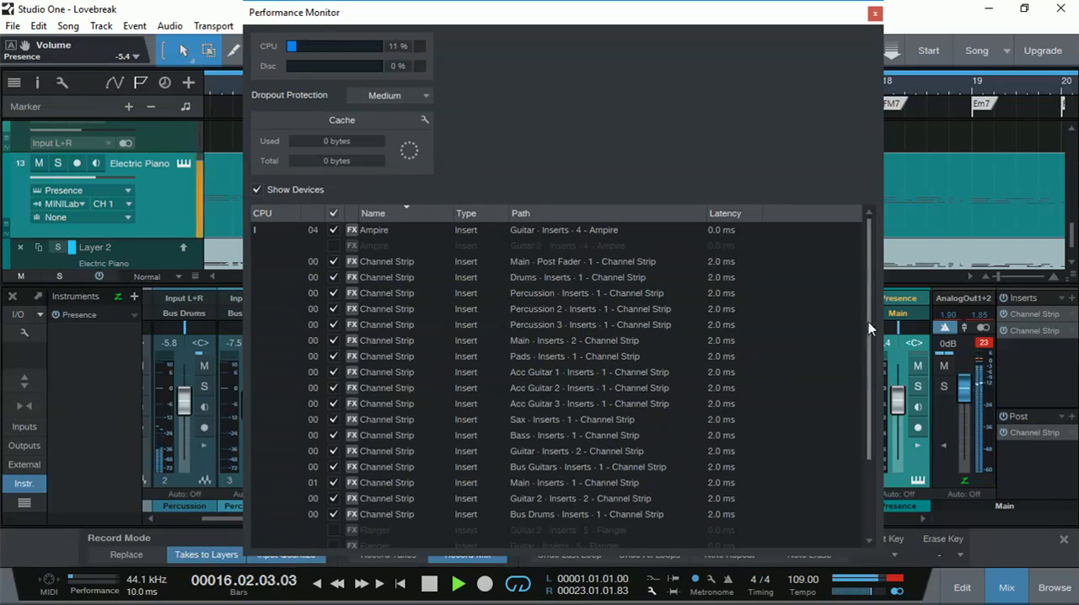
Scroll through each plug-in's CPU load and latency, then close the Performance Monitor.
scroll("down", 3)
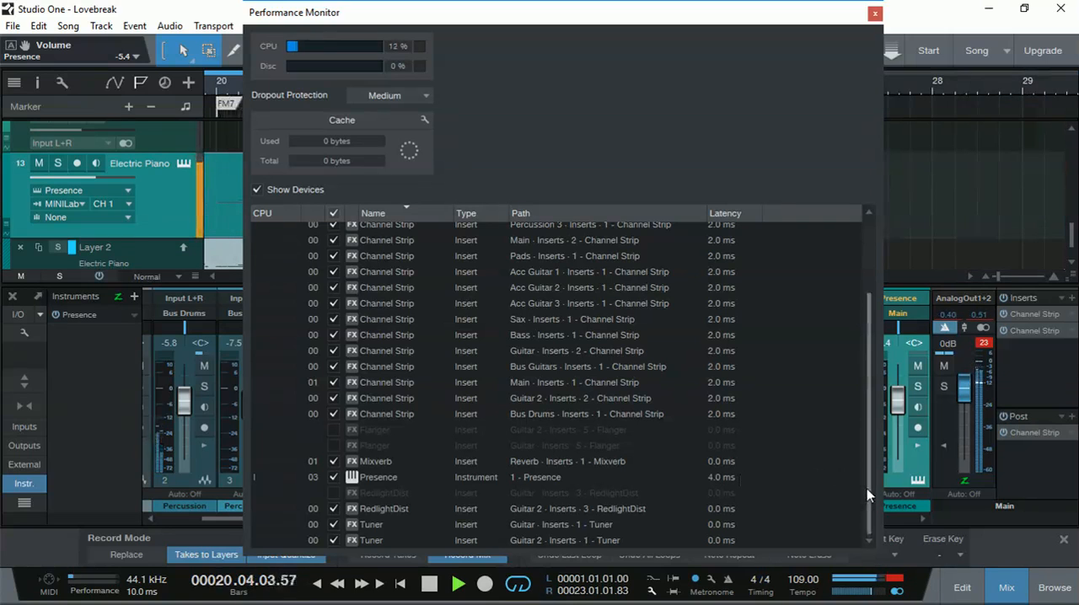
scroll("up", 3)
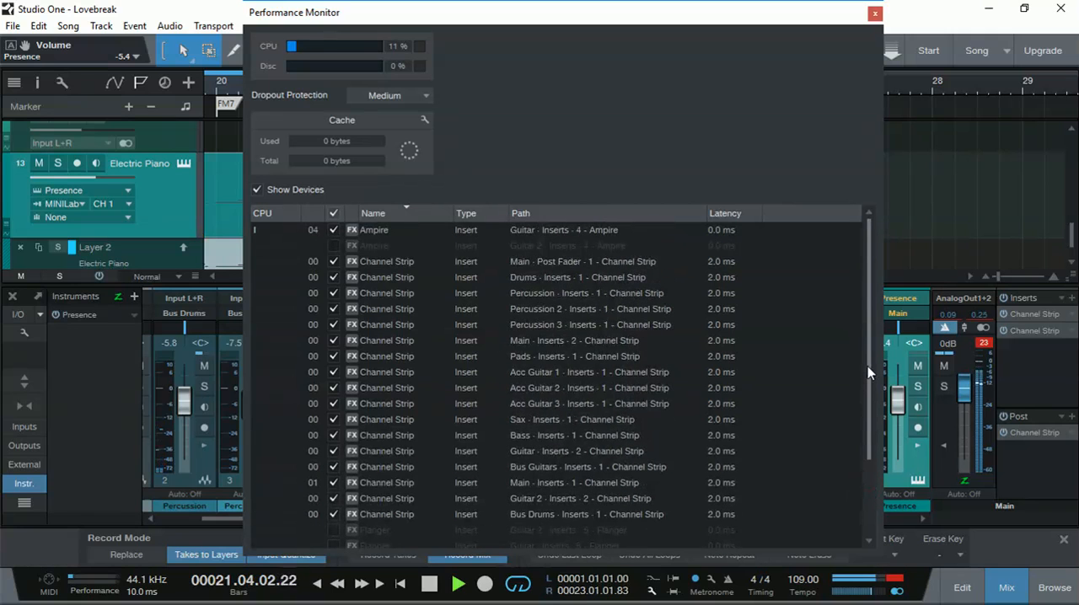
scroll("down", 3)
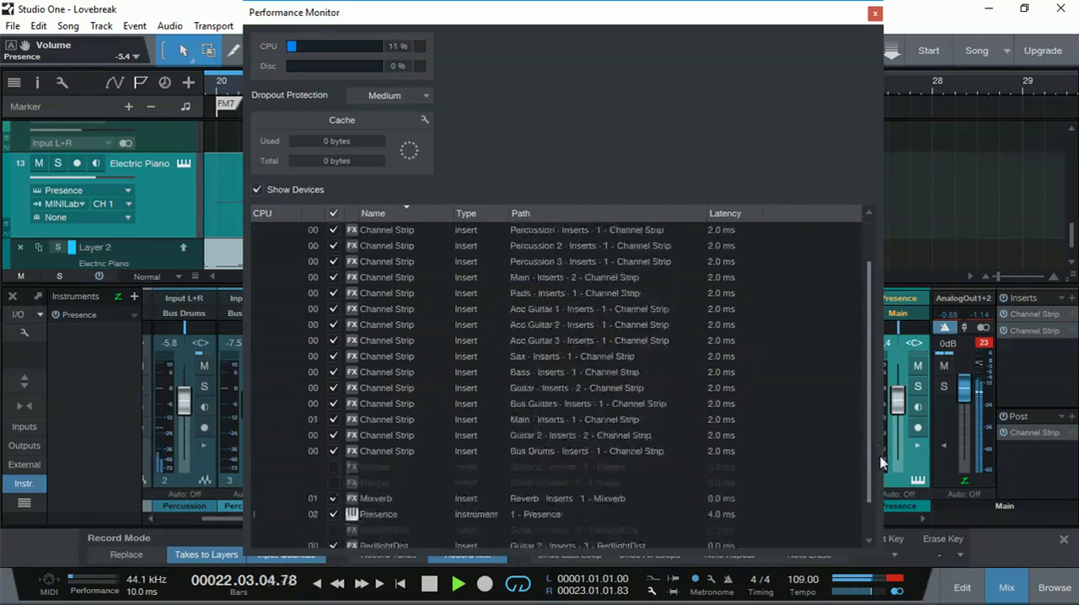
scroll("up", 3)
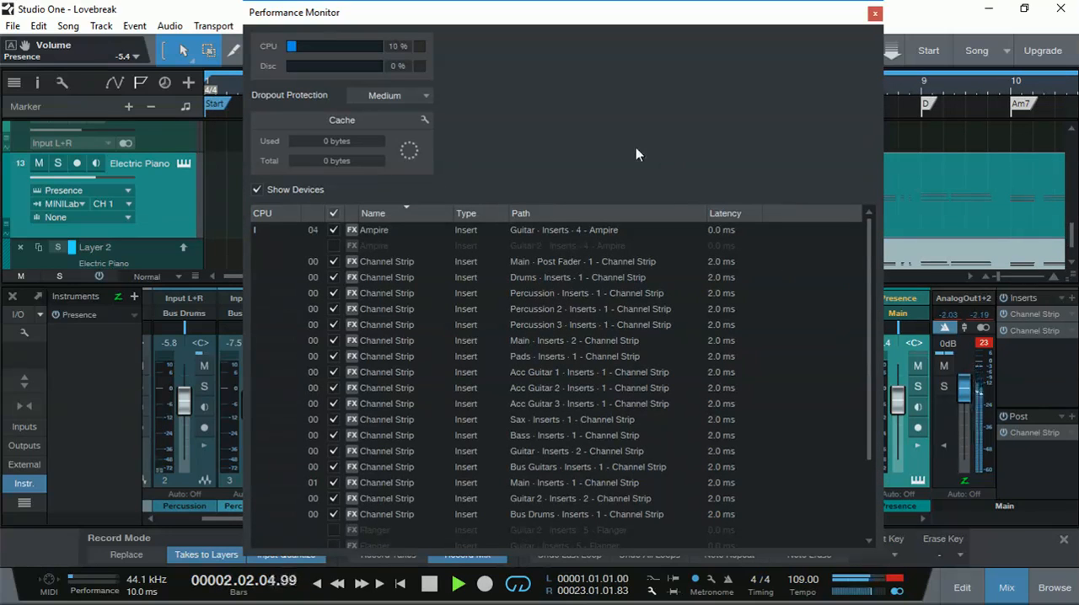
mouse_move(564, 145)
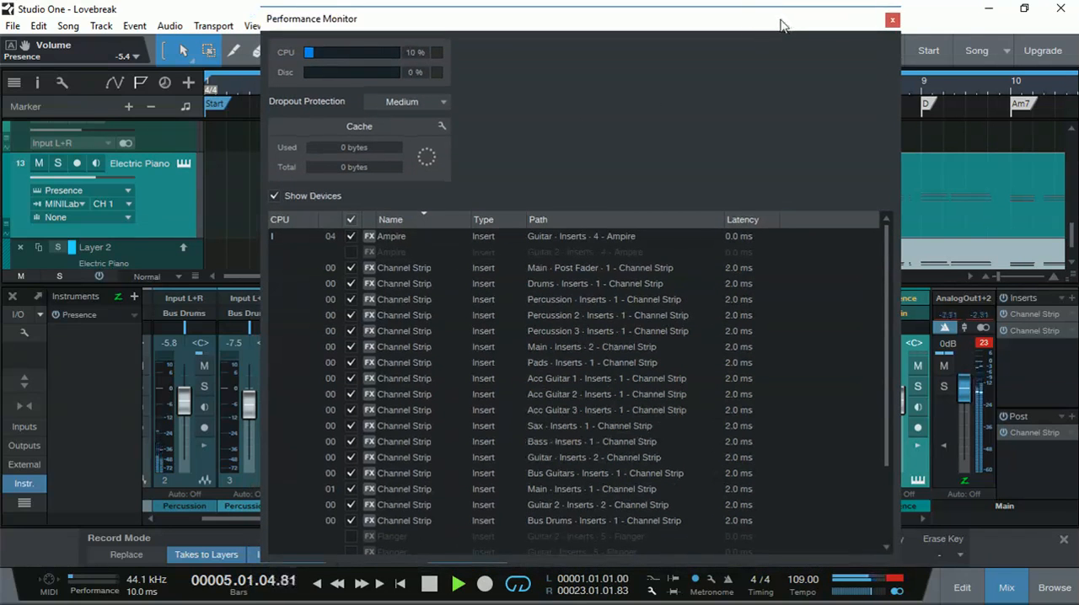
left_click(892, 20)
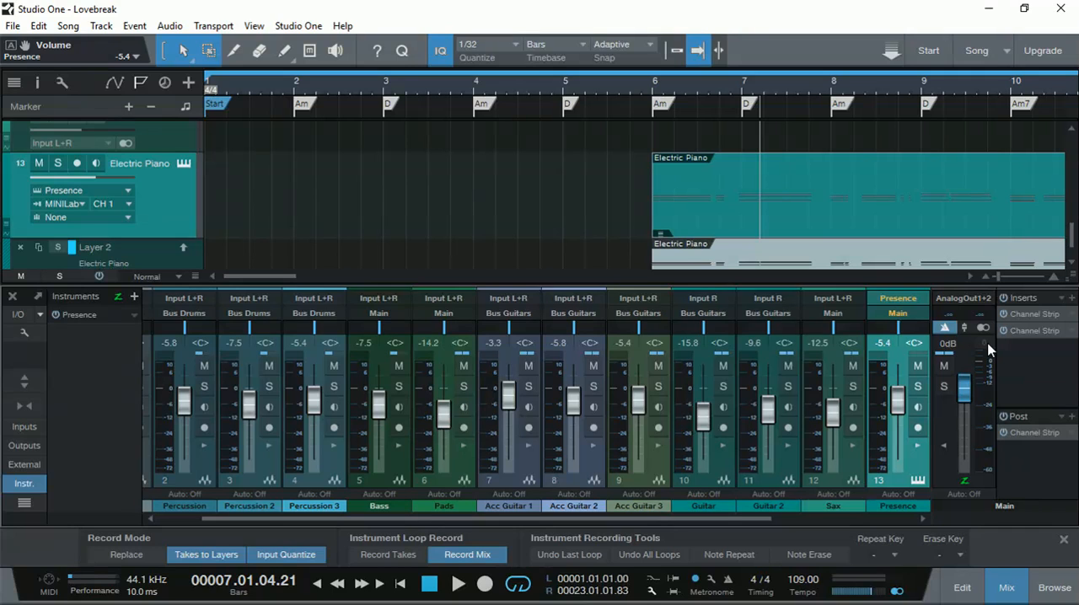
Drag the Presence channel fader down and back so it reads -5.4 dB, then reach the Edit menu.
left_click_drag(898, 403, 897, 435)
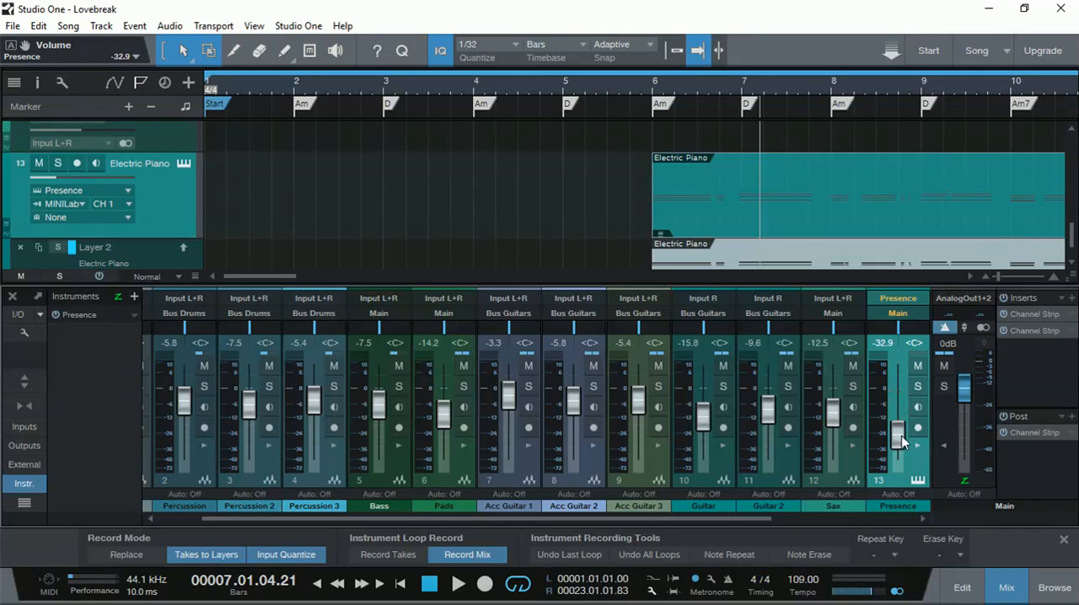
left_click_drag(897, 431, 897, 455)
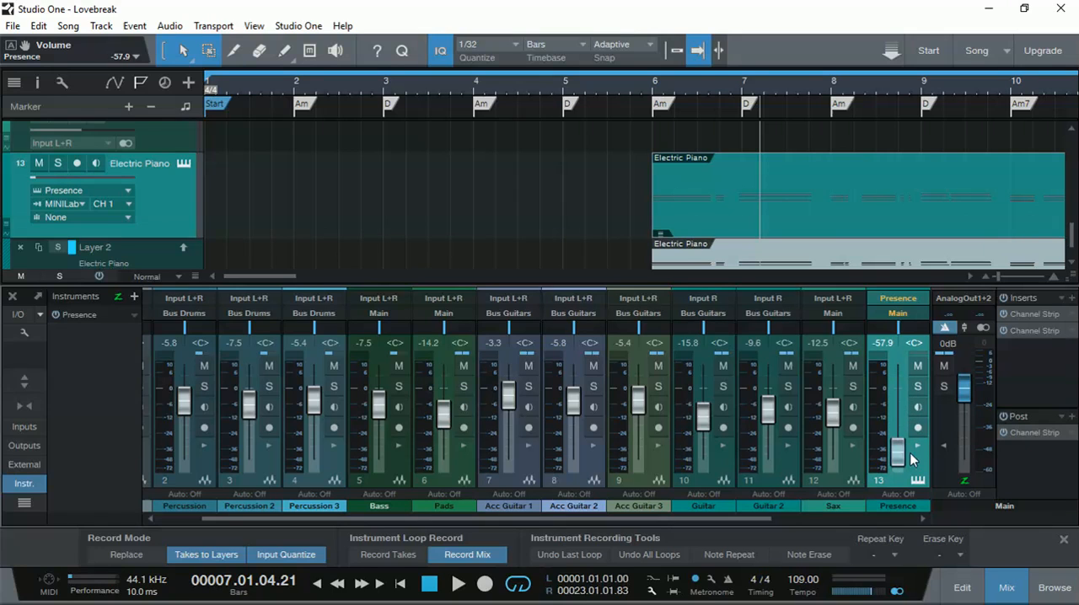
left_click_drag(897, 452, 897, 430)
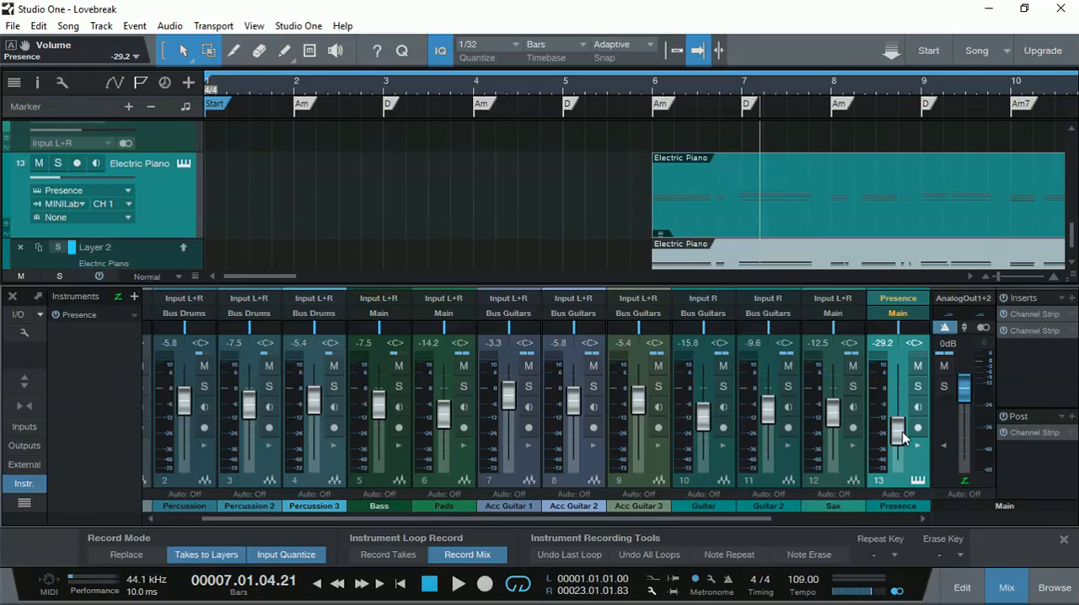
left_click_drag(897, 435, 897, 402)
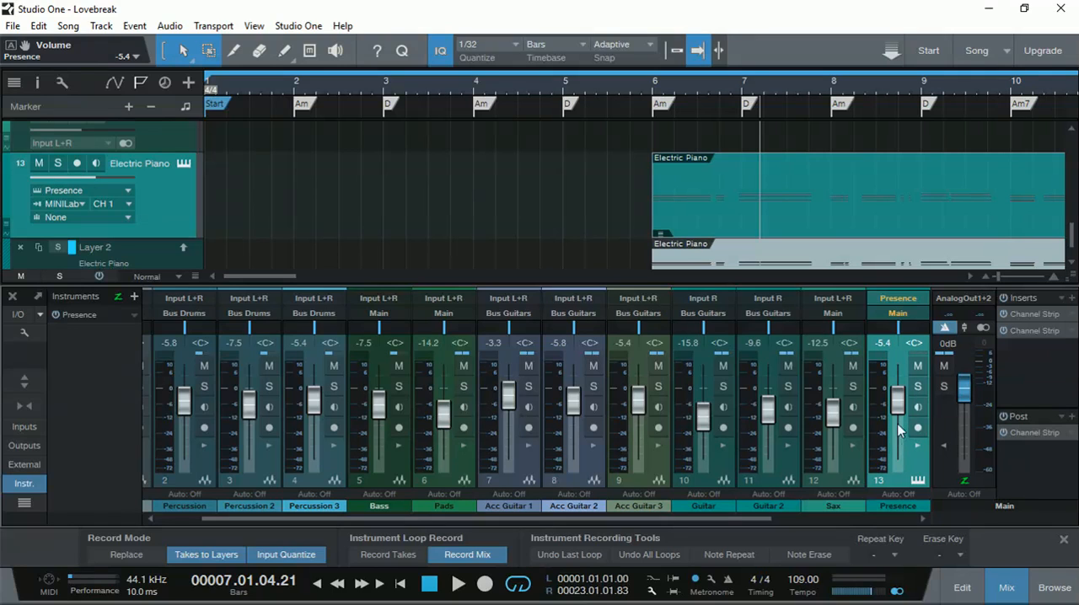
left_click_drag(897, 401, 897, 459)
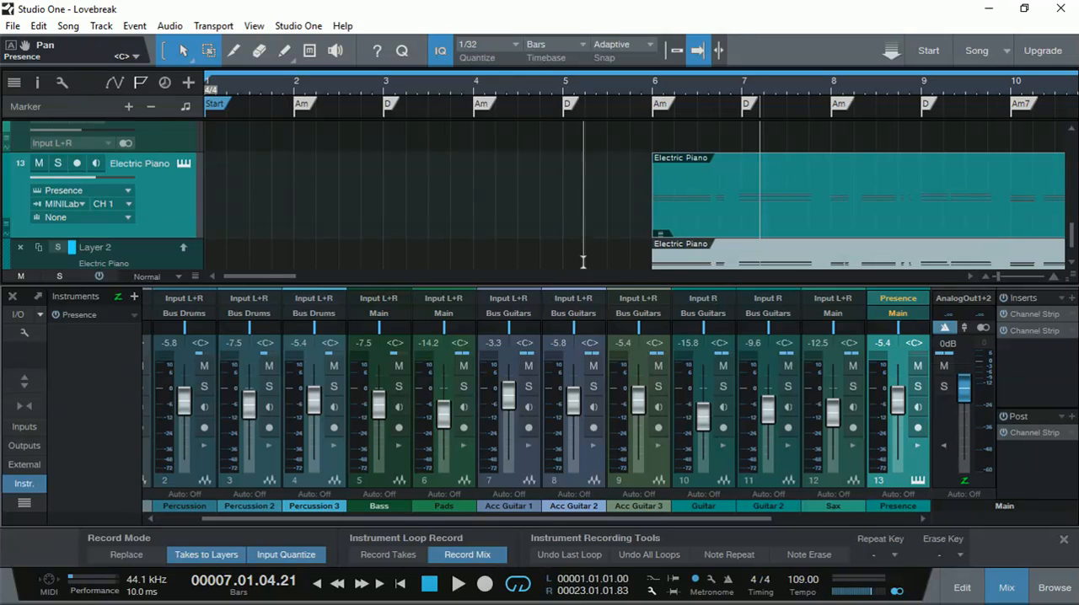
left_click(37, 25)
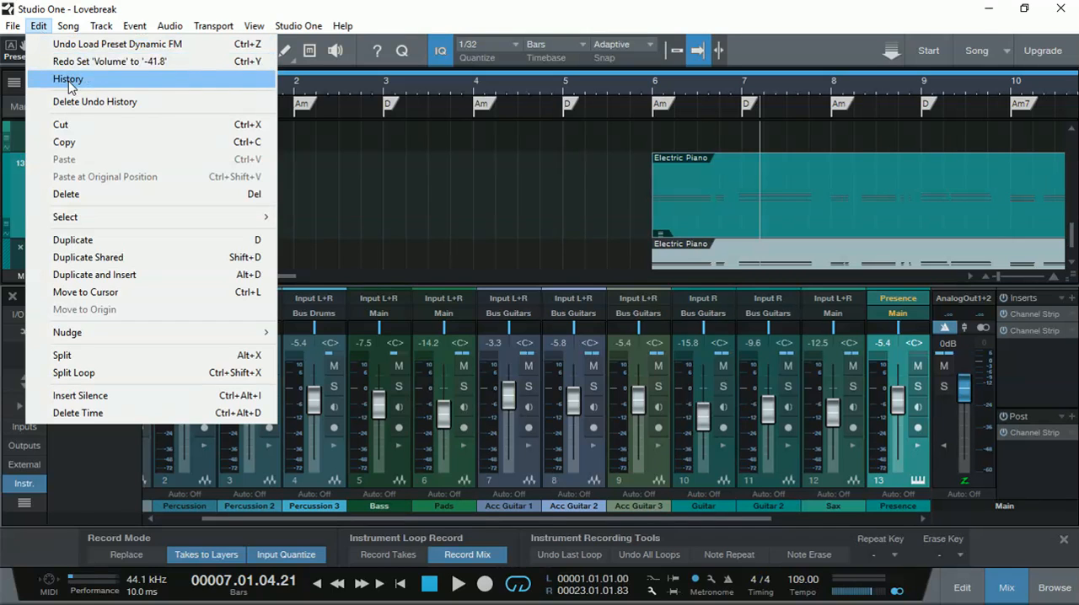
Undo back through the history, redo all so Presence is -41.8 panned R81, and close History.
left_click(67, 78)
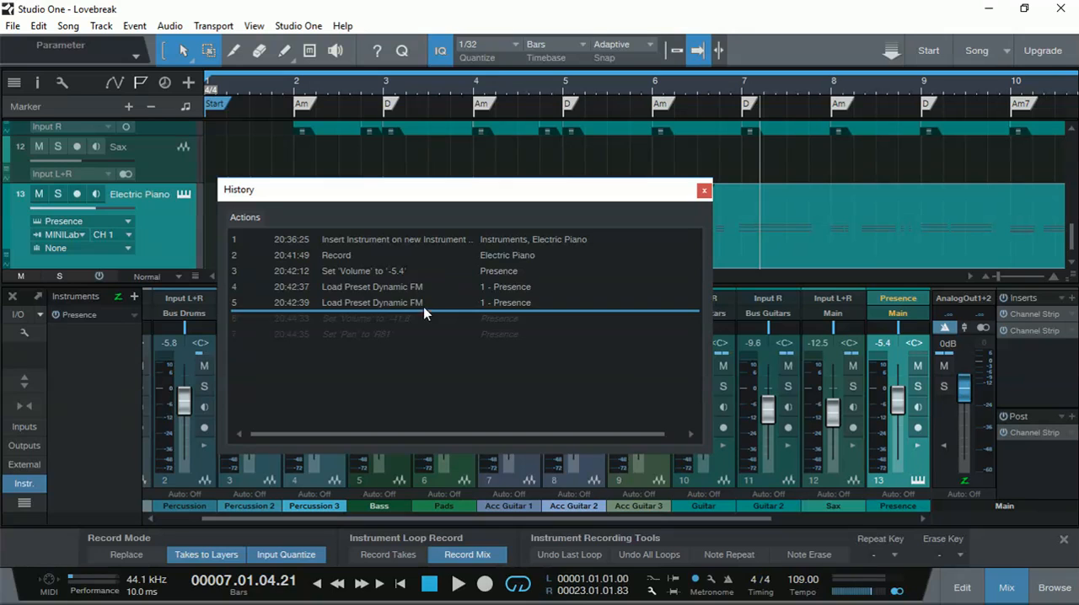
left_click(363, 269)
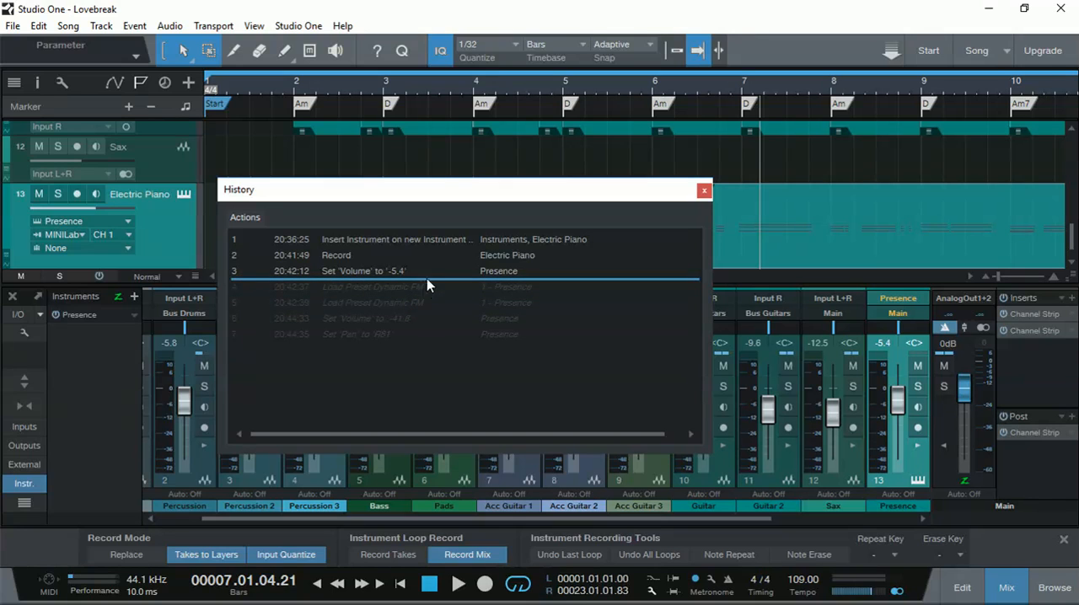
left_click(396, 239)
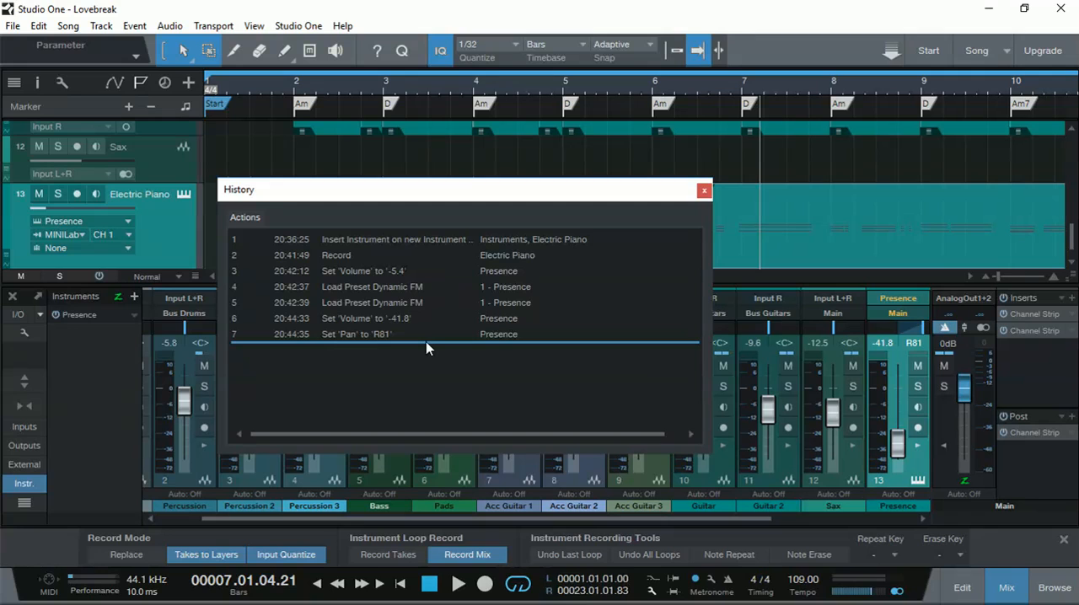
mouse_move(640, 196)
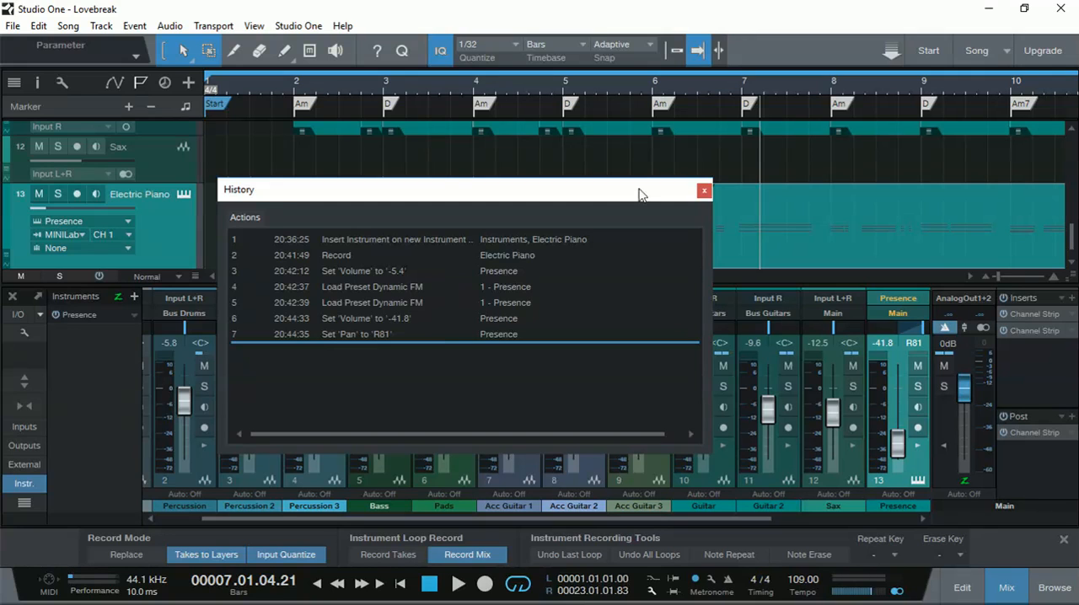
left_click(705, 188)
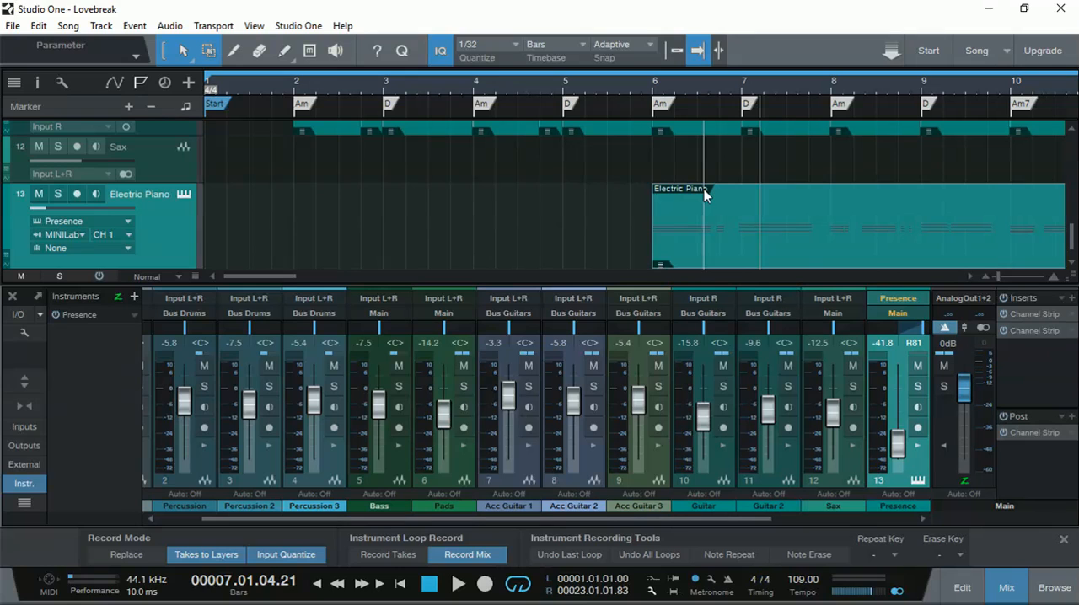
mouse_move(74, 369)
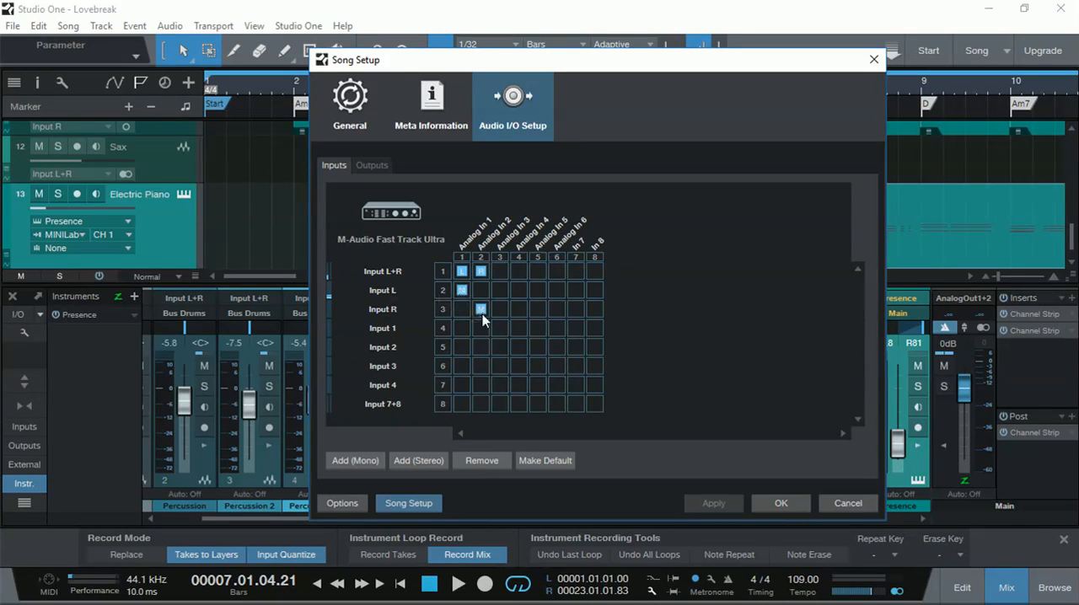
mouse_move(556, 276)
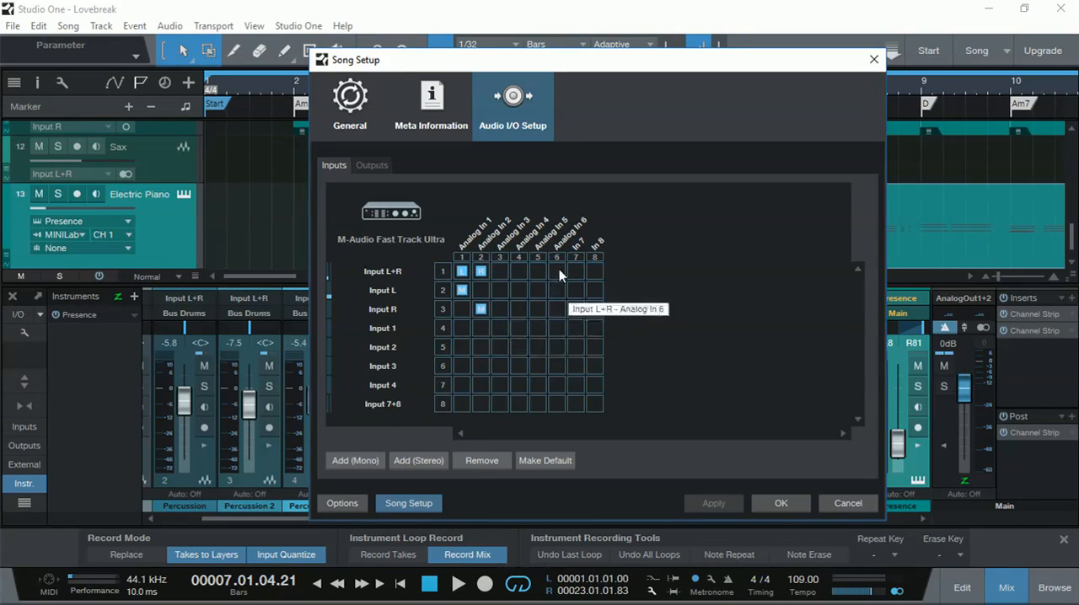
mouse_move(509, 278)
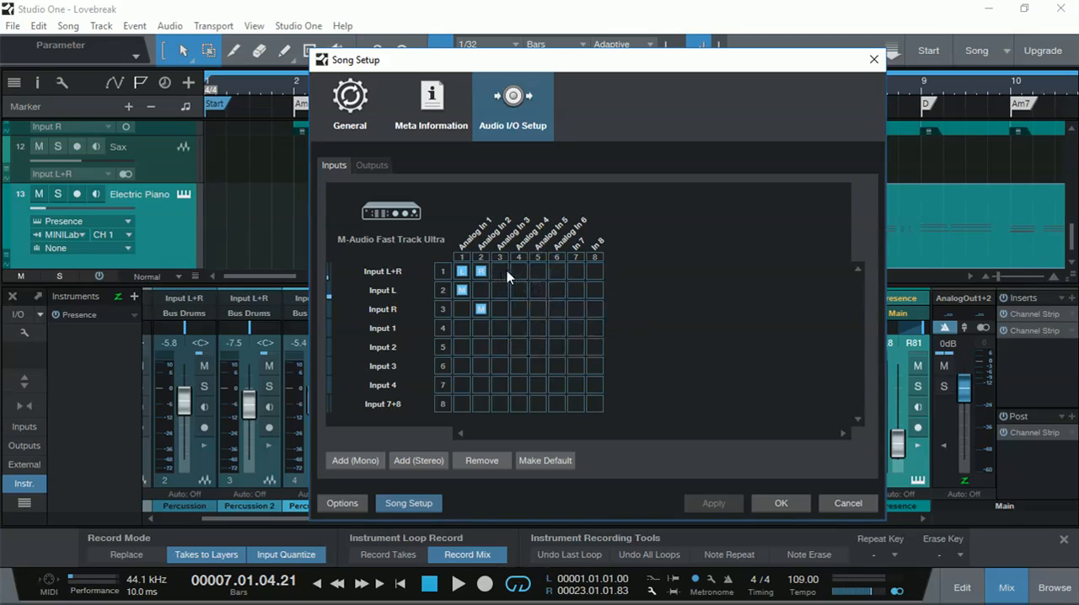
mouse_move(462, 290)
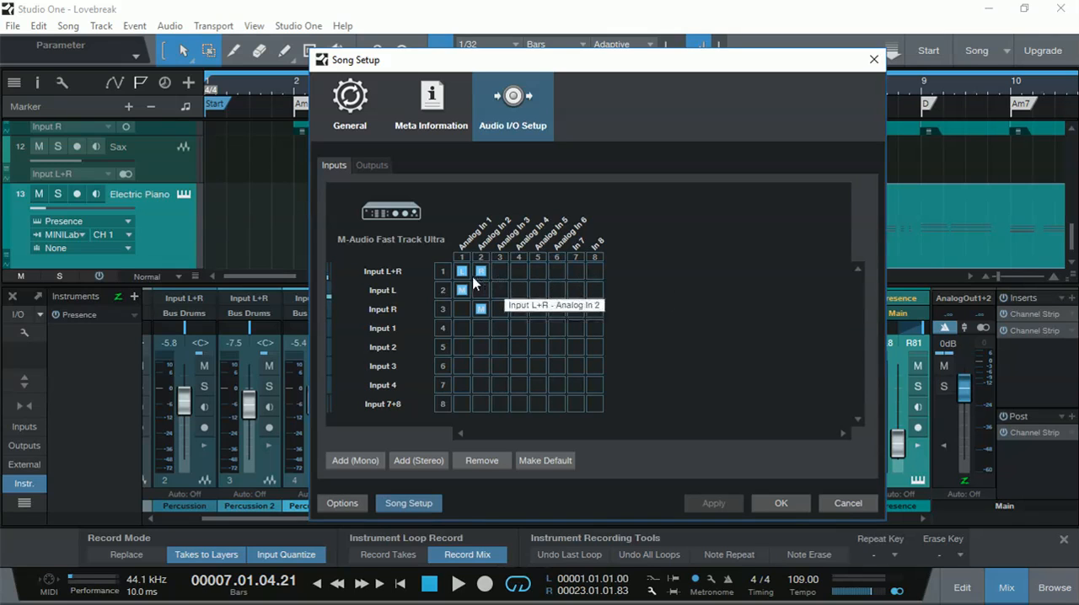
mouse_move(480, 271)
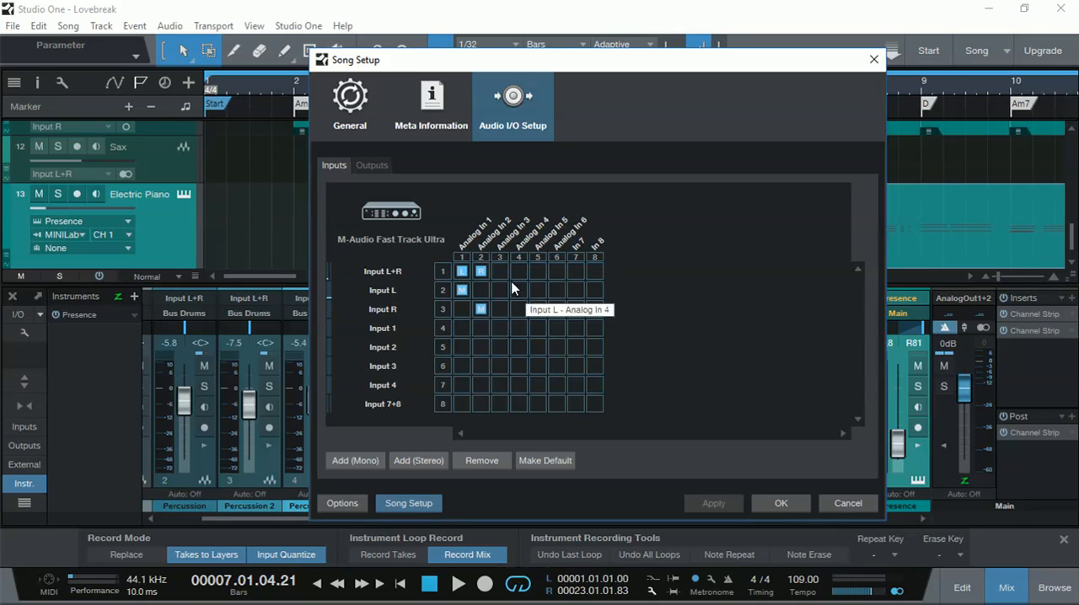
left_click(499, 290)
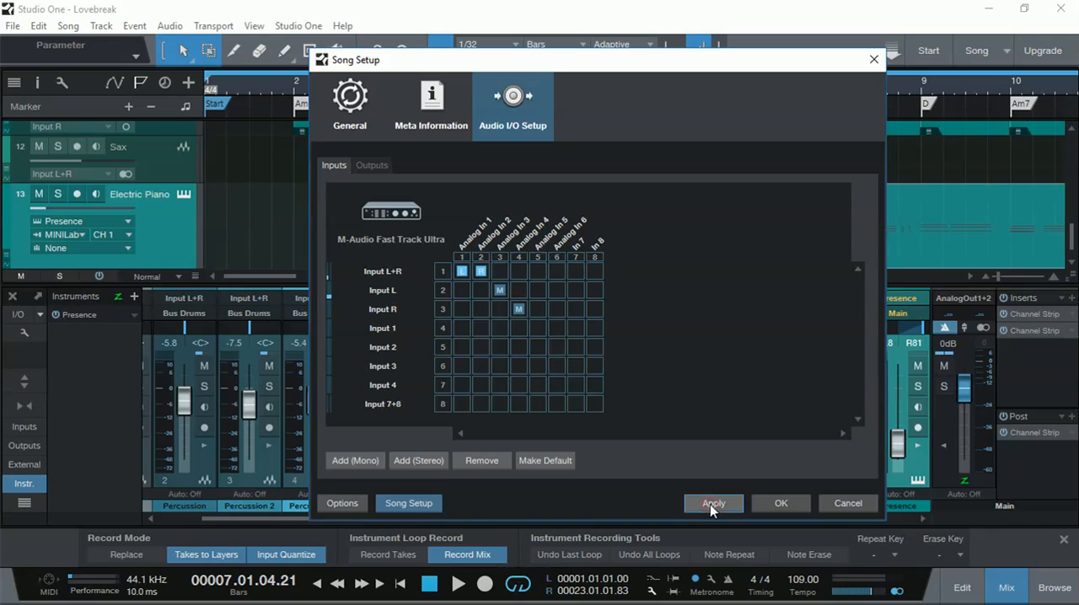
left_click(714, 503)
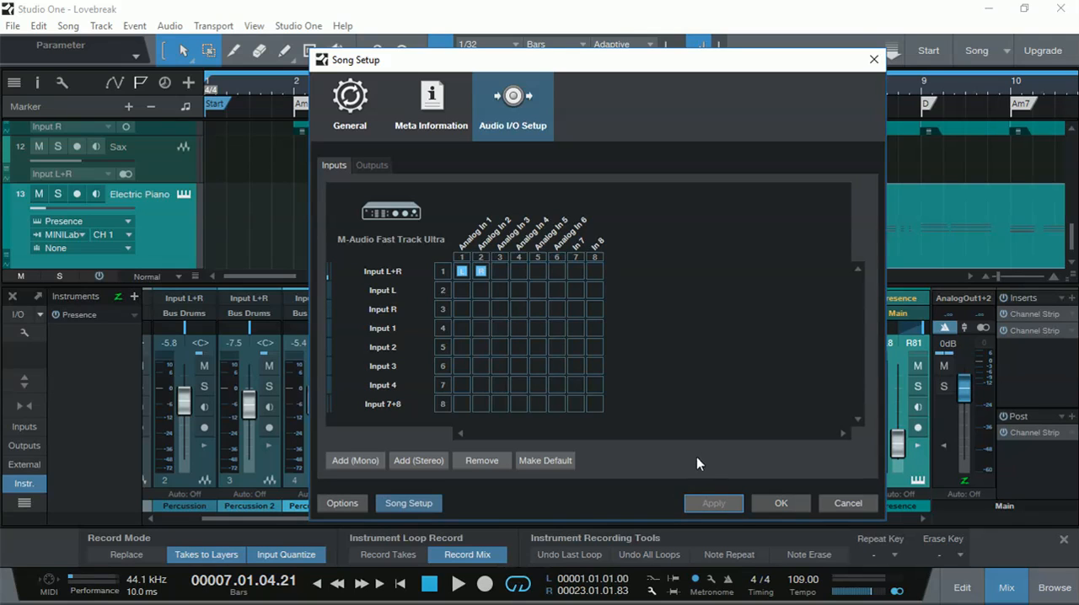
left_click(462, 290)
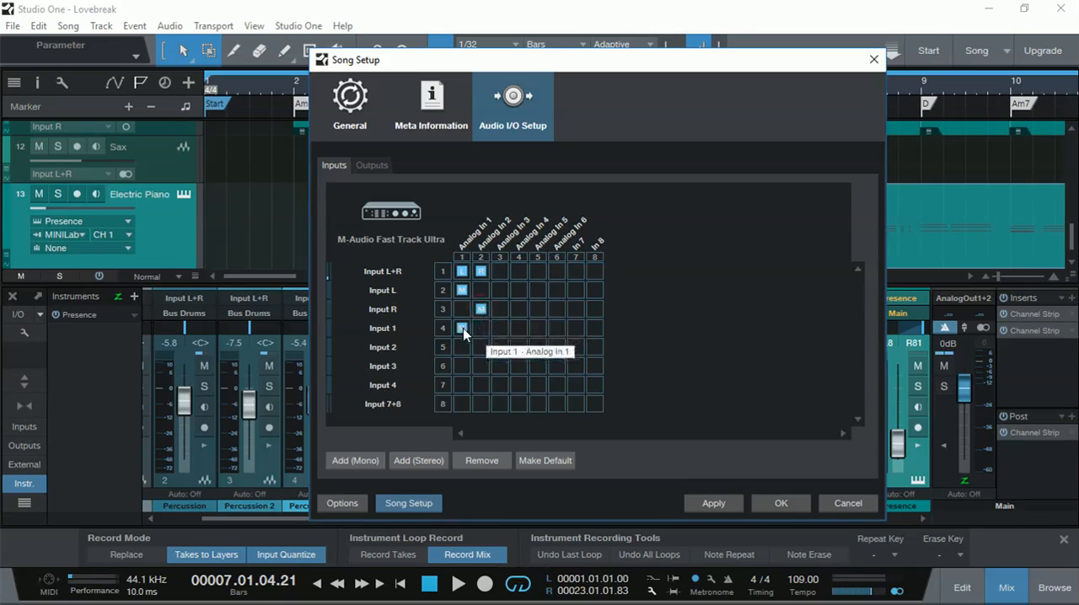
left_click(713, 502)
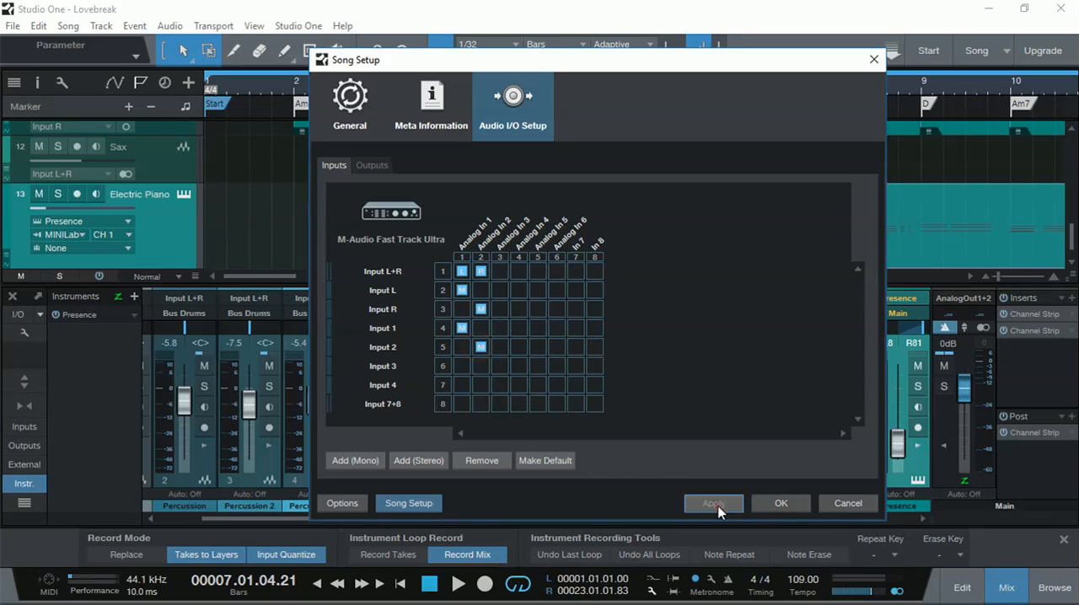
left_click(713, 502)
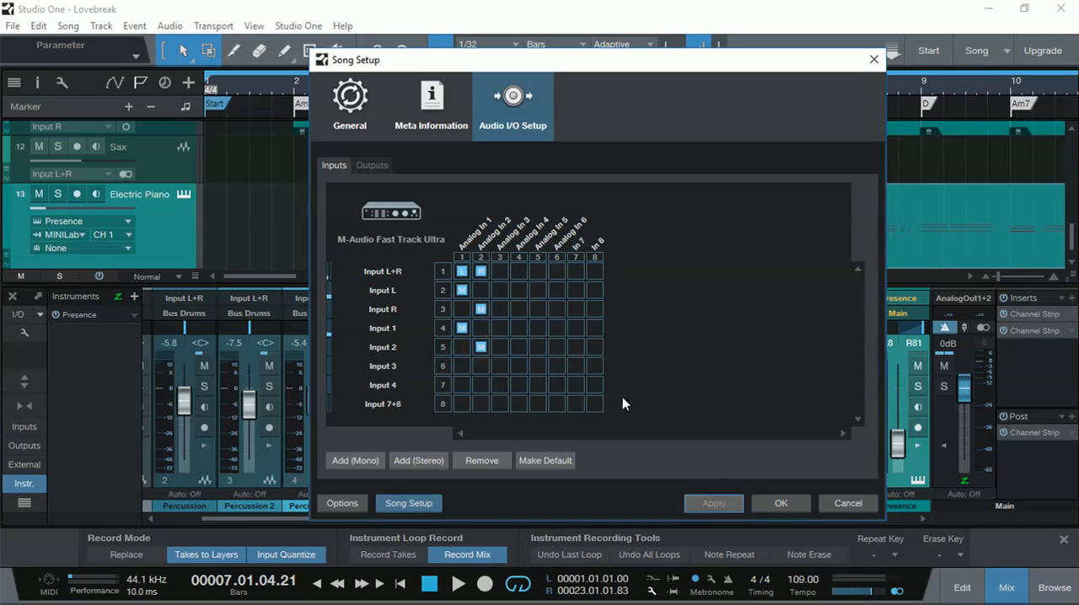
mouse_move(401, 295)
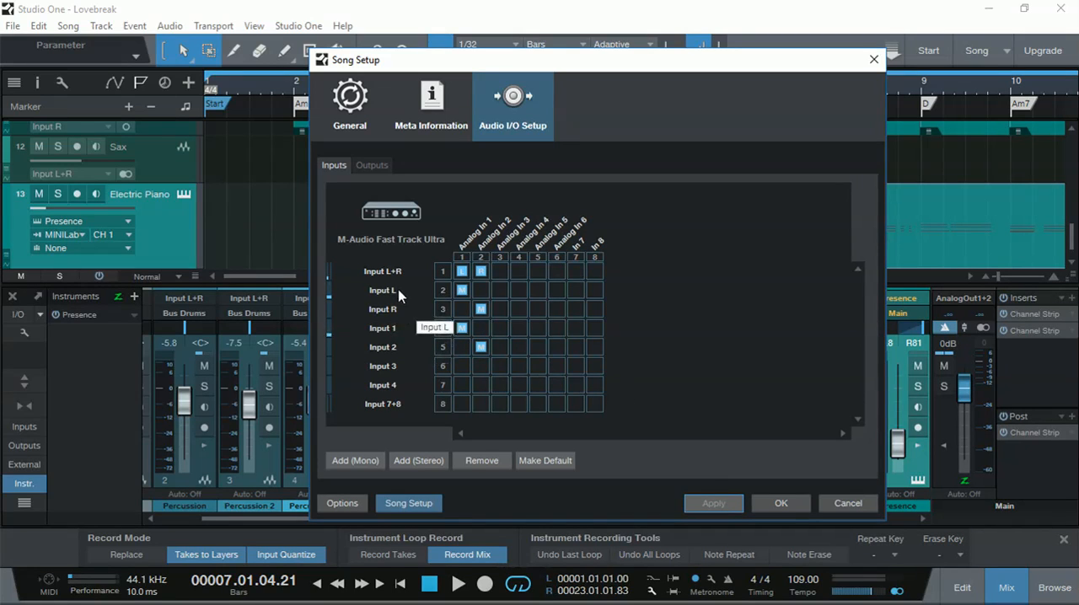
mouse_move(401, 346)
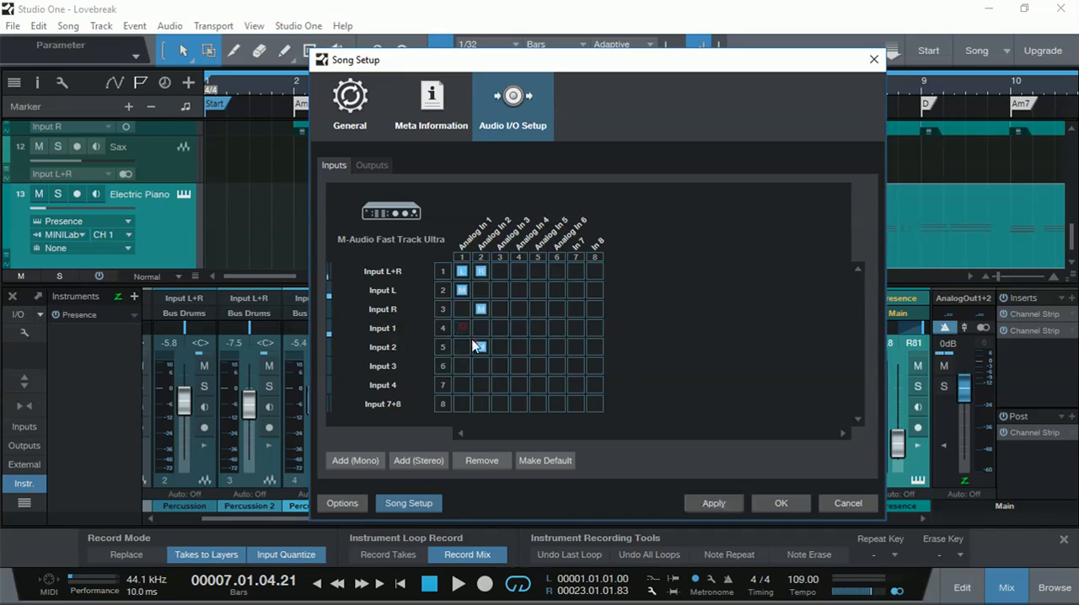
left_click(499, 347)
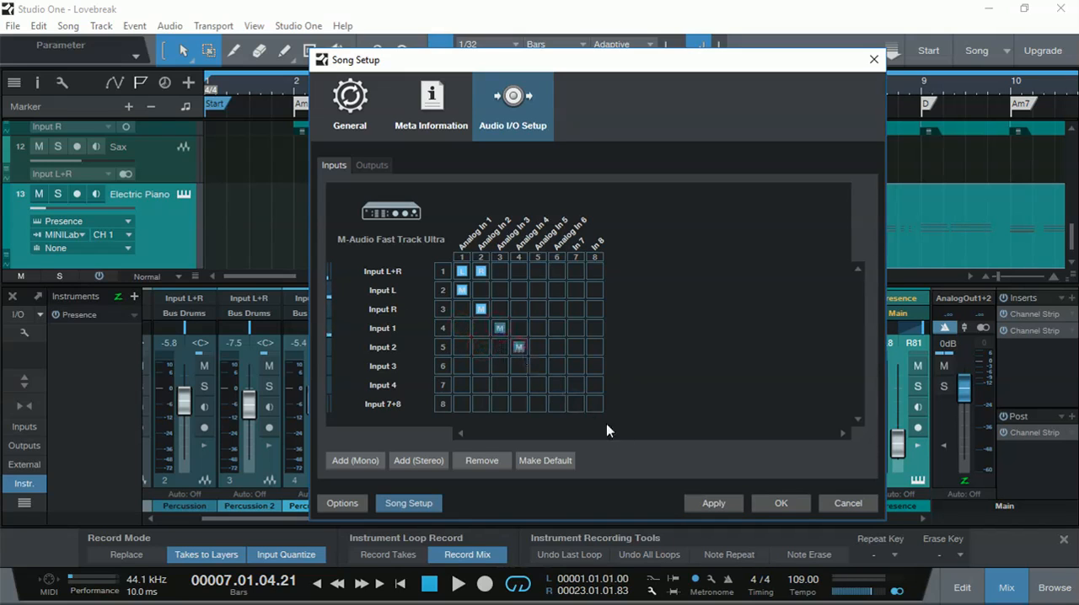
left_click(712, 502)
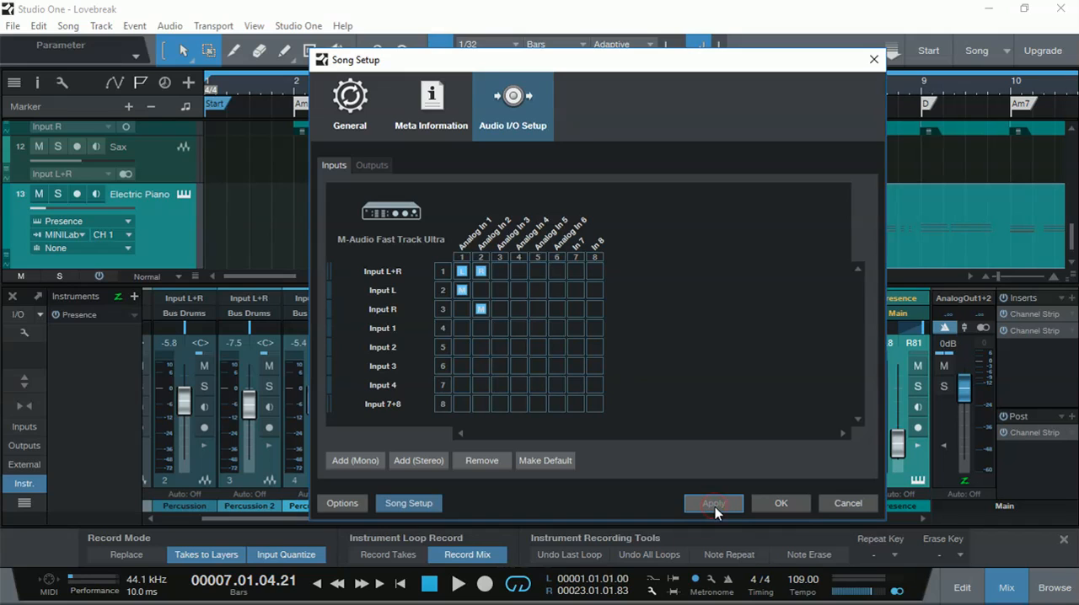
mouse_move(536, 369)
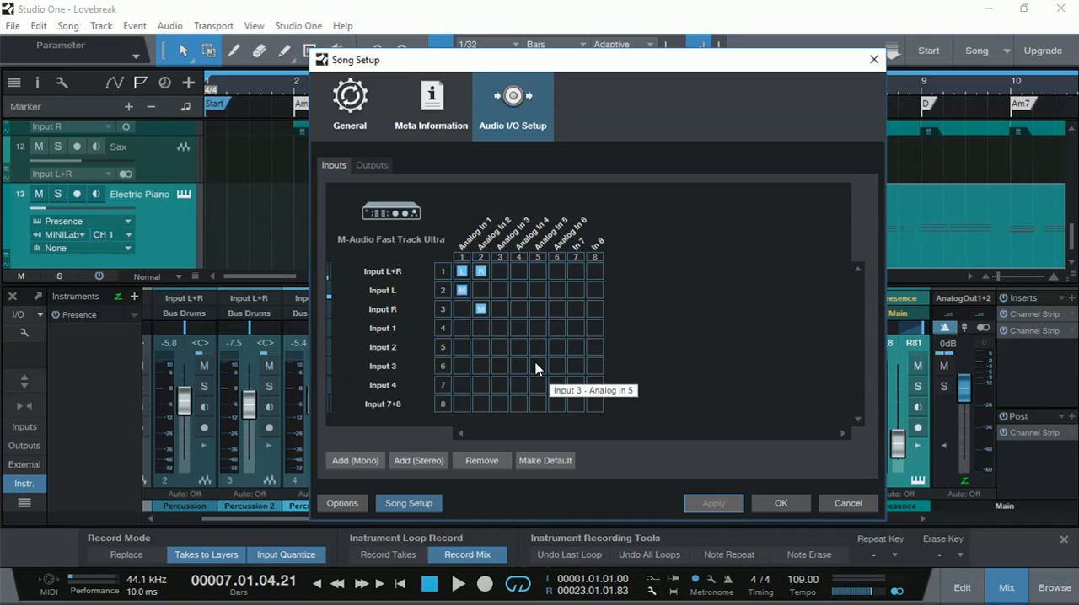
mouse_move(350, 452)
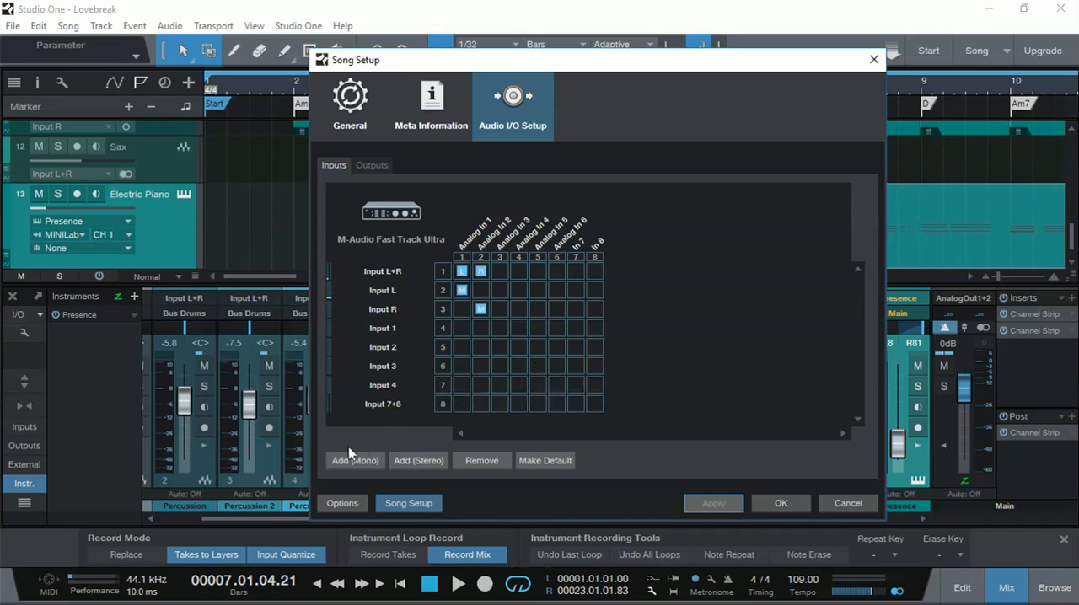
mouse_move(384, 465)
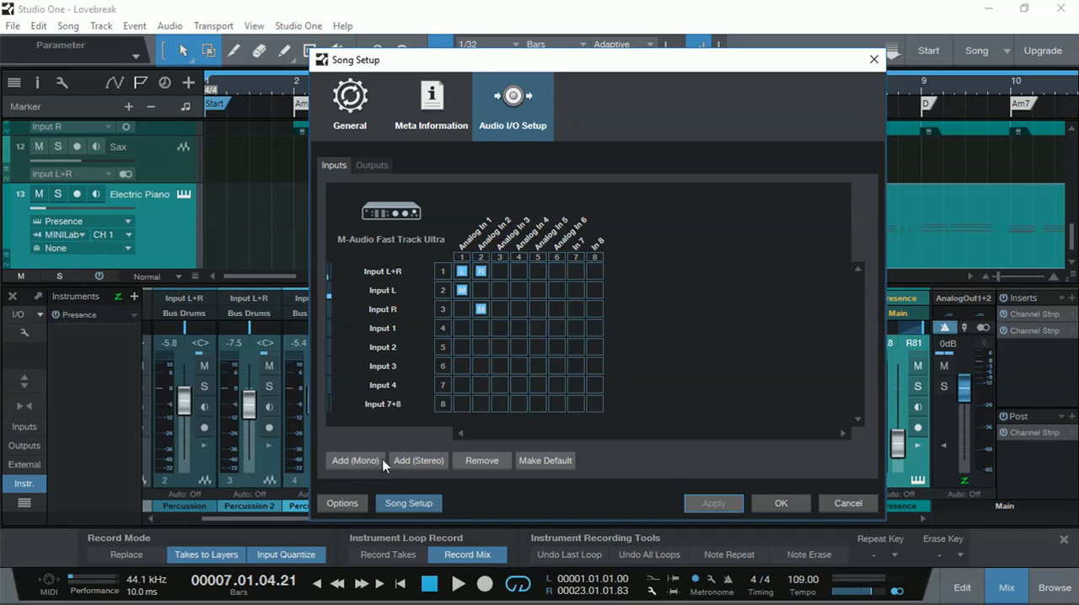
mouse_move(362, 474)
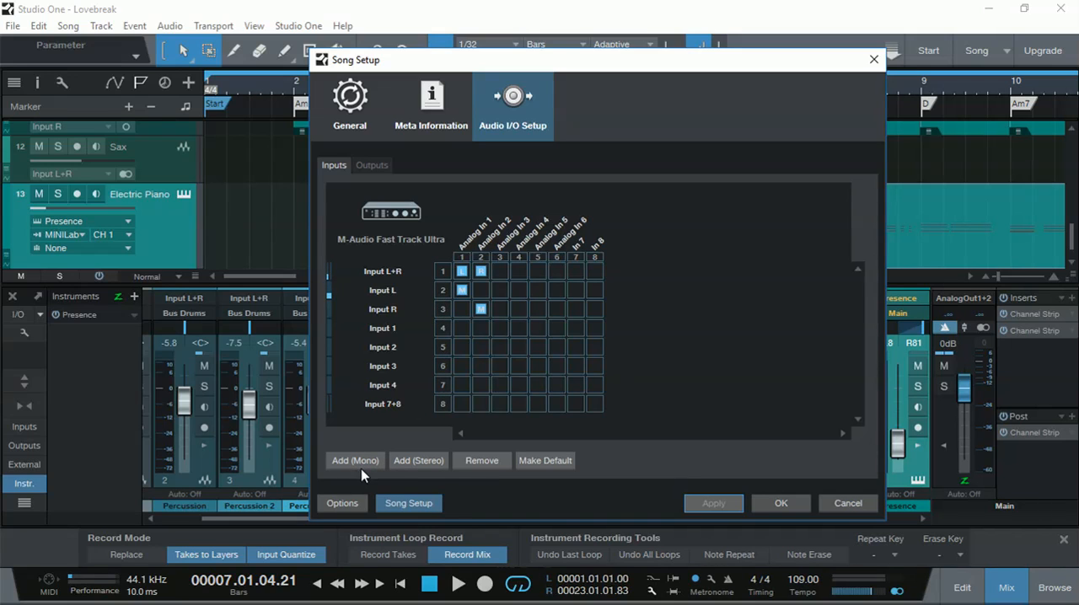
mouse_move(492, 469)
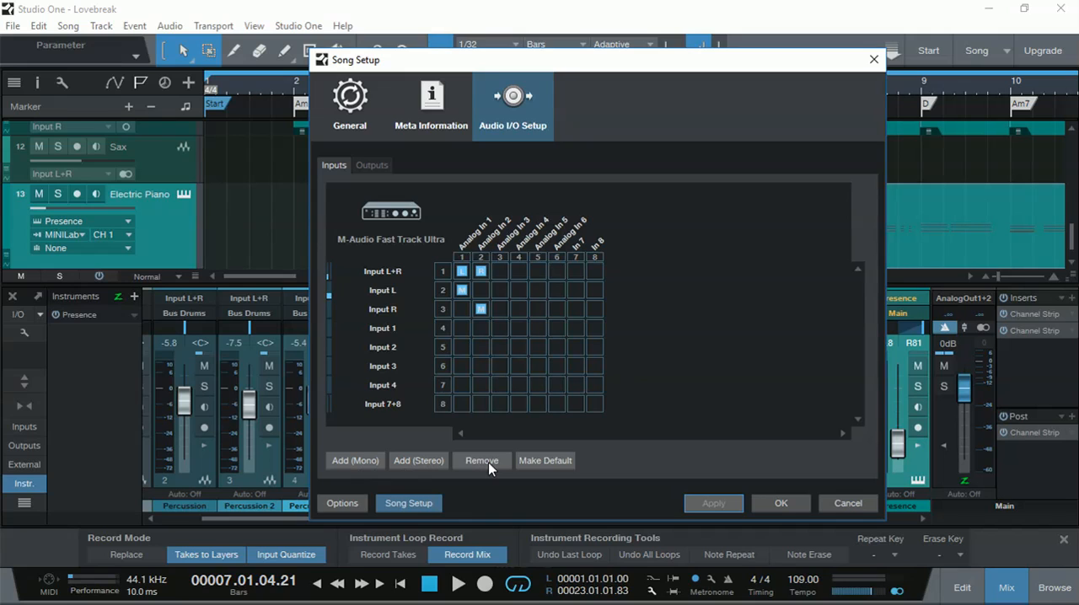
mouse_move(523, 296)
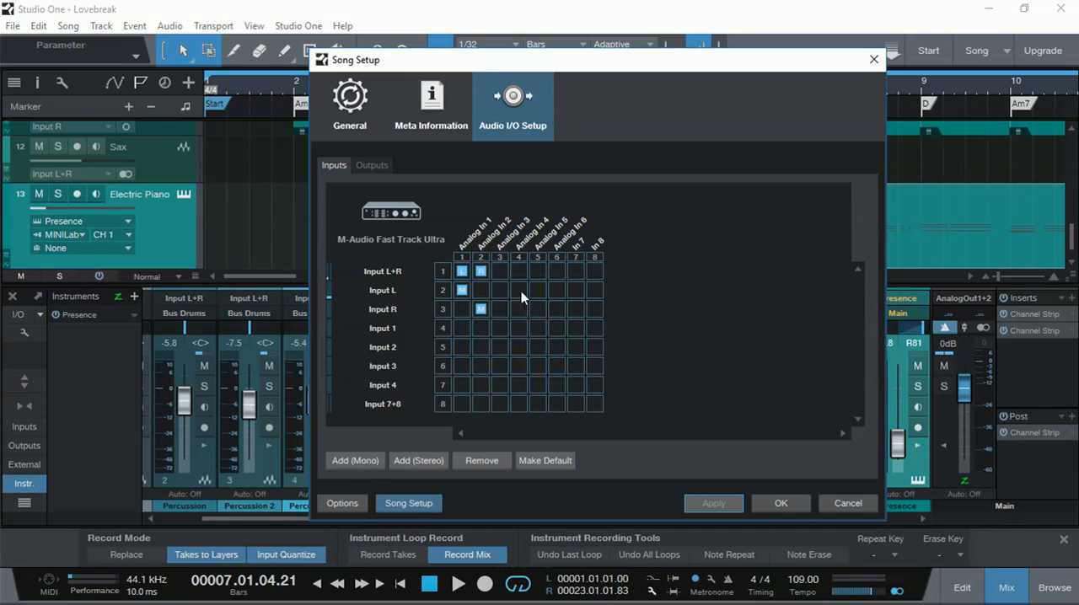
mouse_move(447, 304)
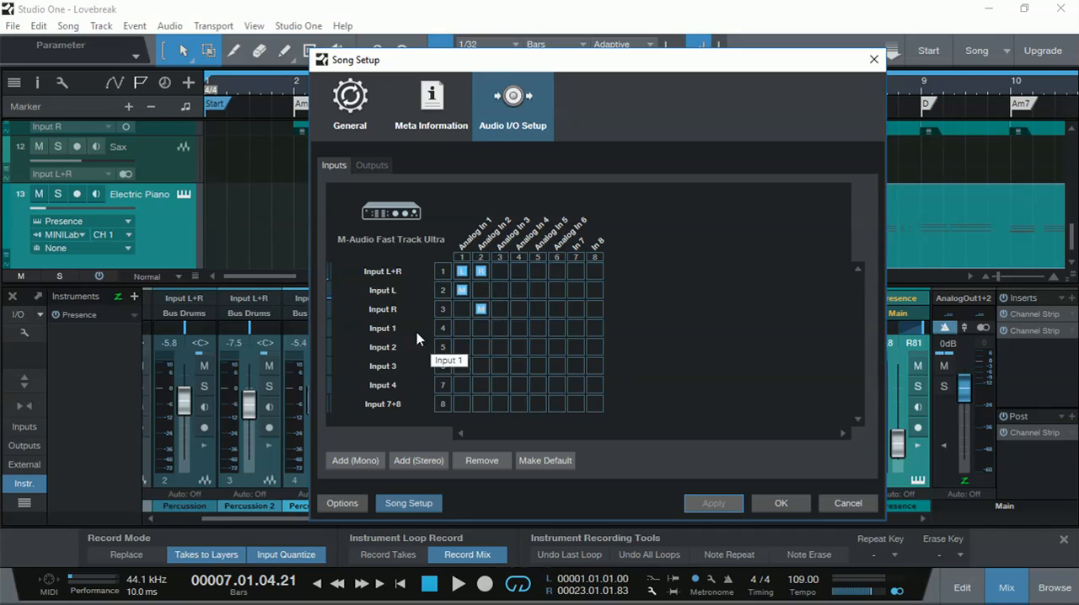
mouse_move(439, 357)
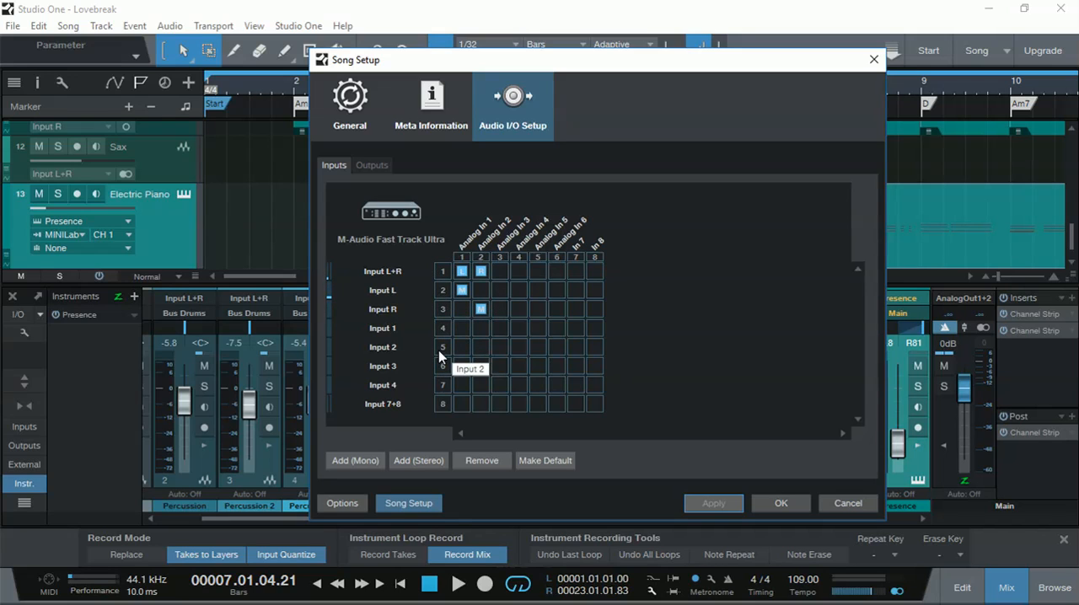
mouse_move(439, 358)
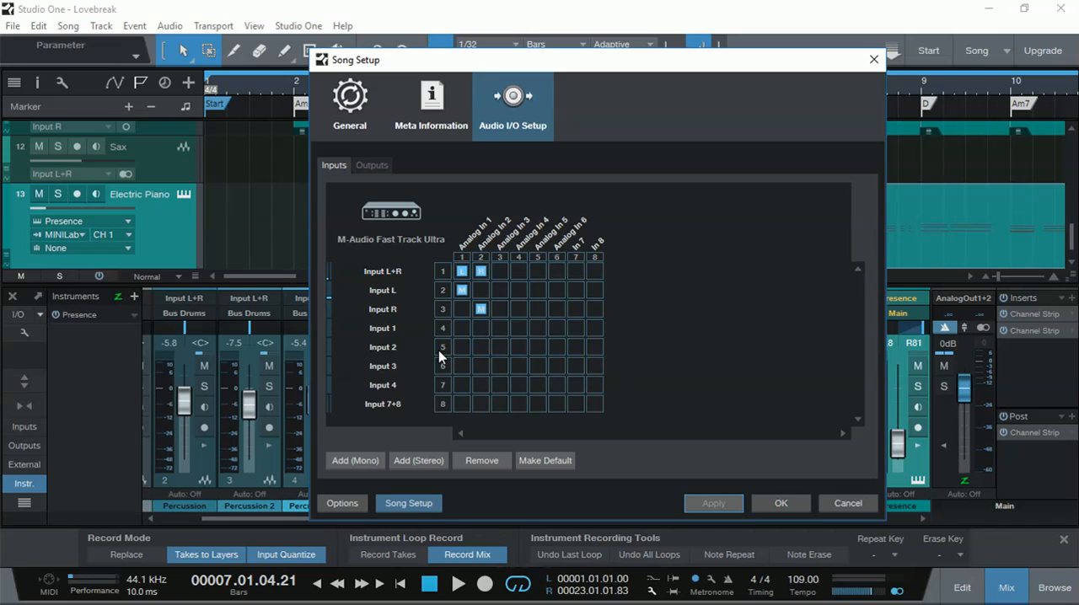
mouse_move(405, 278)
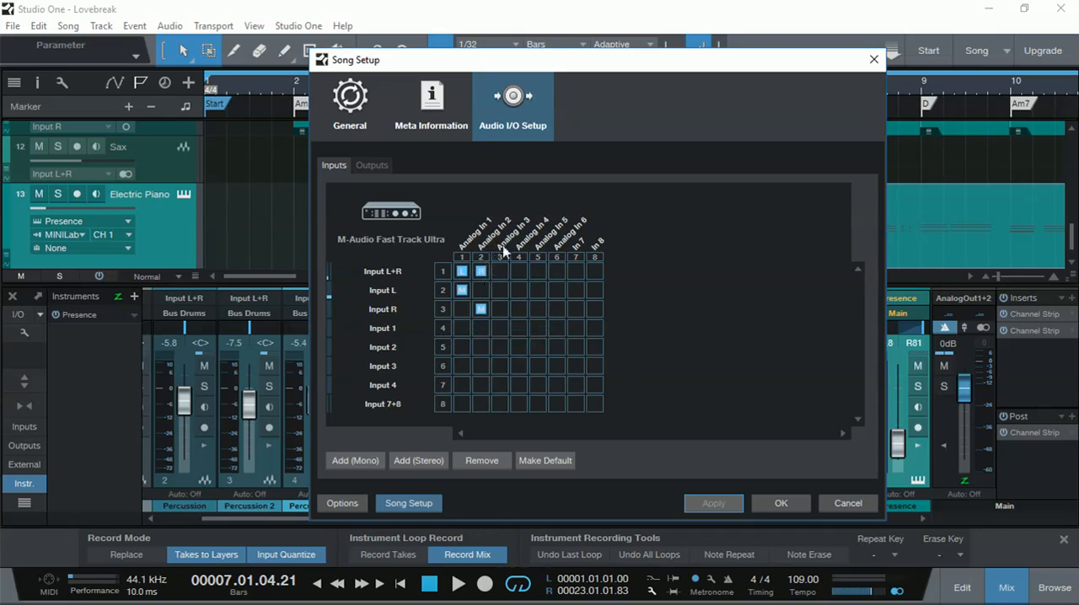
mouse_move(454, 422)
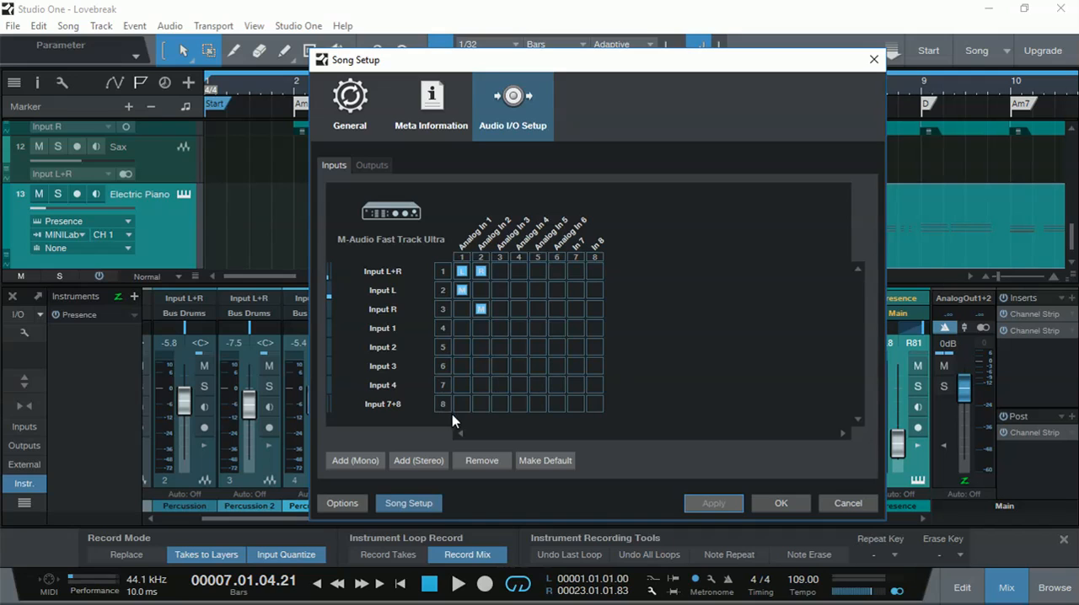
mouse_move(500, 411)
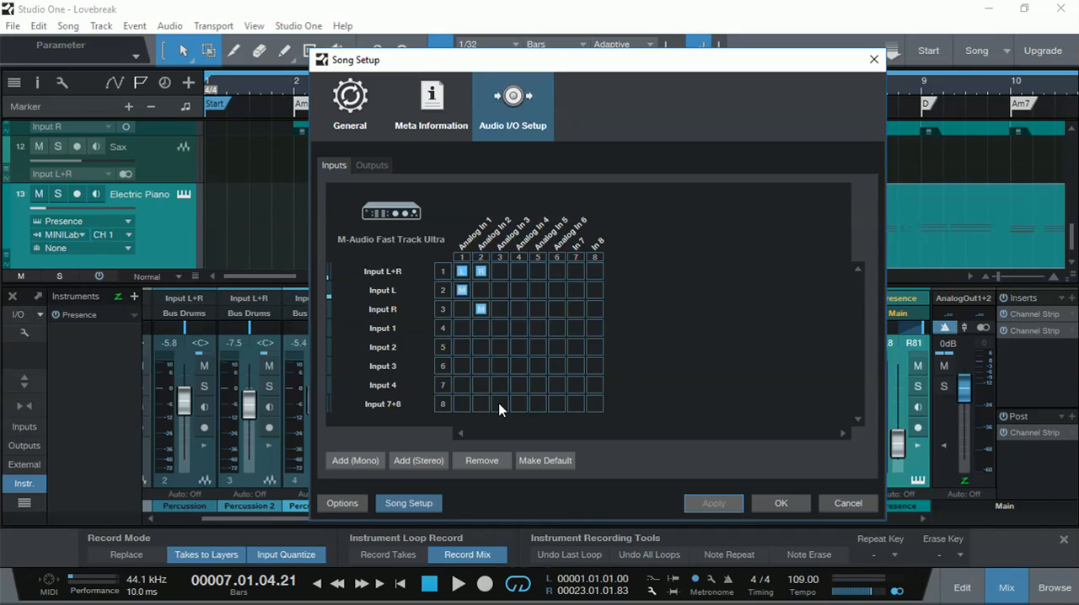
mouse_move(499, 408)
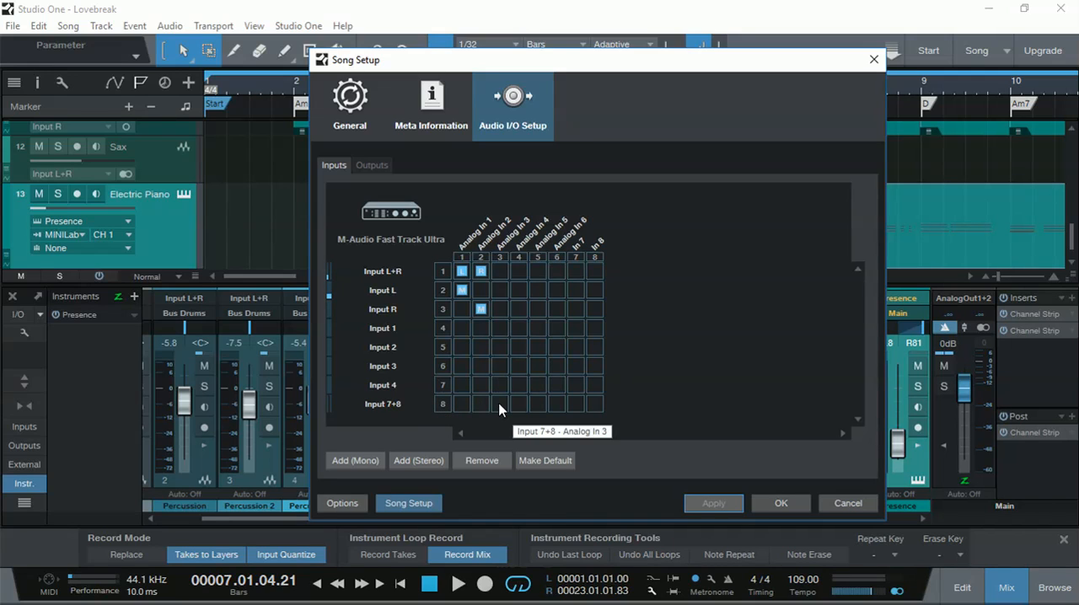
Route Analog In 3 and 4 to Input 7+8 and clear the Input L+R, L and R assignments.
left_click(519, 405)
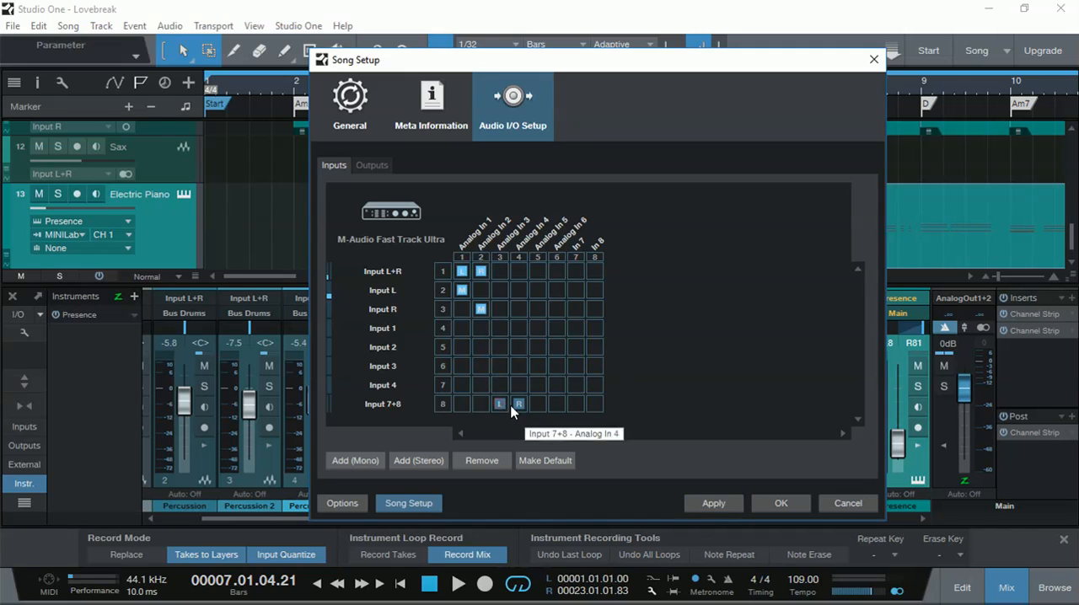
left_click(462, 270)
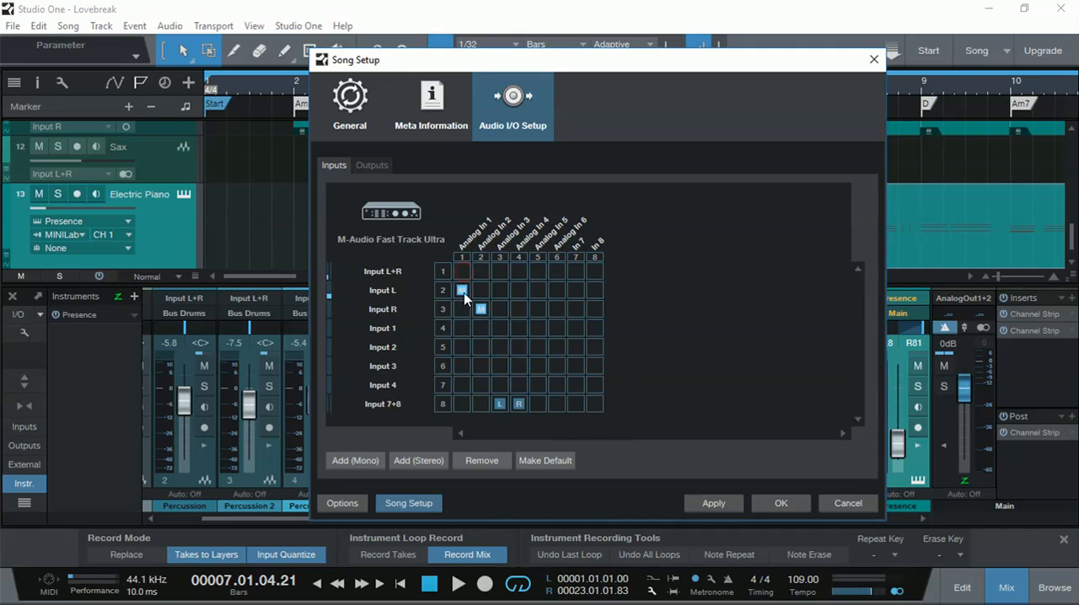
left_click(714, 503)
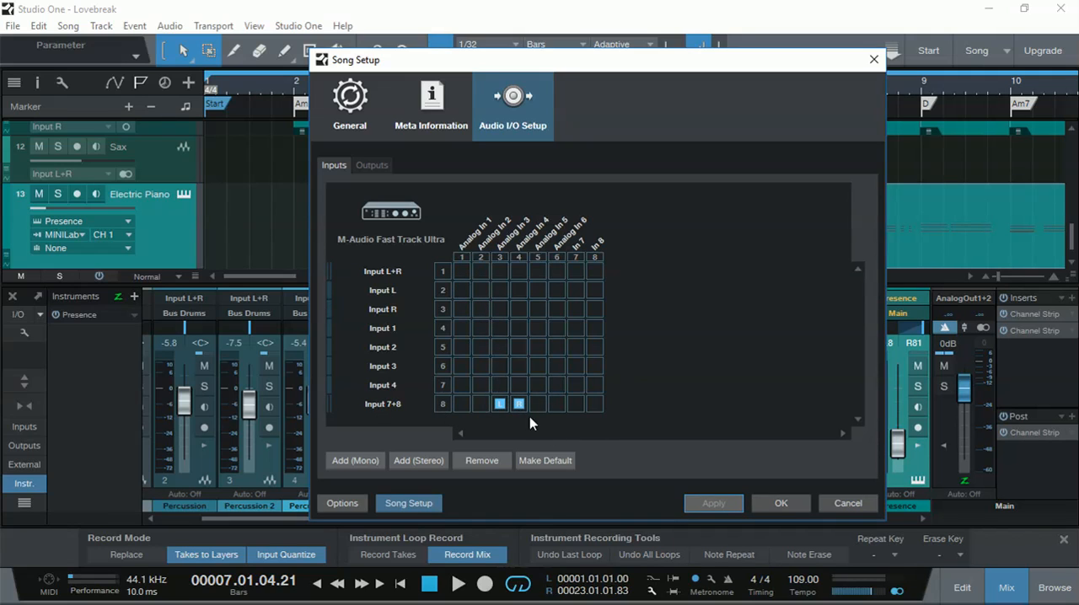
mouse_move(536, 244)
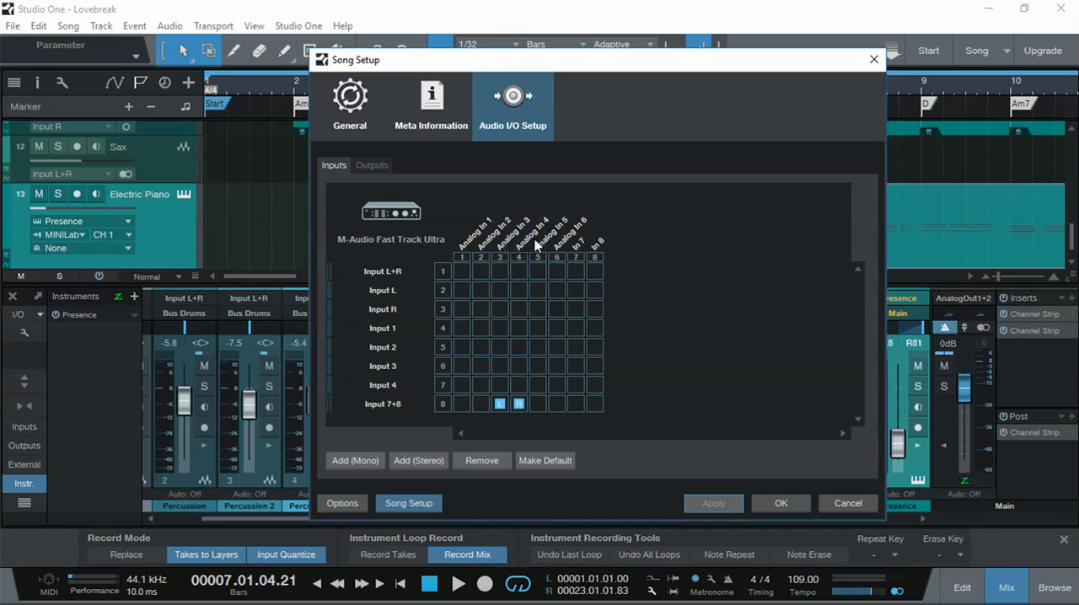
mouse_move(538, 244)
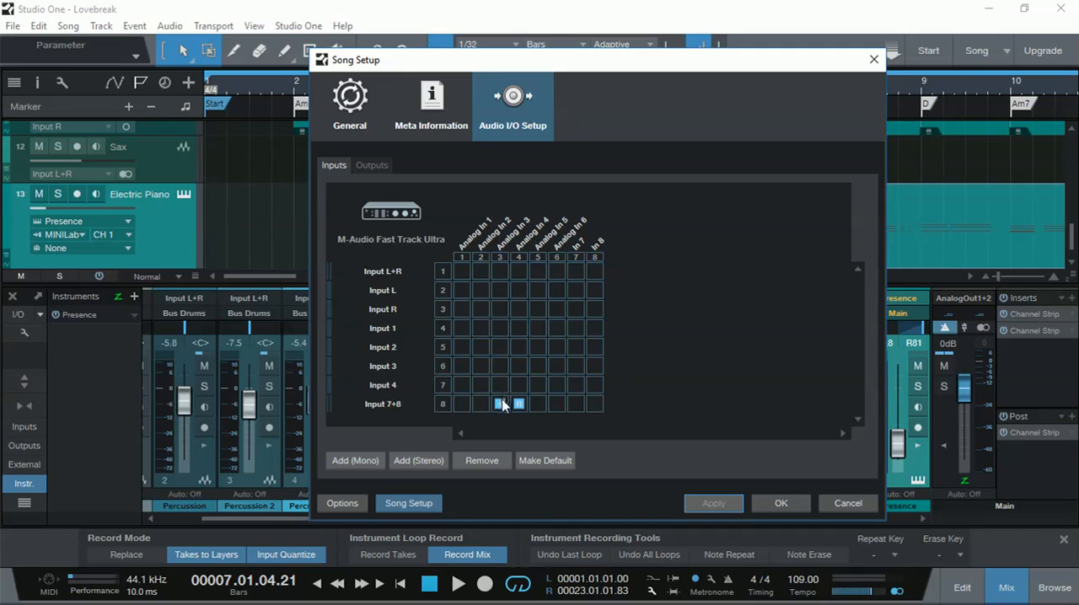
mouse_move(499, 405)
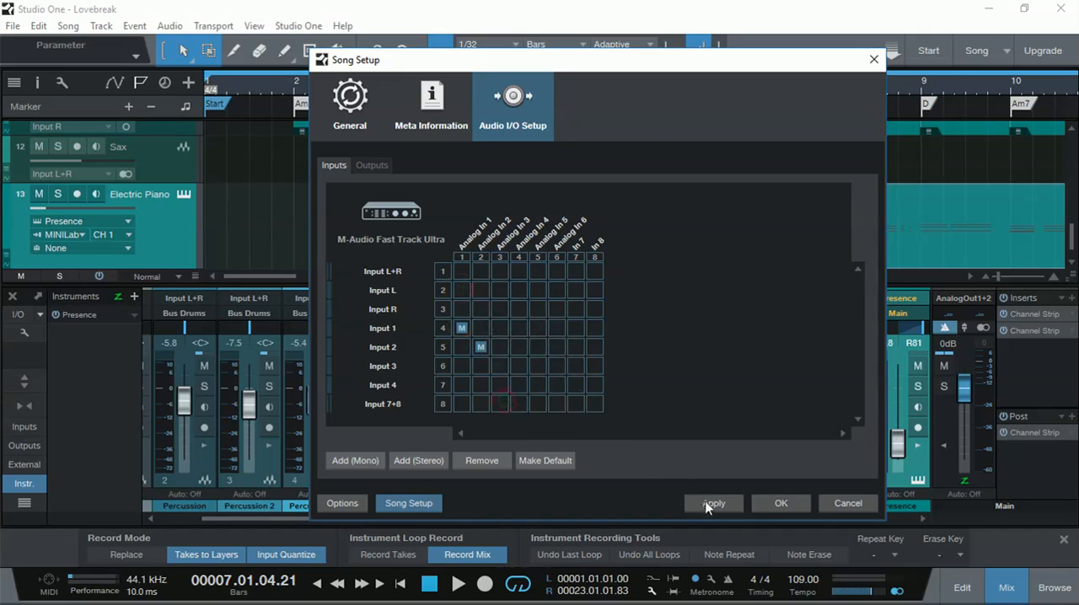
Apply the Analog In 1/2 to Input 1/2 assignments and switch to the song's output routing.
left_click(714, 502)
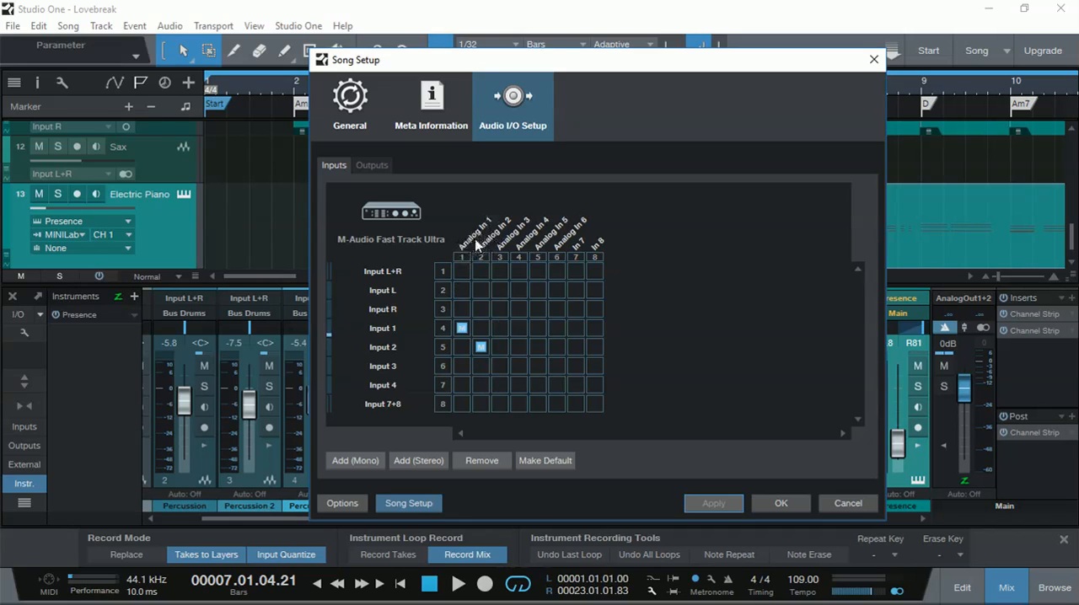
mouse_move(489, 244)
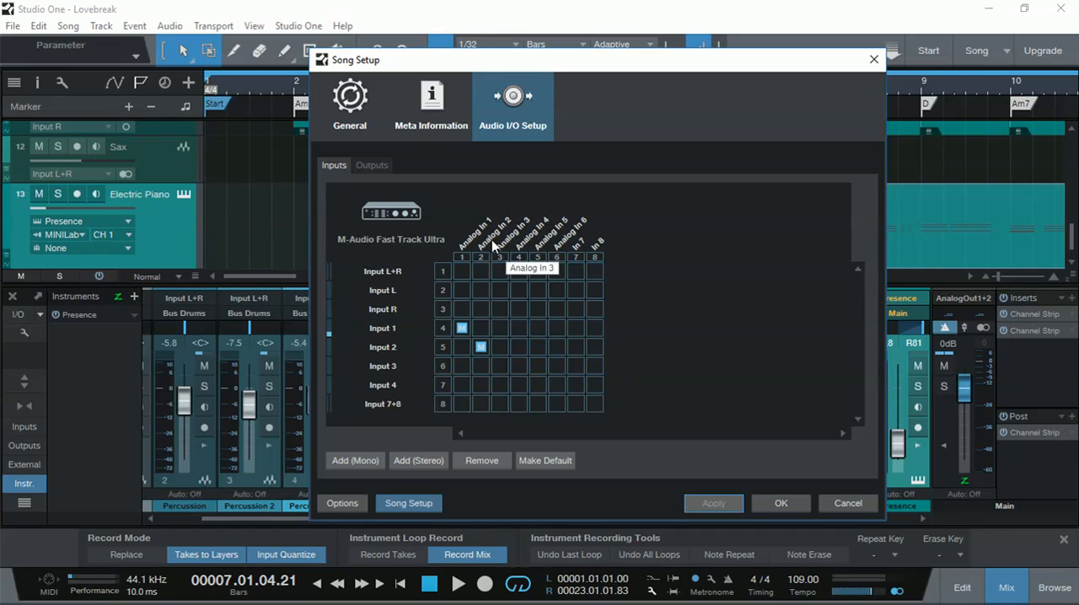
mouse_move(432, 460)
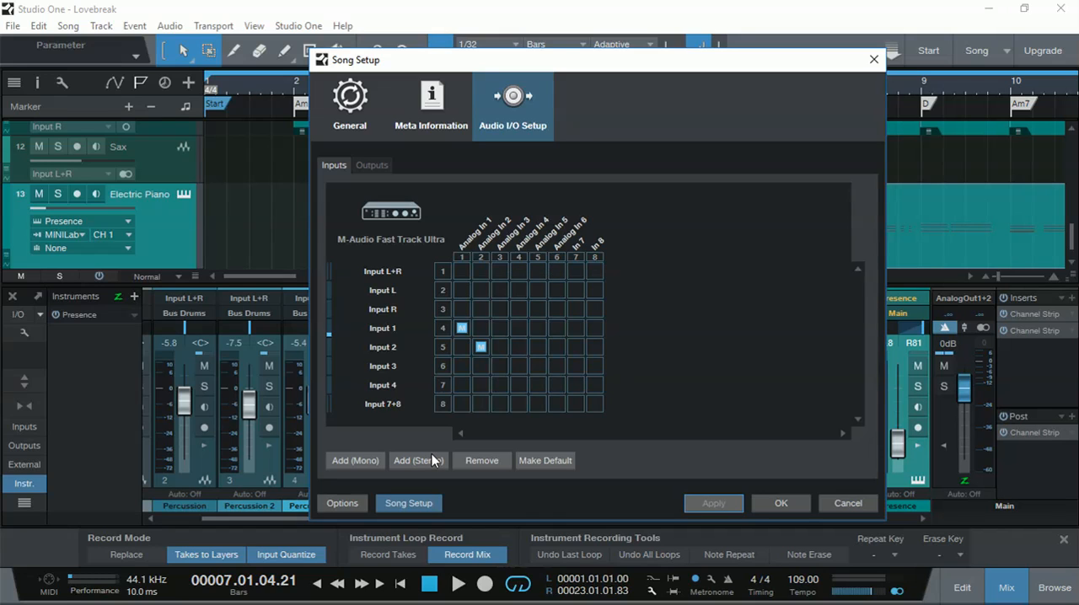
mouse_move(384, 465)
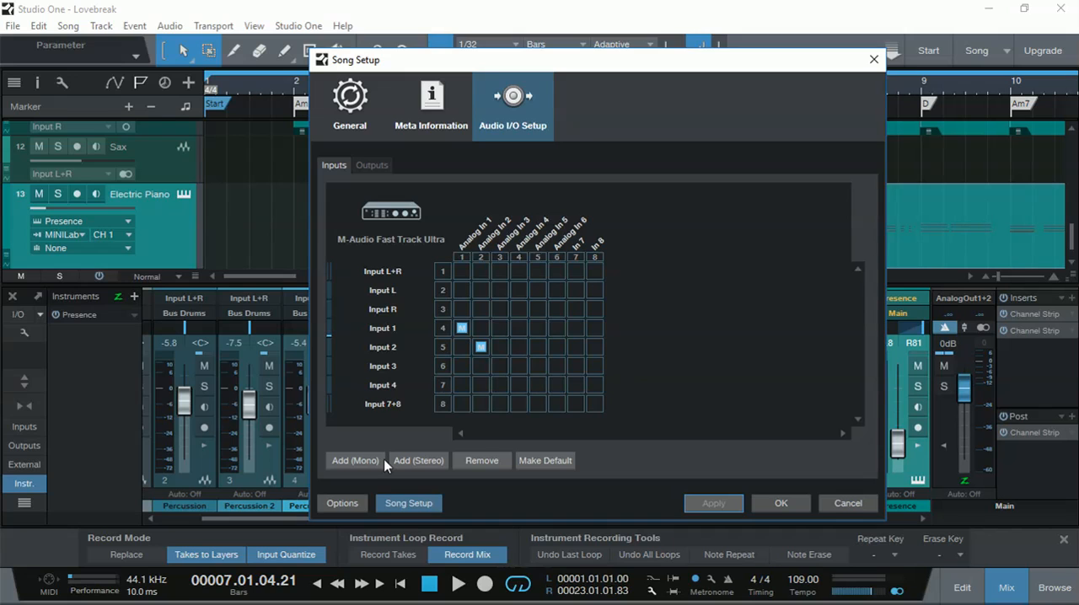
left_click(371, 165)
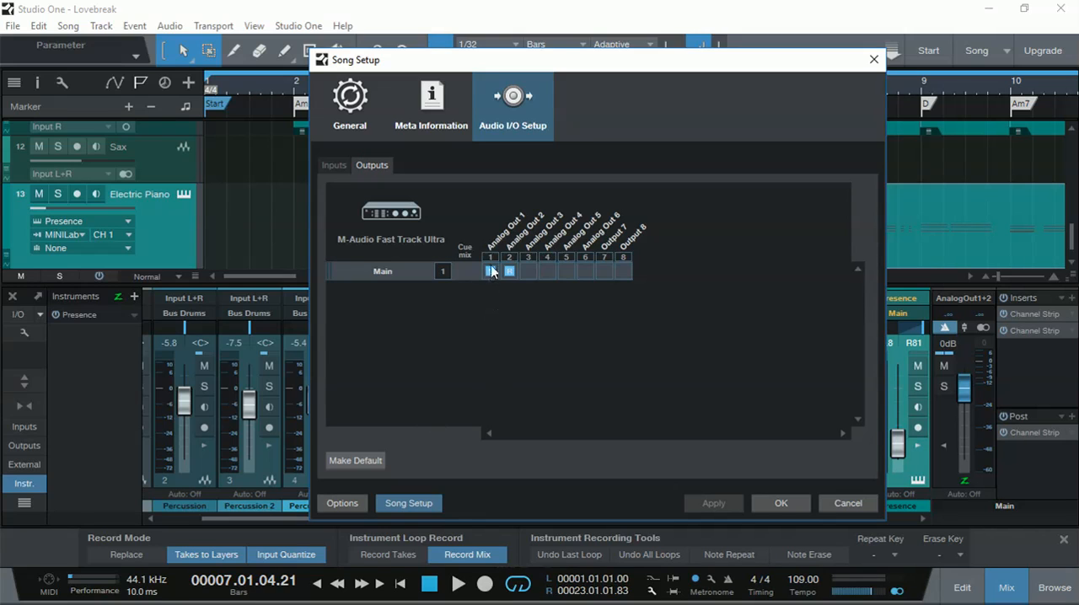
left_click(510, 269)
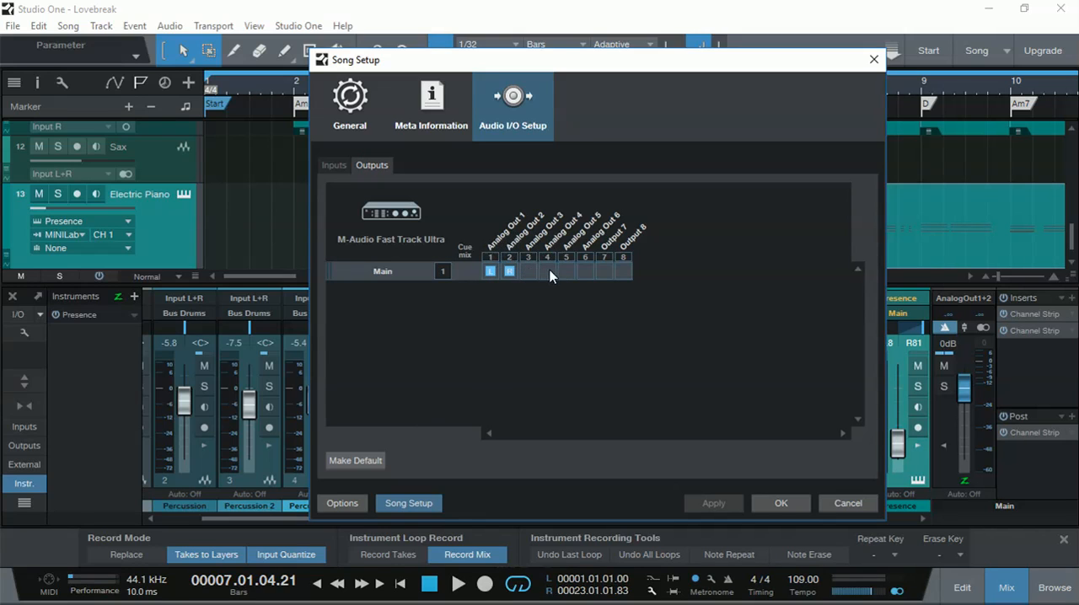
mouse_move(604, 273)
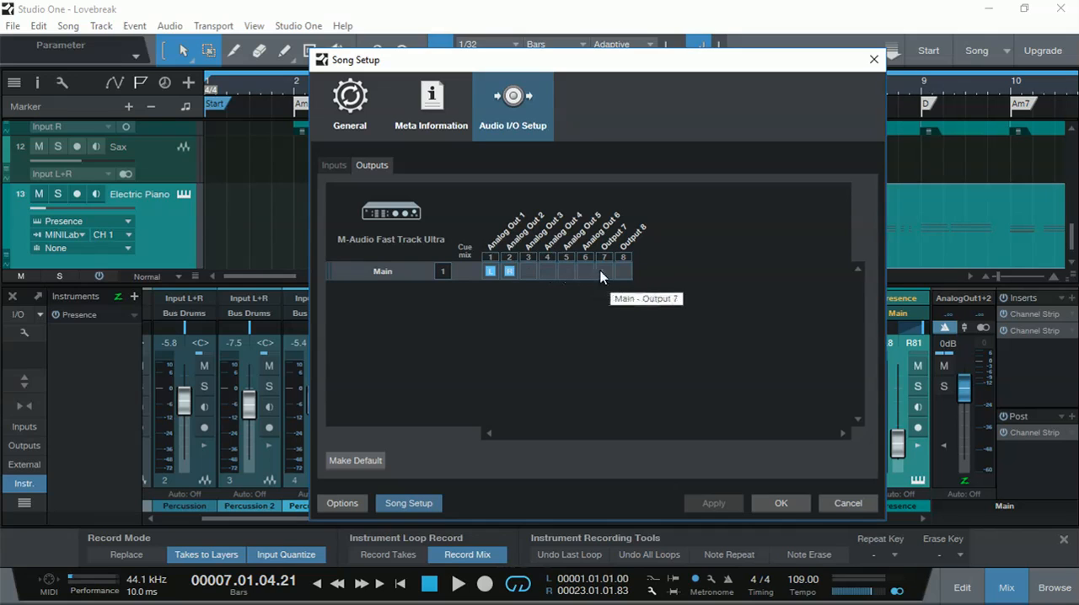
mouse_move(622, 280)
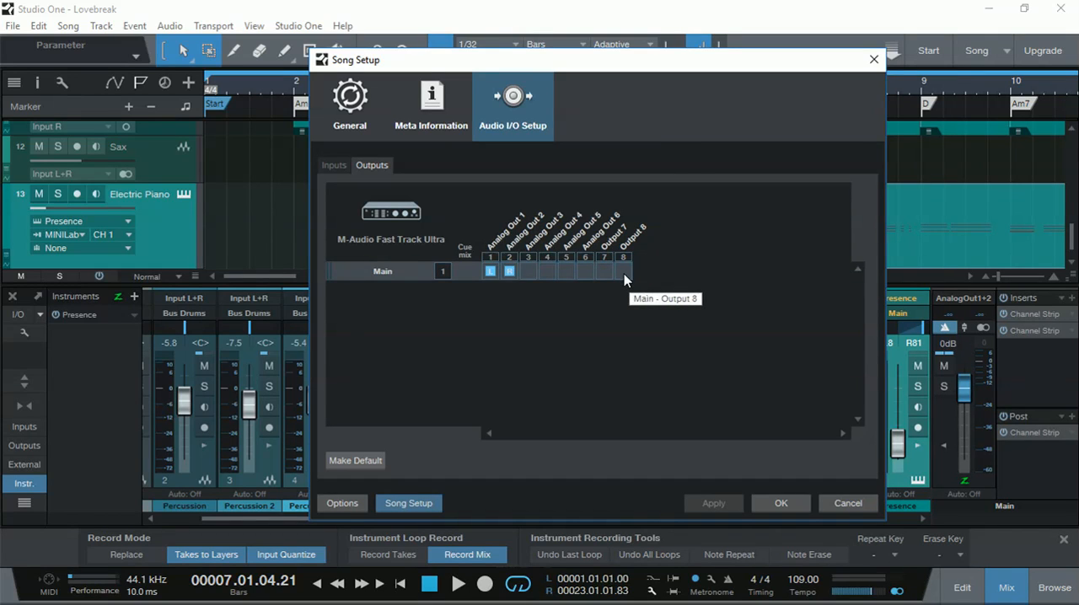
mouse_move(624, 280)
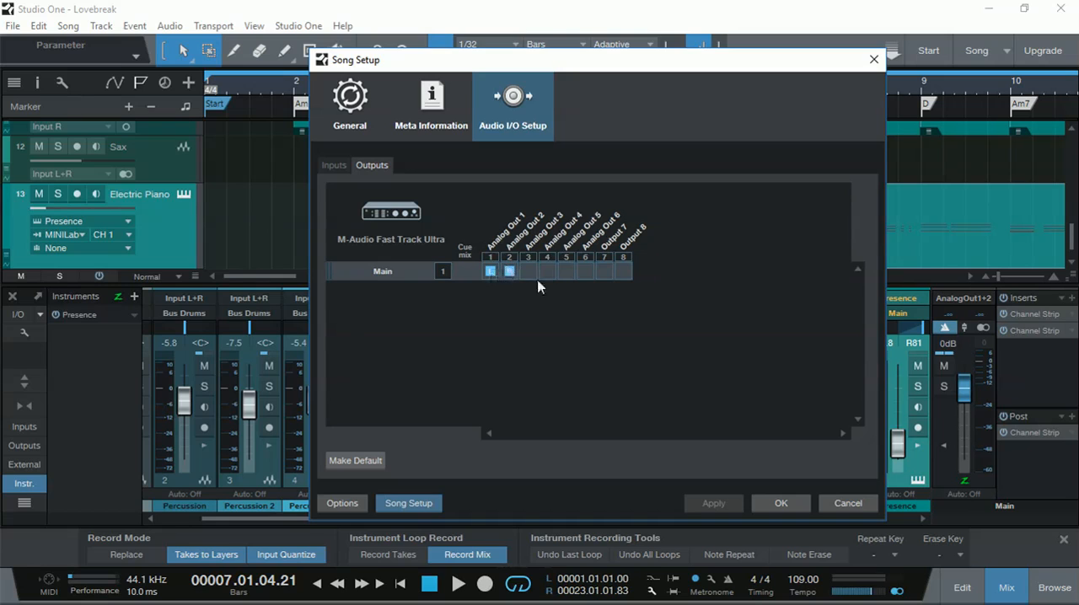
mouse_move(442, 278)
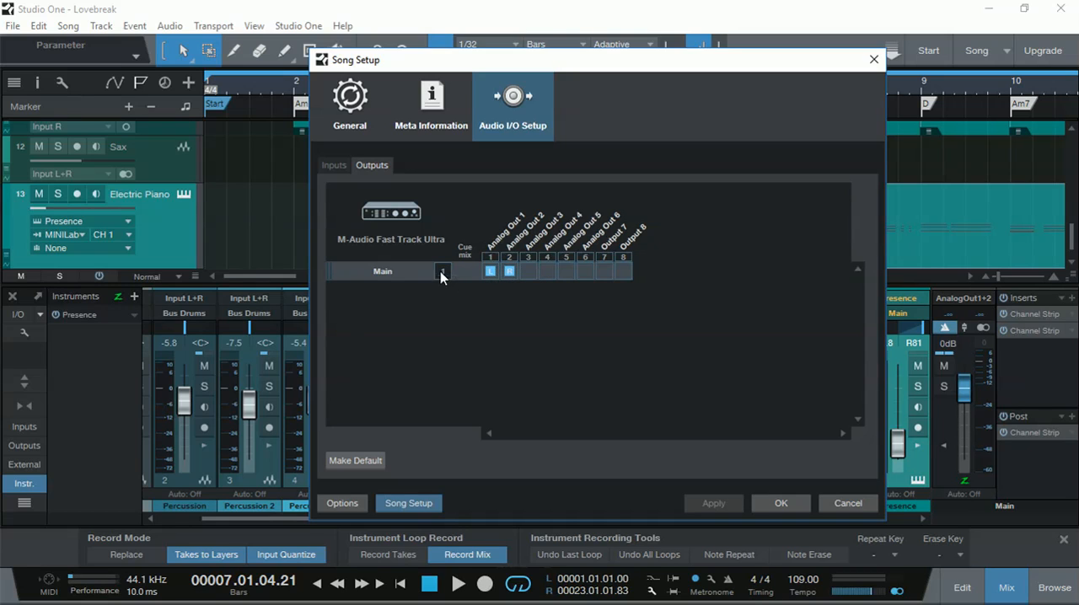
left_click(334, 166)
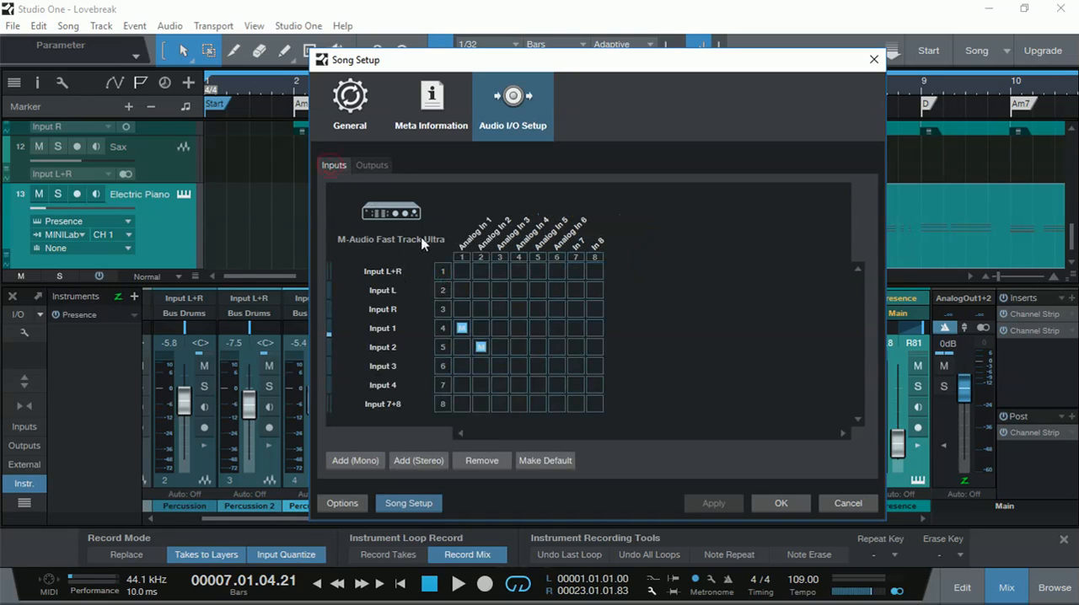
mouse_move(627, 425)
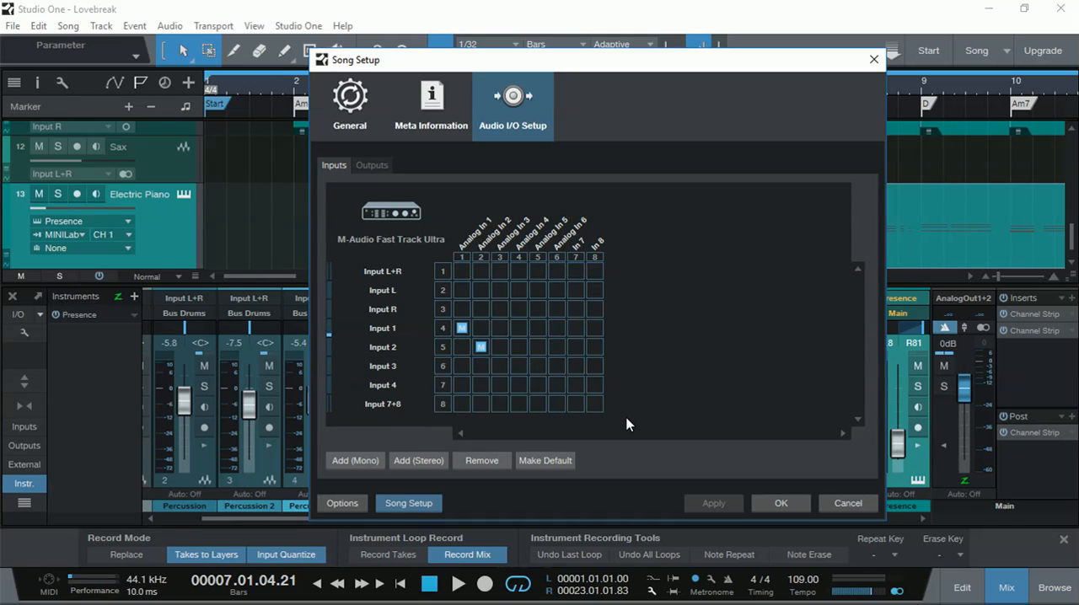
Confirm the new input mapping with OK, closing Song Setup.
left_click(847, 503)
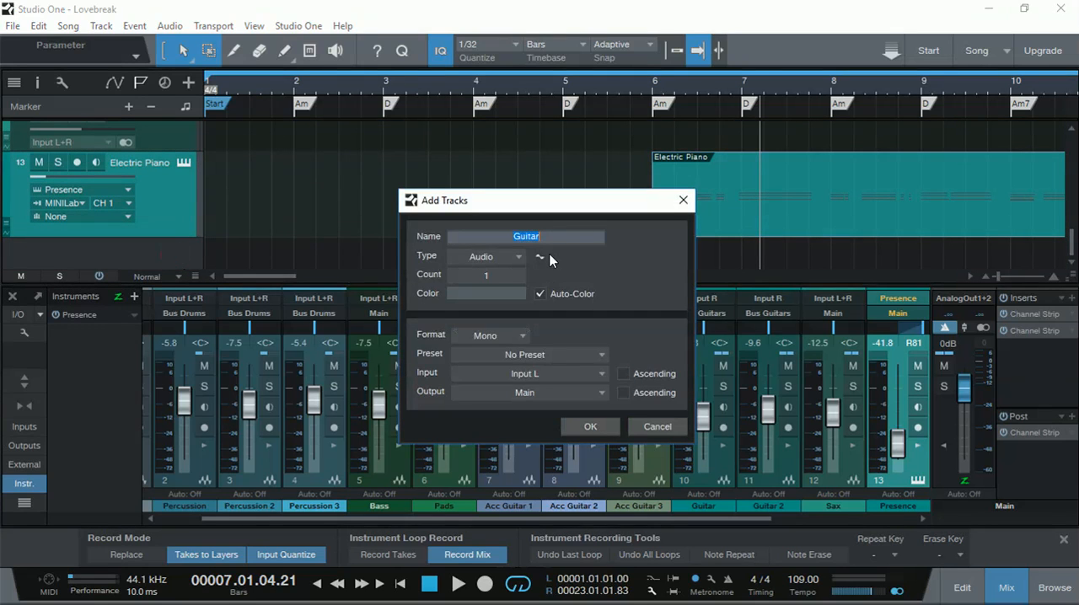
Create a new mono audio track named 'mic' recording from Input L.
type("mi")
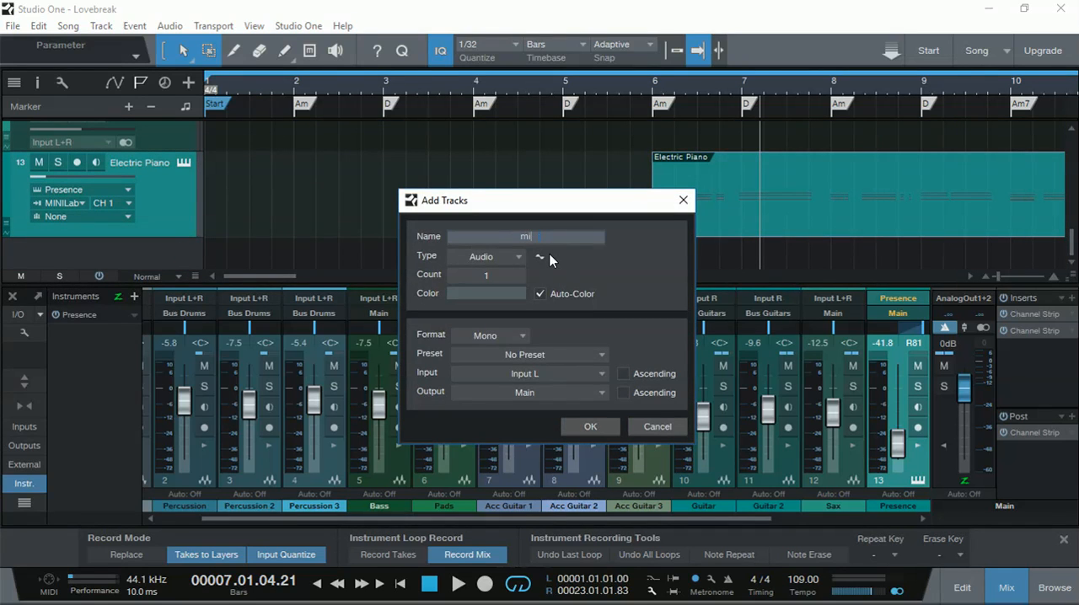
type("c")
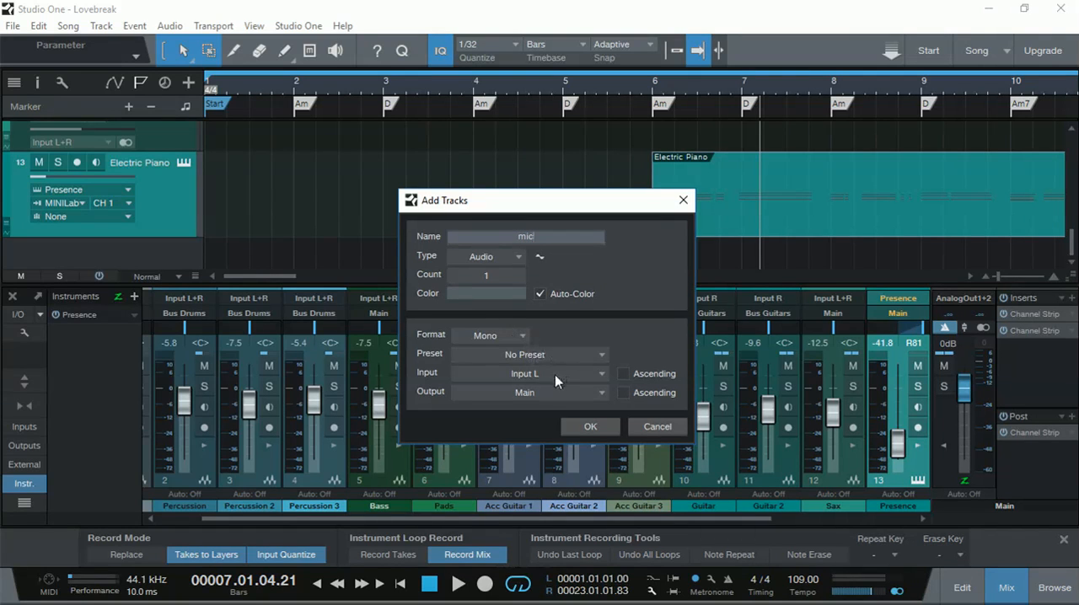
mouse_move(590, 435)
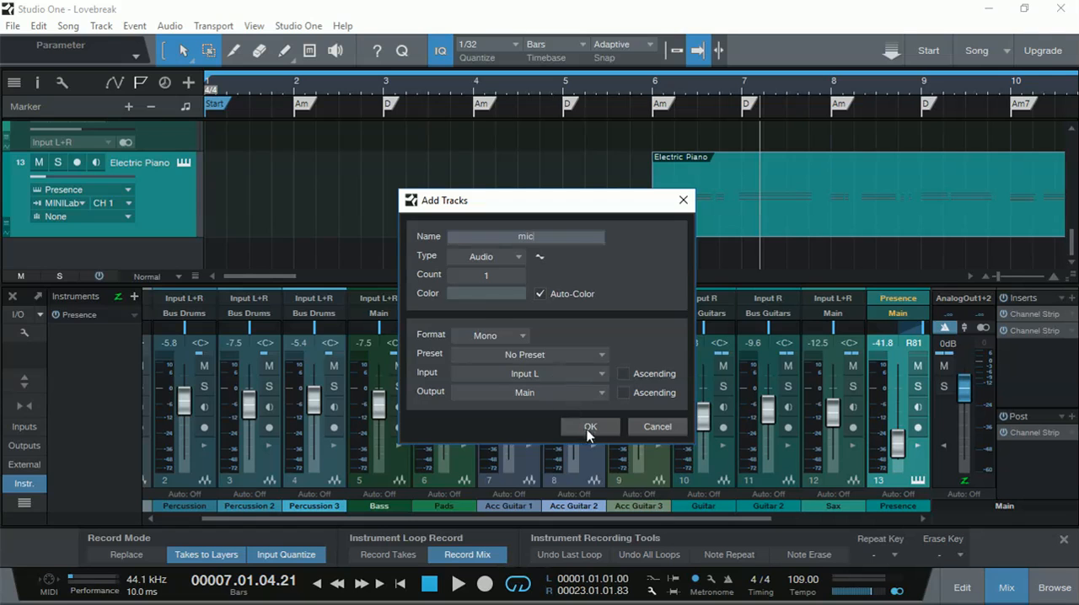
left_click(591, 427)
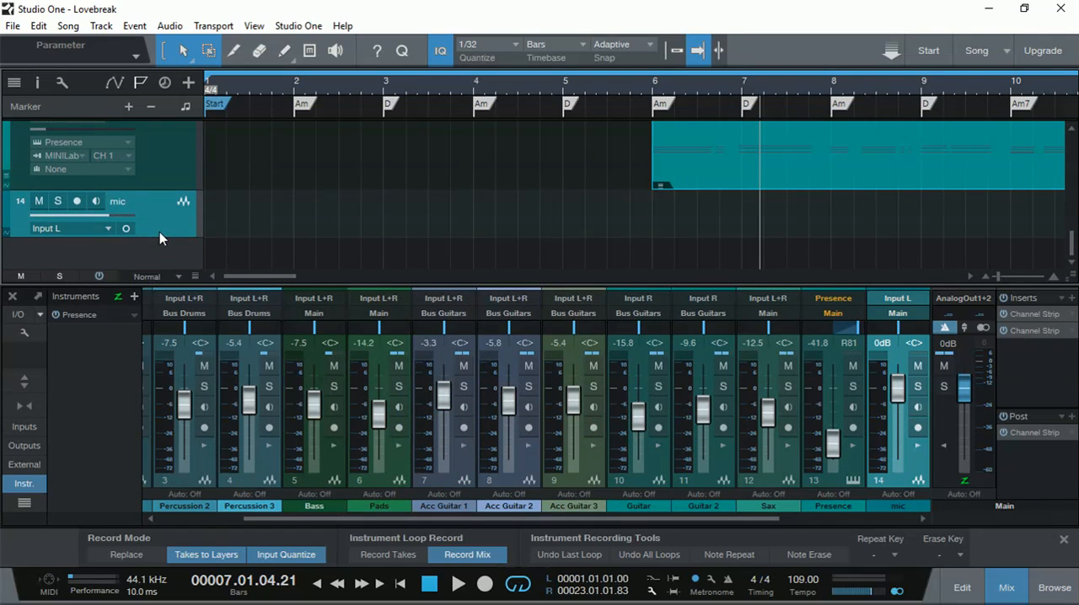
left_click(94, 201)
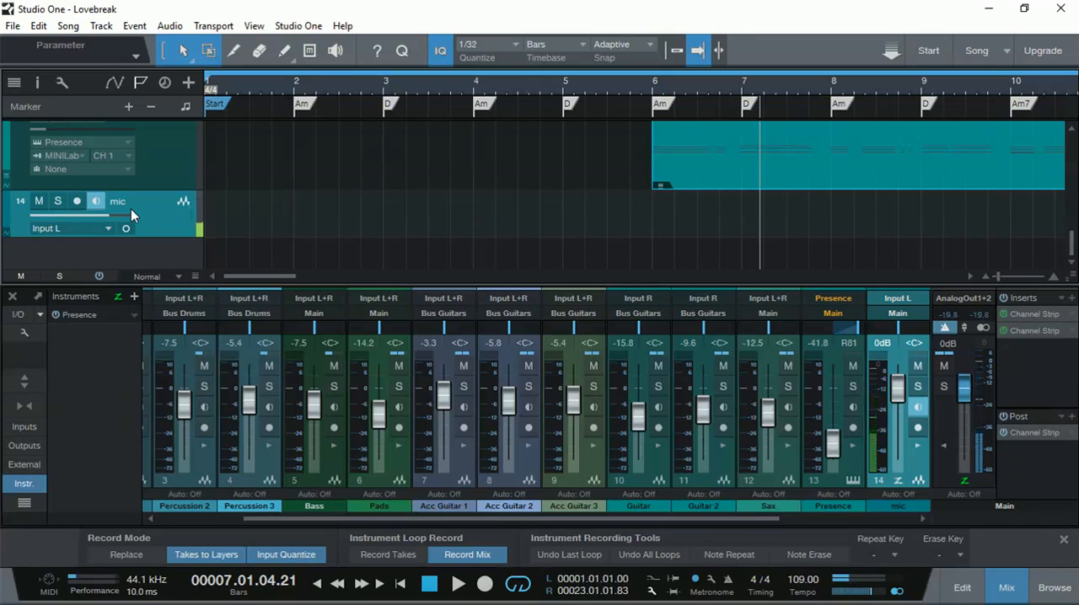
Start playback of Lovebreak from the transport so it runs past bar 11.
left_click(94, 201)
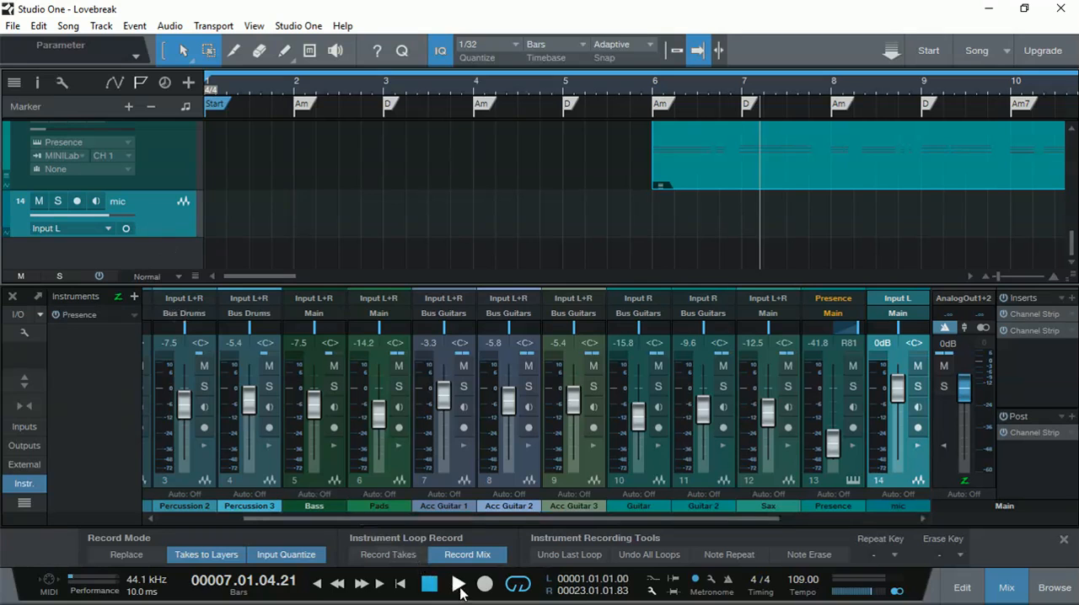
left_click(458, 583)
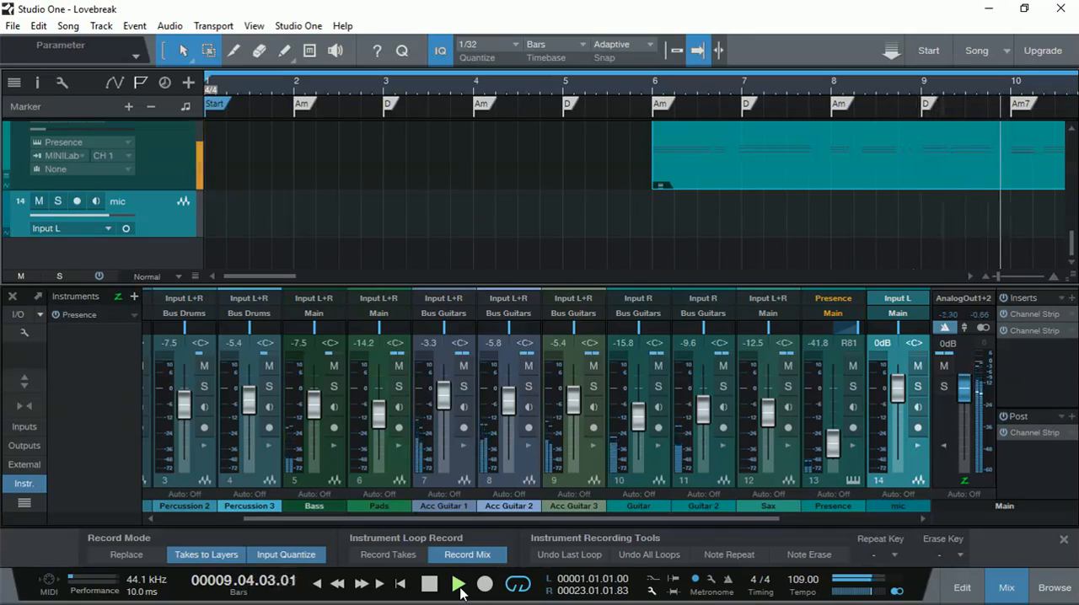
left_click(458, 584)
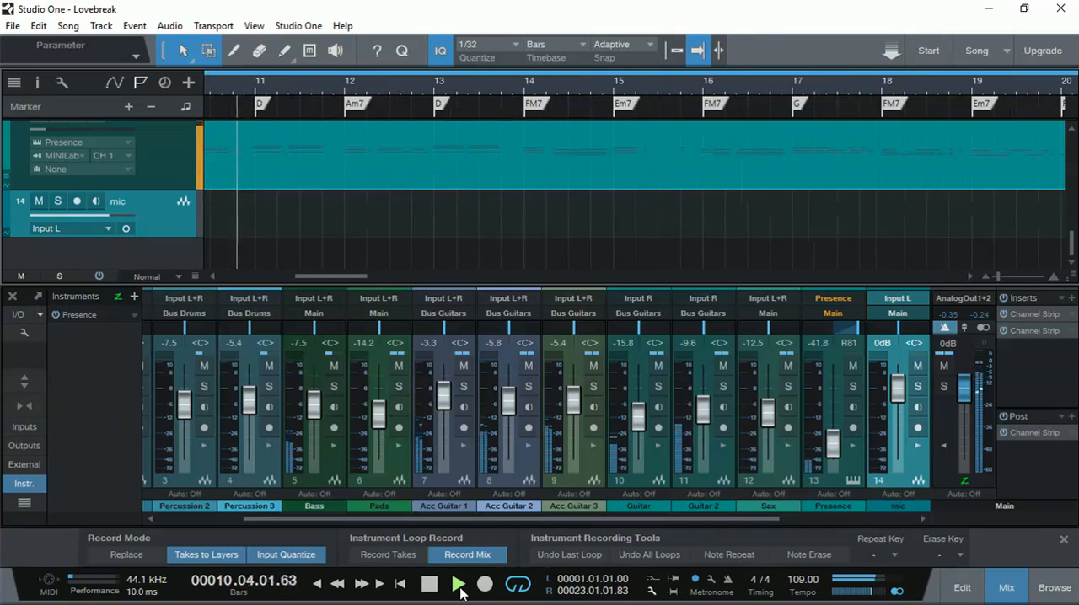
left_click(458, 584)
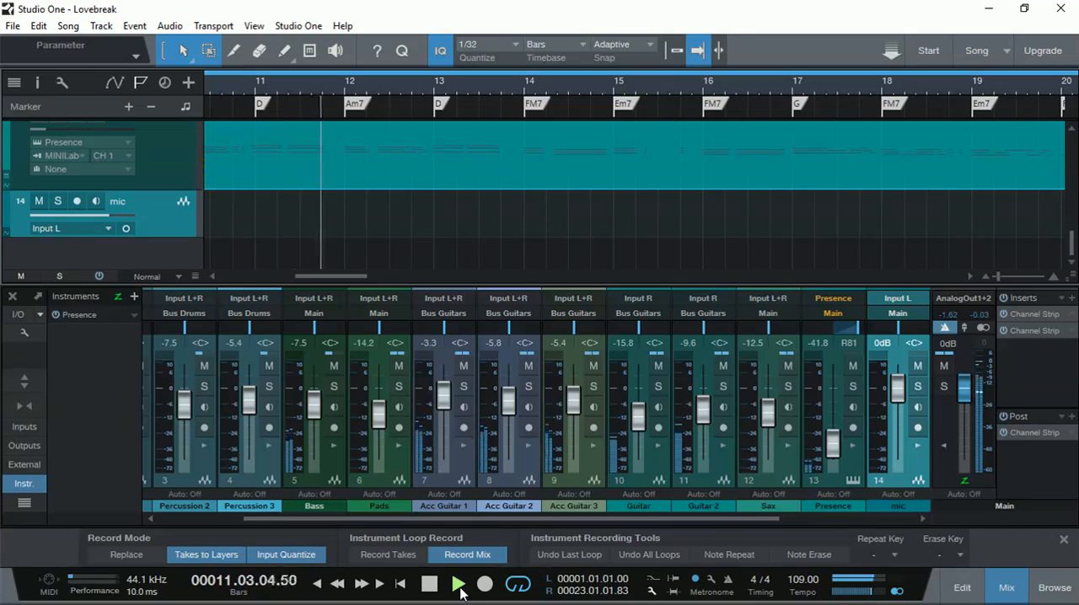